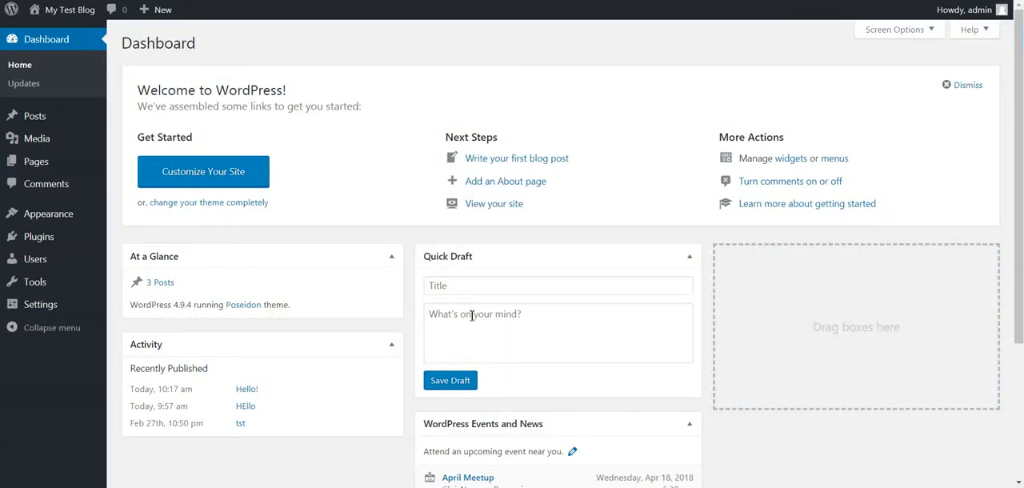
pyautogui.moveTo(470, 315)
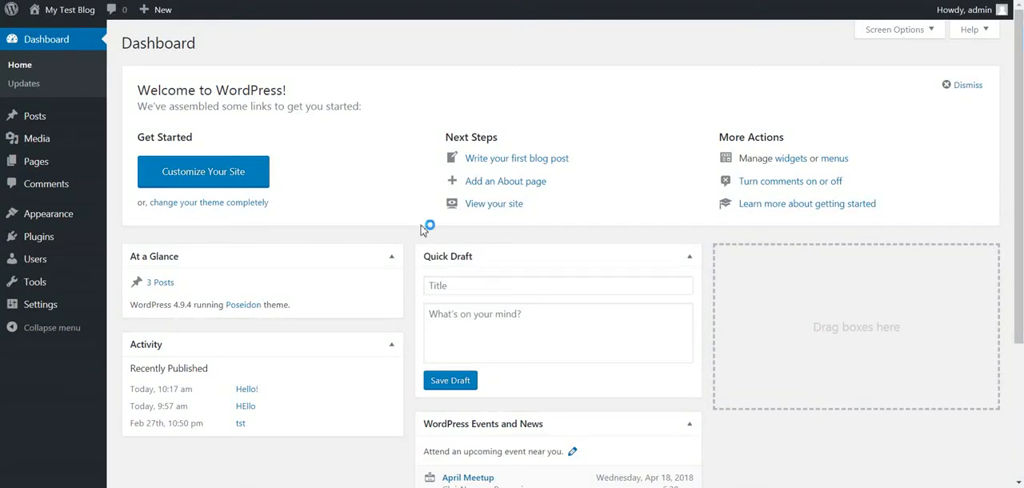
pyautogui.moveTo(195, 279)
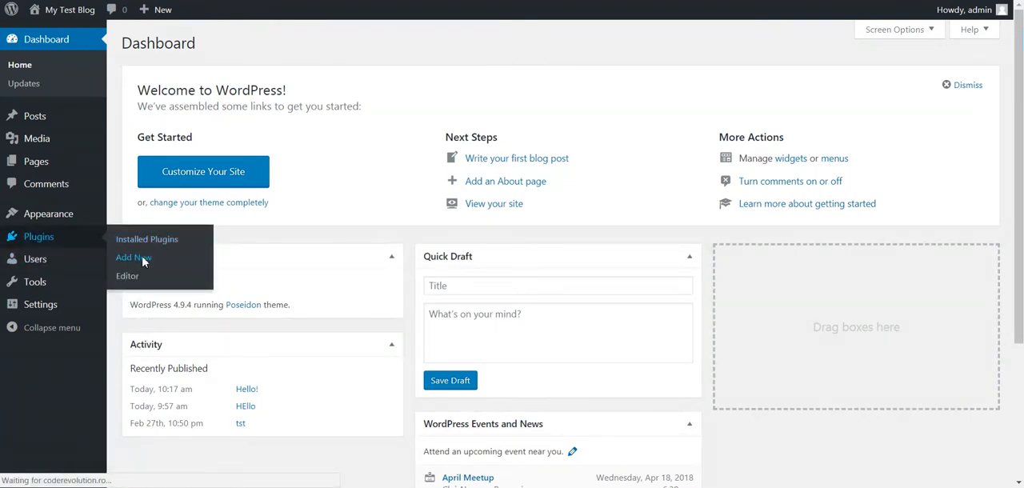
# - Upload and install the Tmomatic plugin zip from Plugins > Add New > Upload Plugin
pyautogui.click(133, 256)
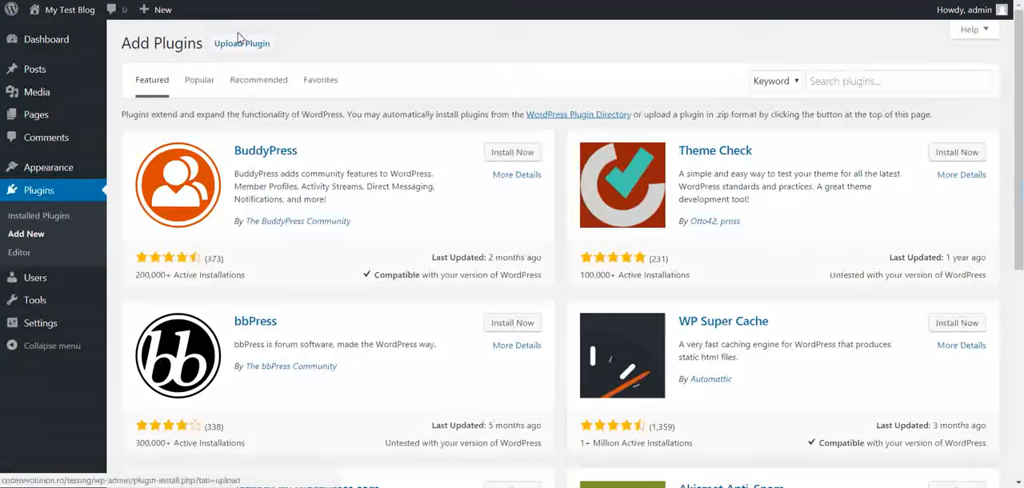
pyautogui.click(242, 43)
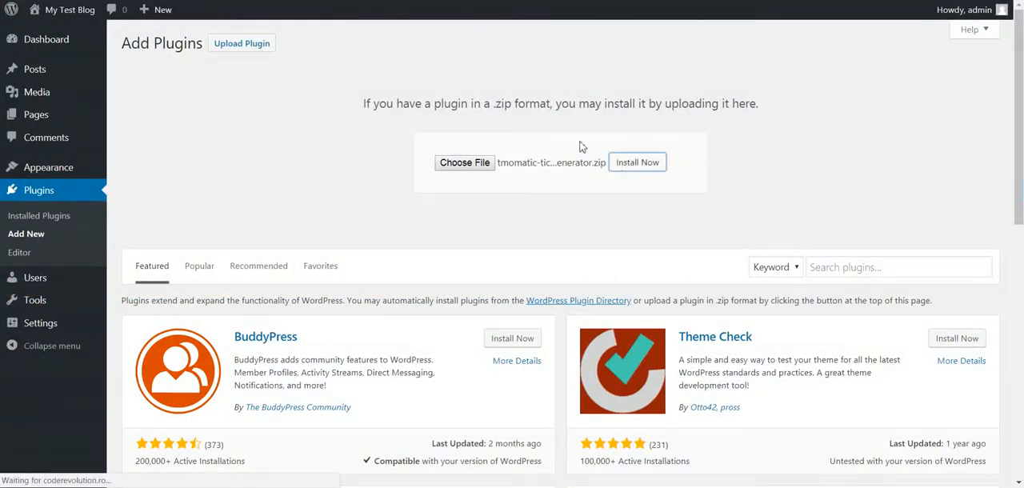
pyautogui.moveTo(315, 109)
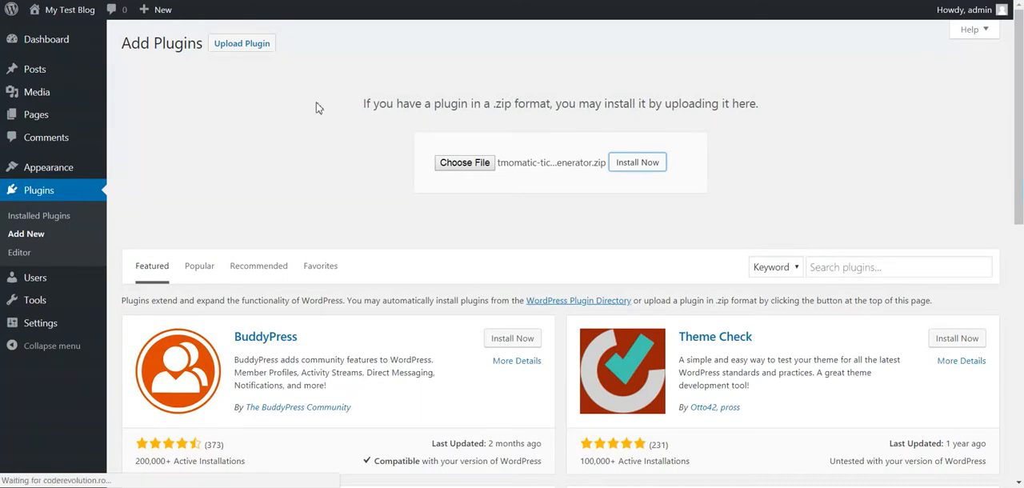
pyautogui.click(637, 161)
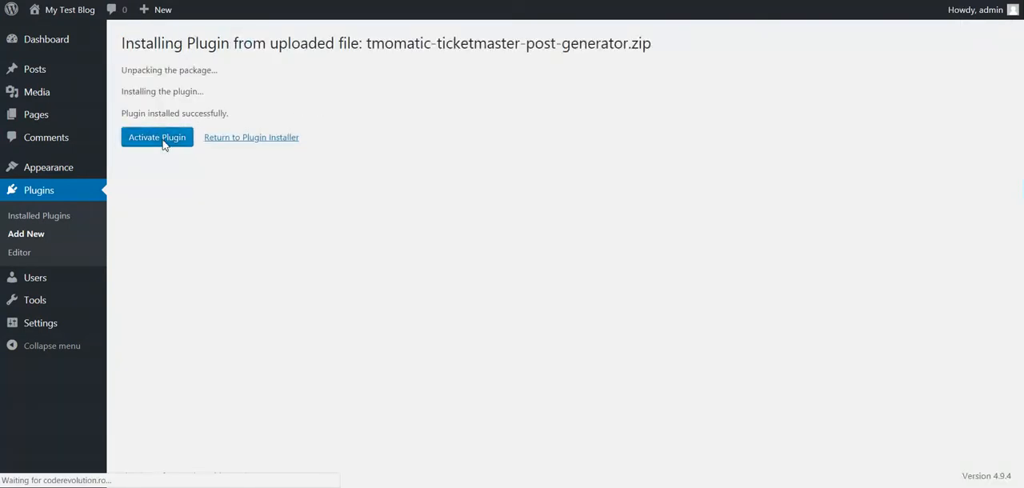
pyautogui.moveTo(265, 92)
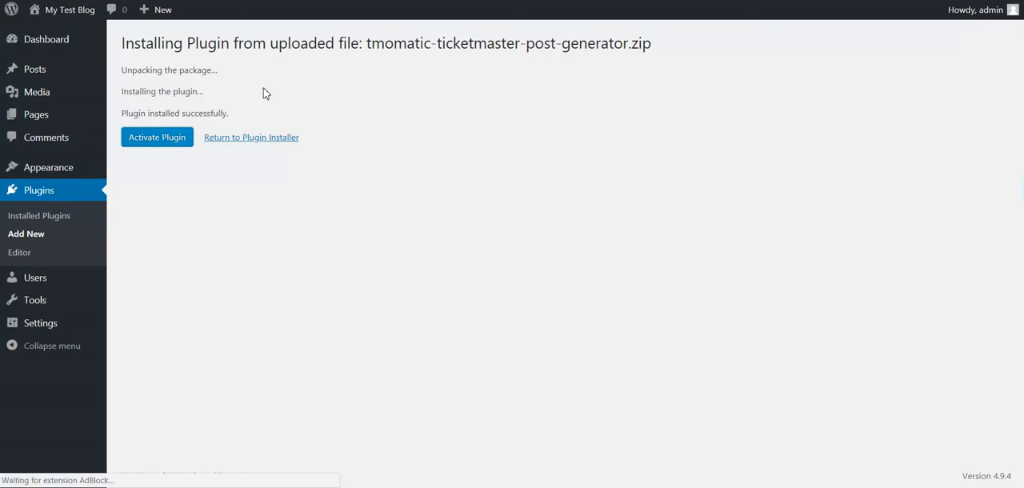
# - Activate the Tmomatic plugin and go to its main settings page
pyautogui.click(157, 138)
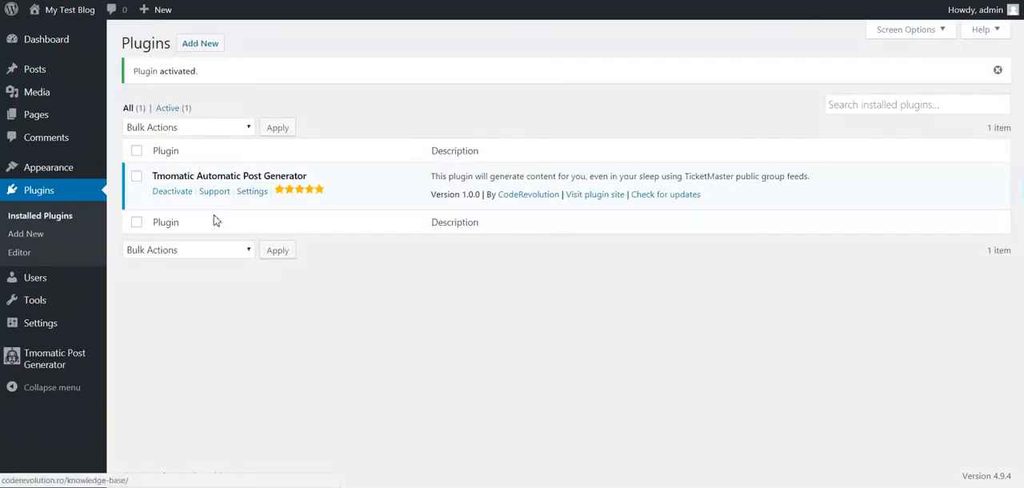
pyautogui.click(251, 190)
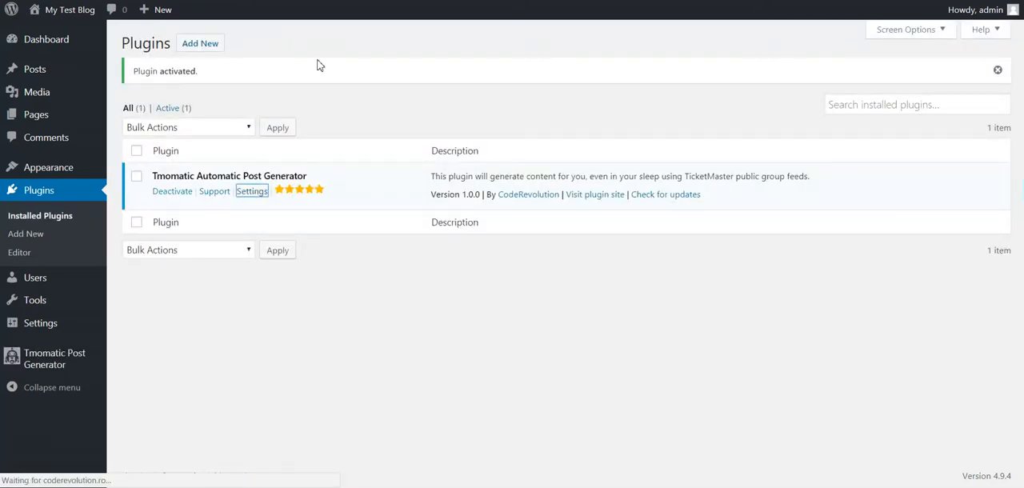
pyautogui.click(251, 190)
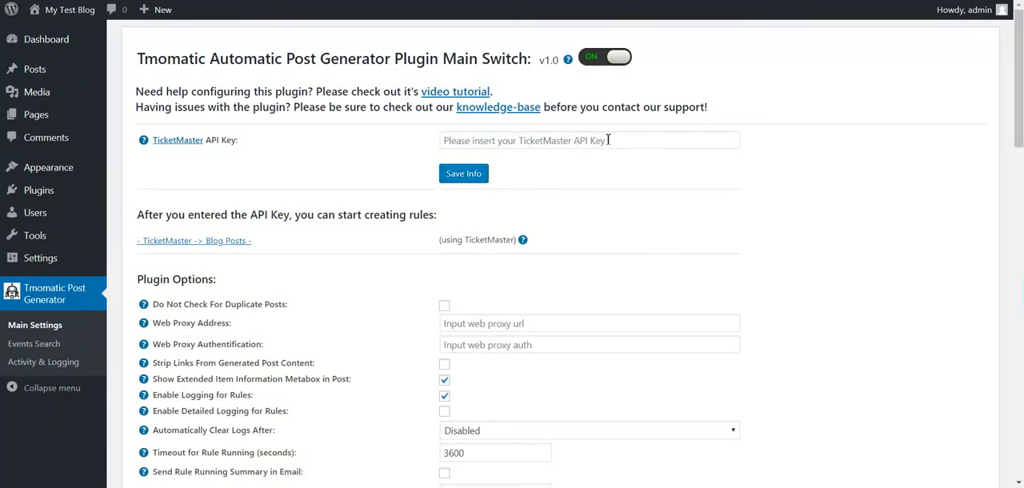
pyautogui.moveTo(176, 141)
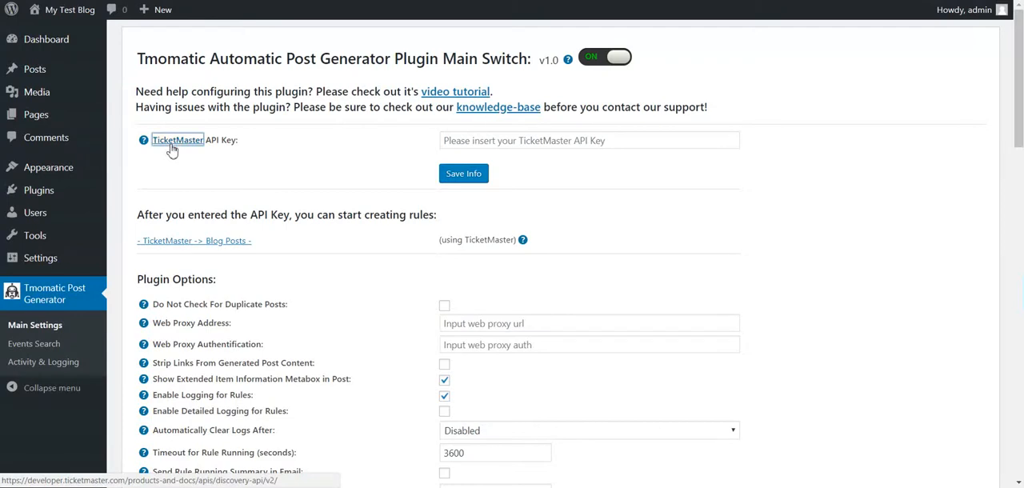
# - Follow the TicketMaster link and the {apikey} example URL to reach the developer login page
pyautogui.click(176, 140)
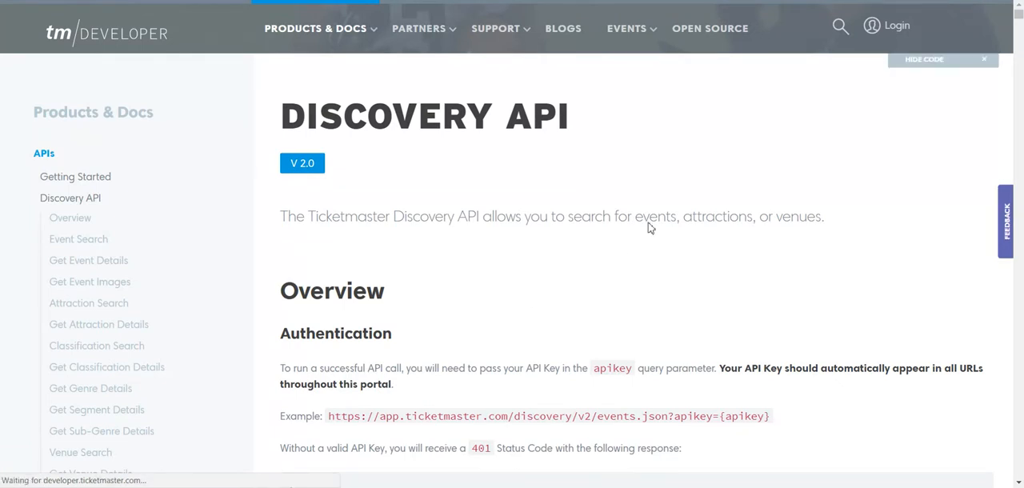
pyautogui.moveTo(691, 104)
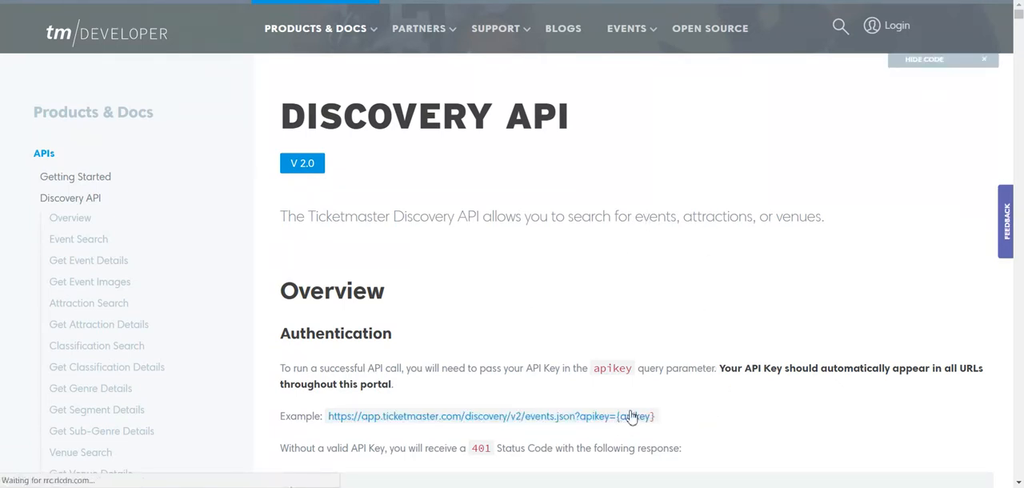
pyautogui.doubleClick(634, 416)
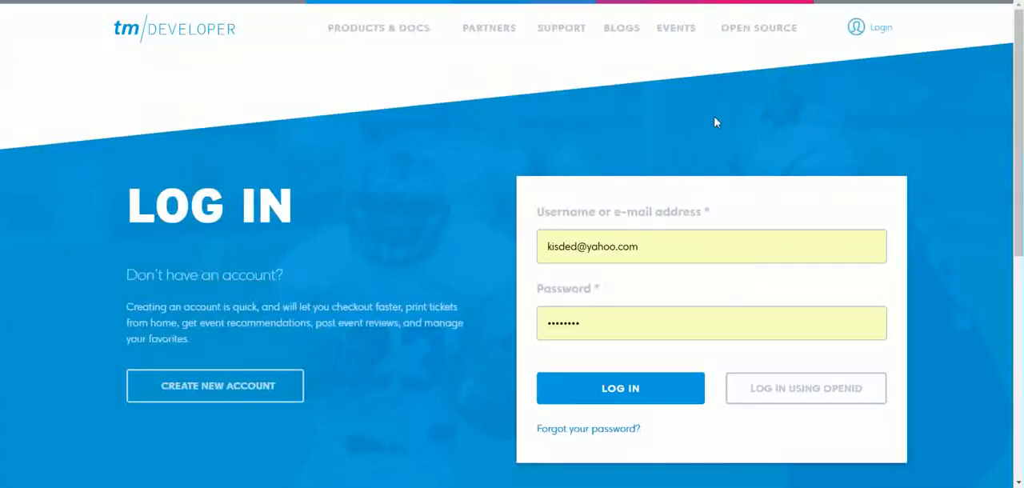
pyautogui.moveTo(184, 403)
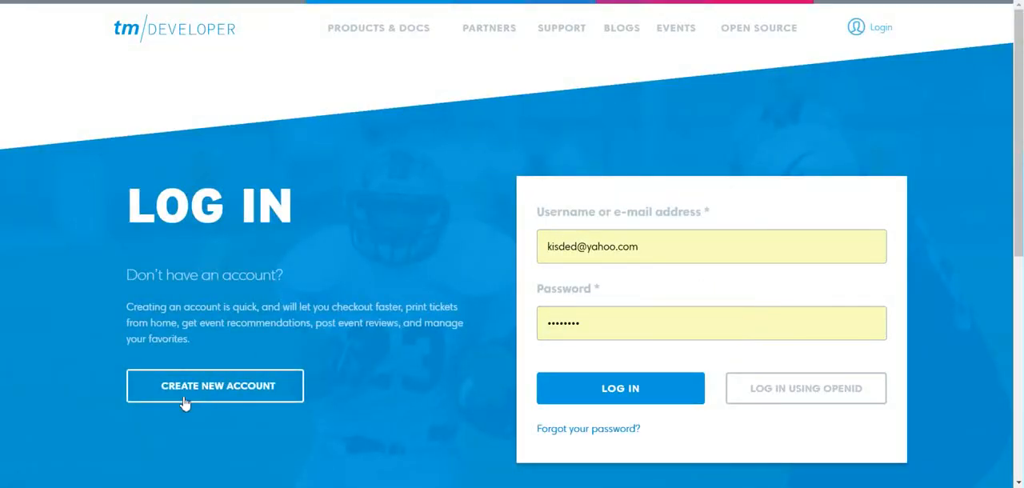
# - Start a new Ticketmaster developer account and begin filling in the registration form
pyautogui.click(214, 386)
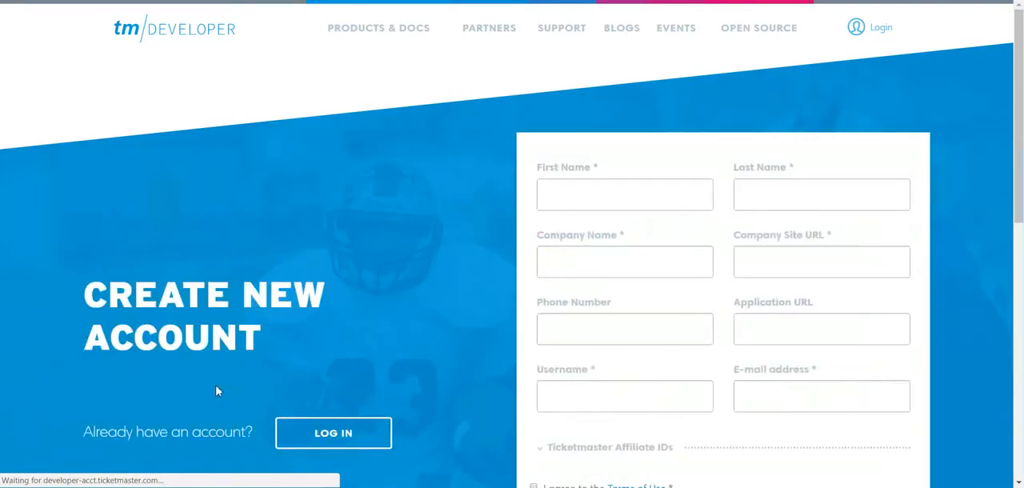
pyautogui.click(624, 196)
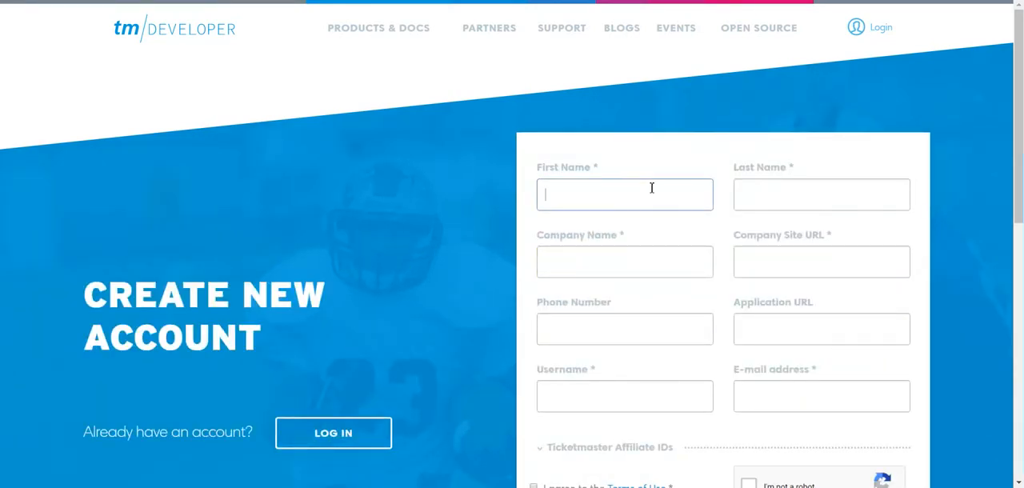
pyautogui.scroll(-3)
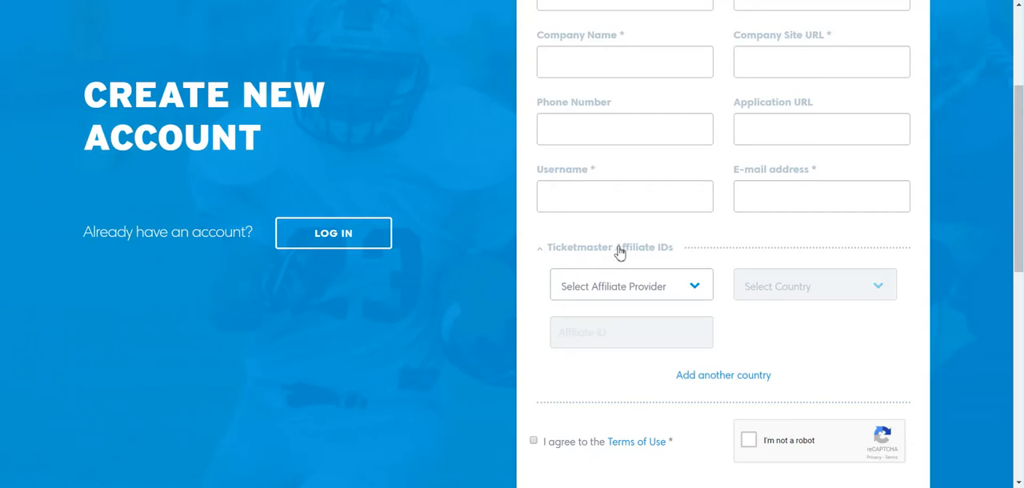
# - Choose Impact Radius as affiliate provider and United States, Canada as affiliate country
pyautogui.click(630, 285)
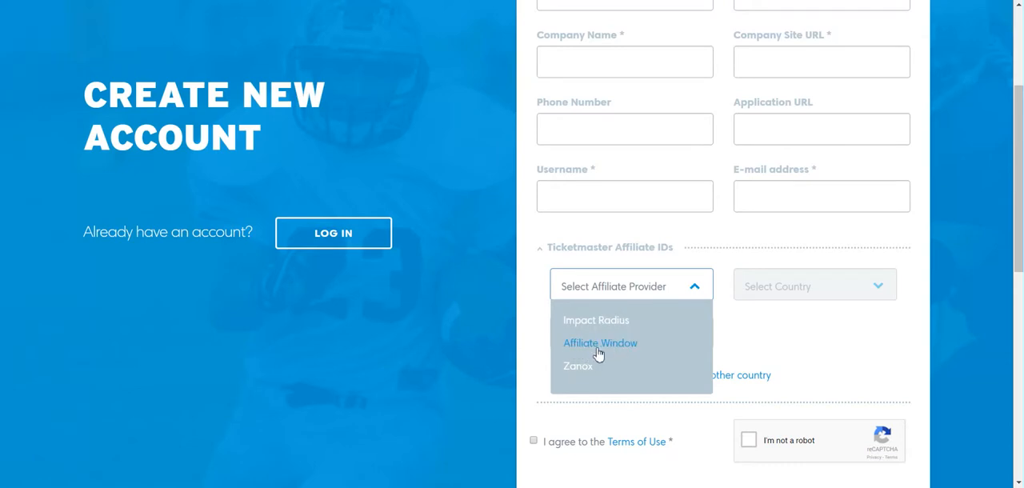
pyautogui.moveTo(578, 365)
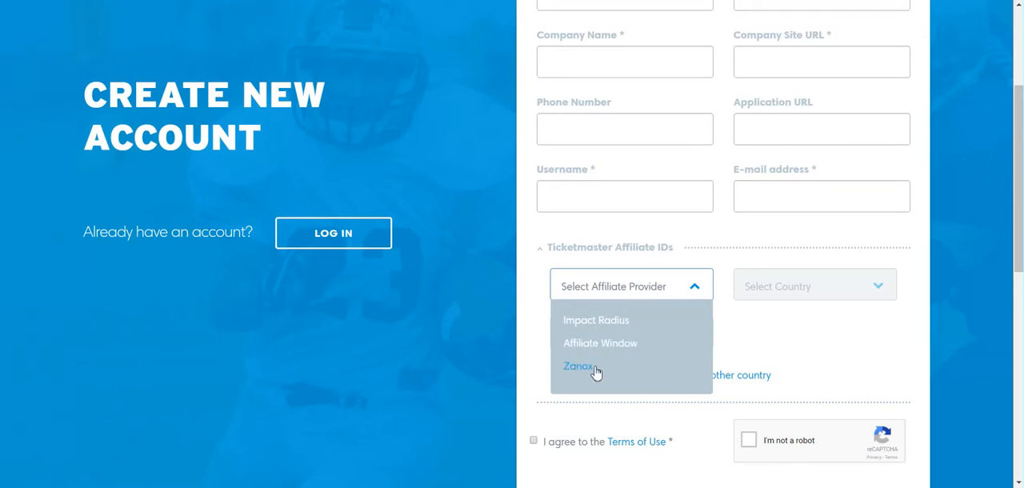
pyautogui.moveTo(595, 320)
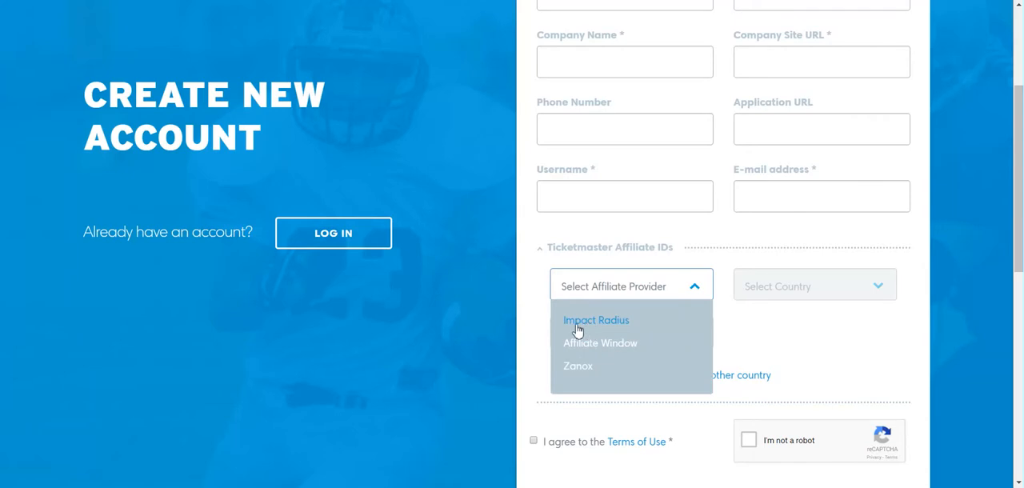
pyautogui.click(595, 320)
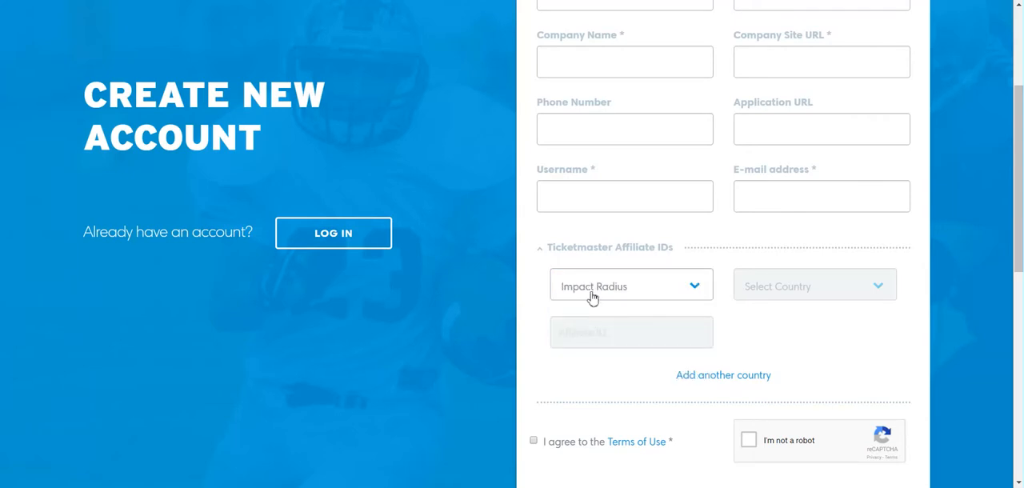
pyautogui.click(813, 285)
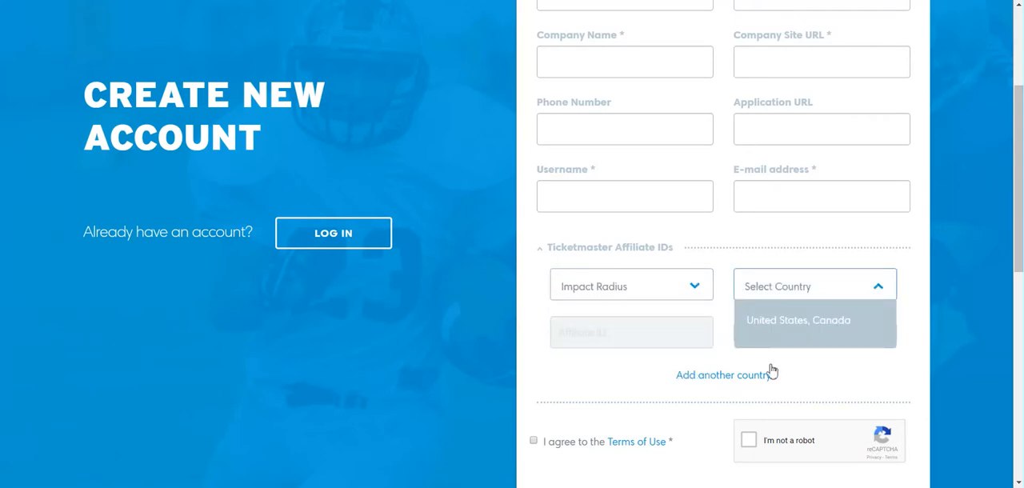
pyautogui.click(797, 320)
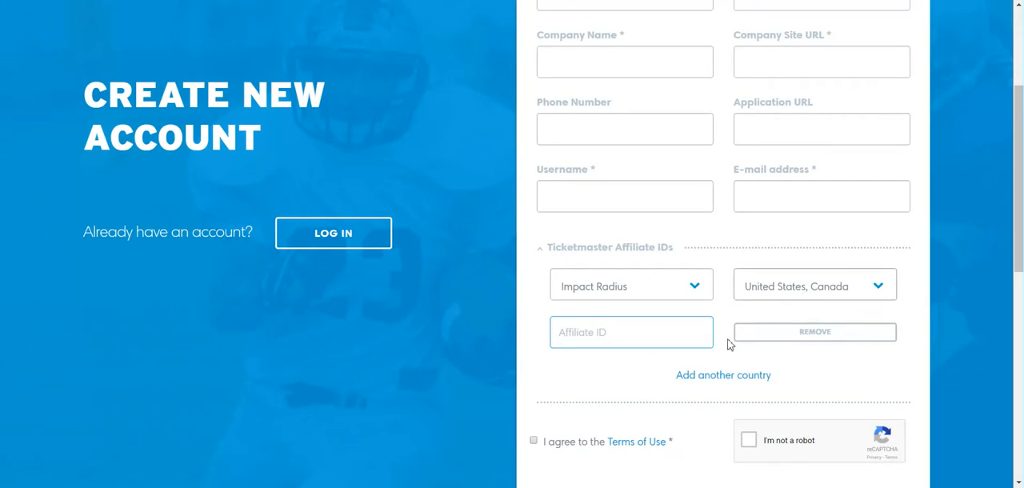
pyautogui.moveTo(750, 440)
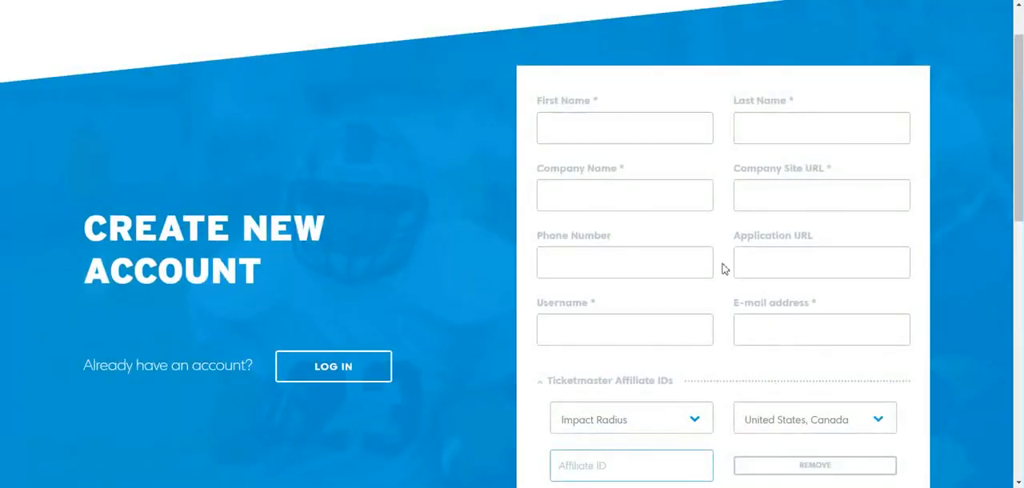
pyautogui.scroll(-3)
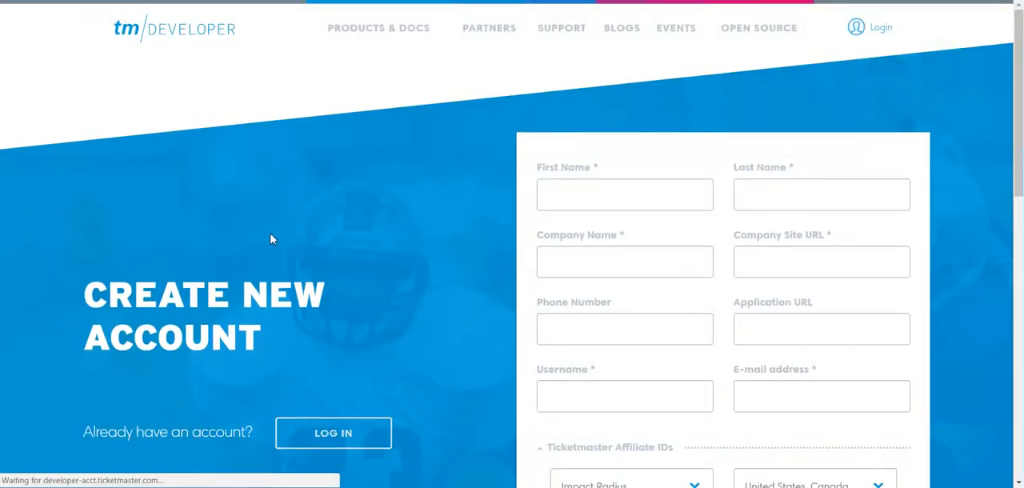
pyautogui.click(333, 432)
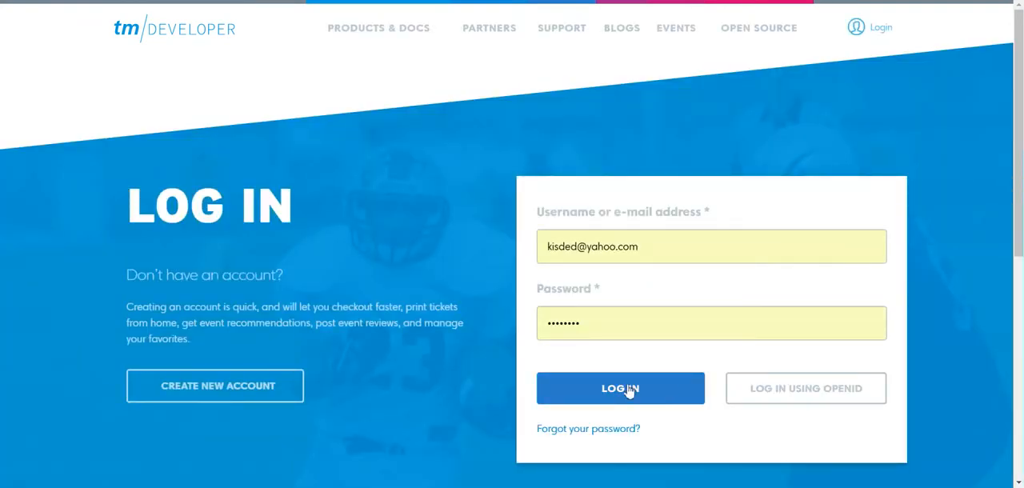
pyautogui.click(621, 387)
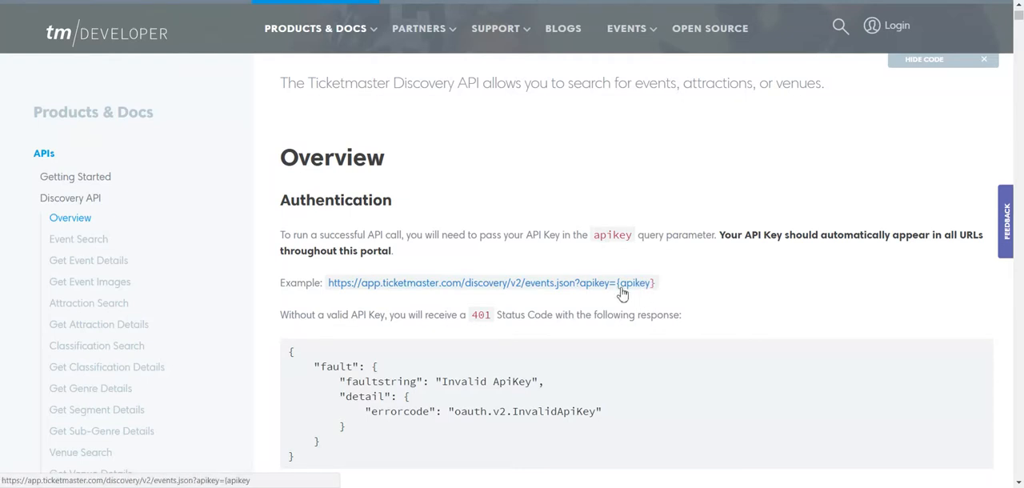
pyautogui.moveTo(639, 313)
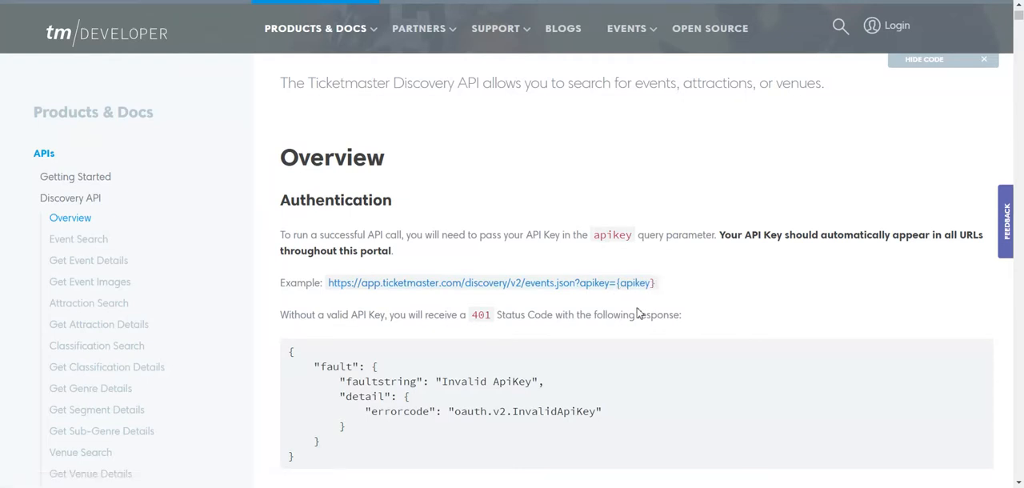
pyautogui.scroll(-3)
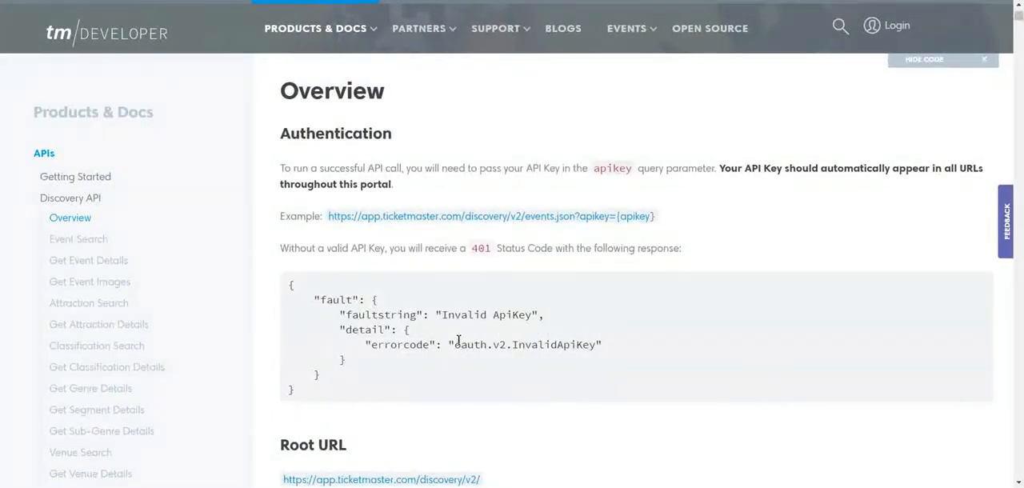
pyautogui.moveTo(568, 201)
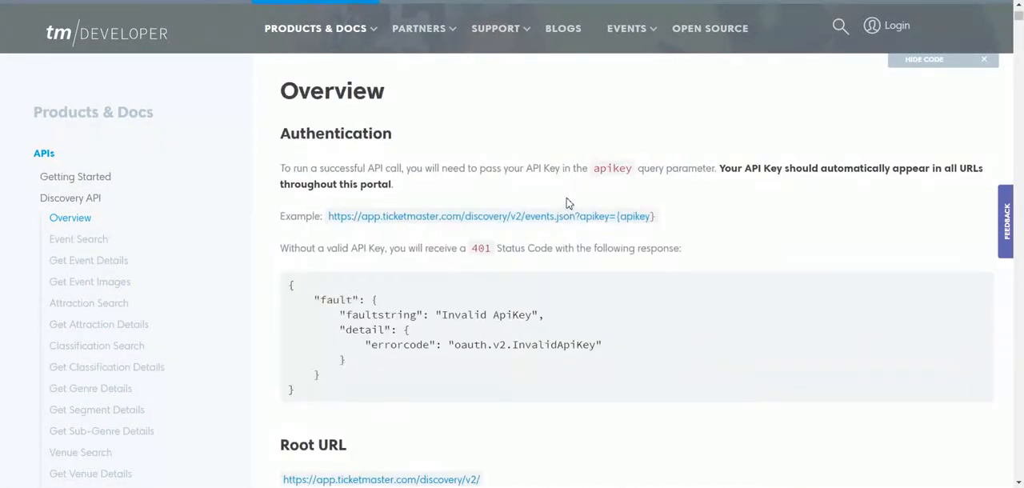
pyautogui.scroll(-3)
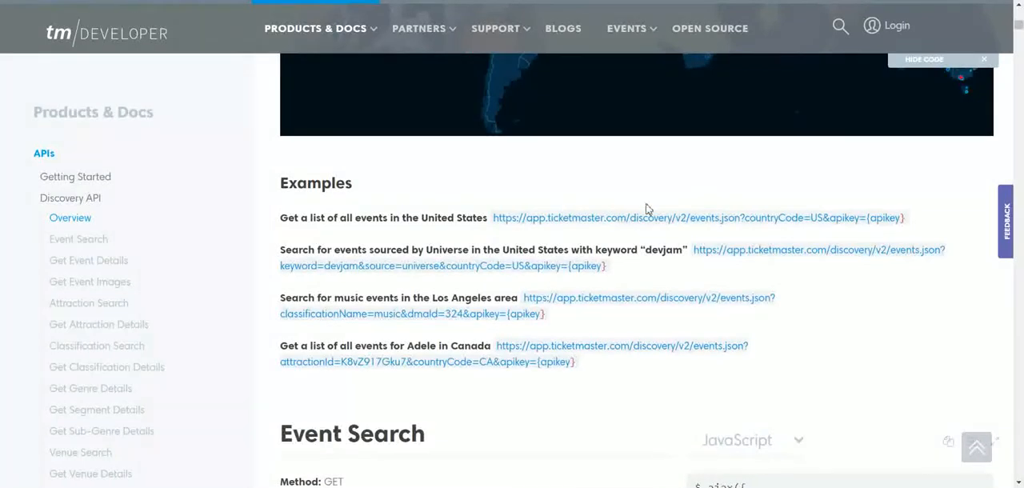
pyautogui.moveTo(886, 218)
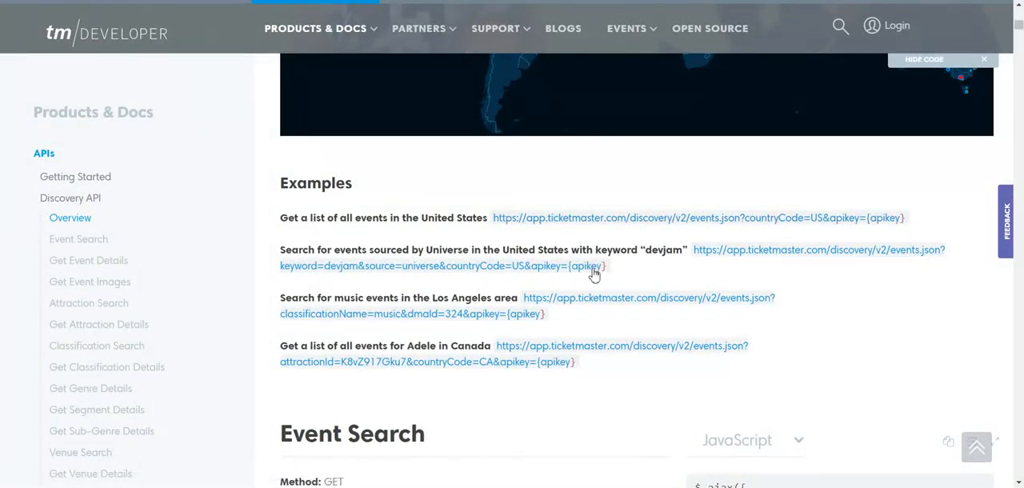
pyautogui.scroll(3)
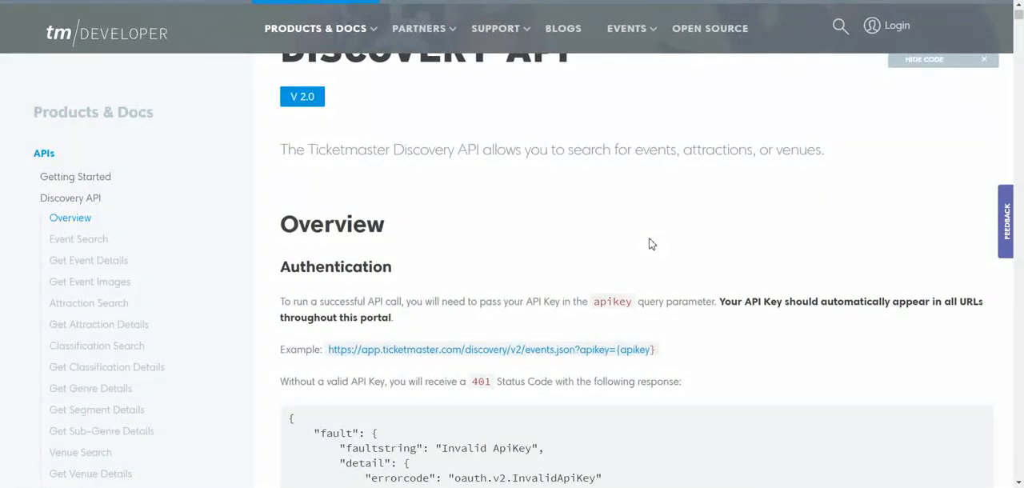
pyautogui.scroll(-3)
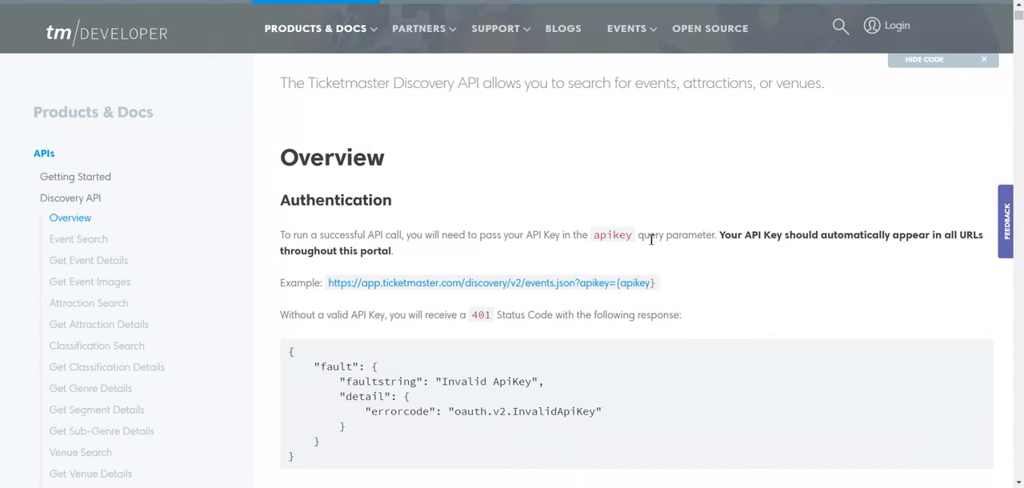
pyautogui.moveTo(628, 283)
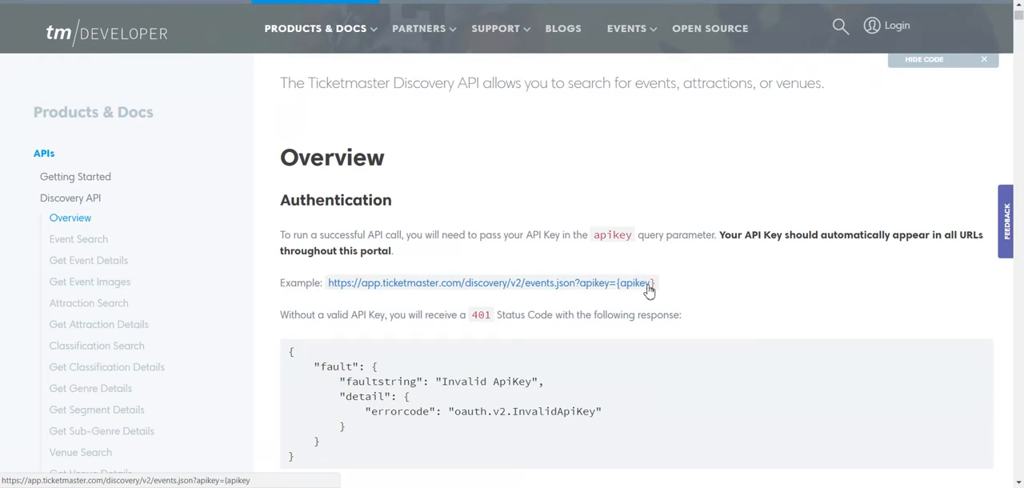
pyautogui.moveTo(658, 177)
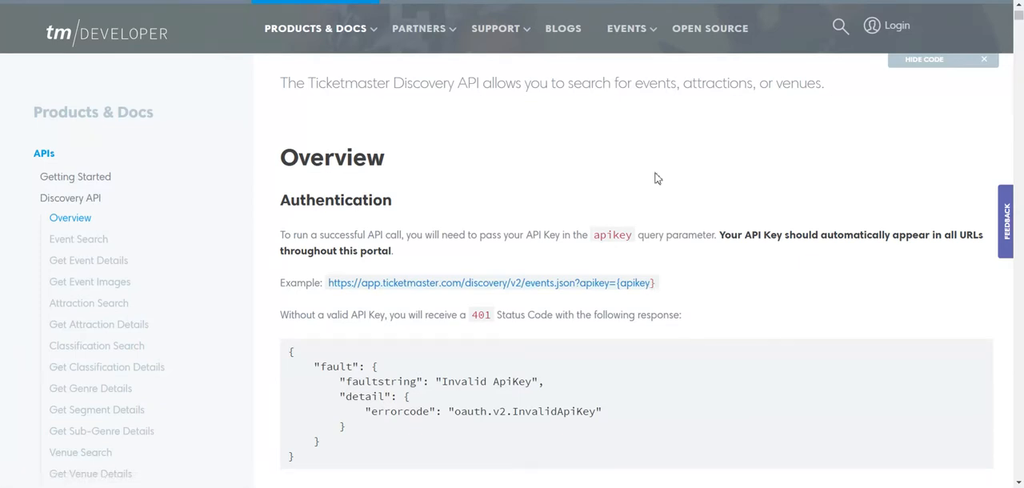
pyautogui.moveTo(632, 282)
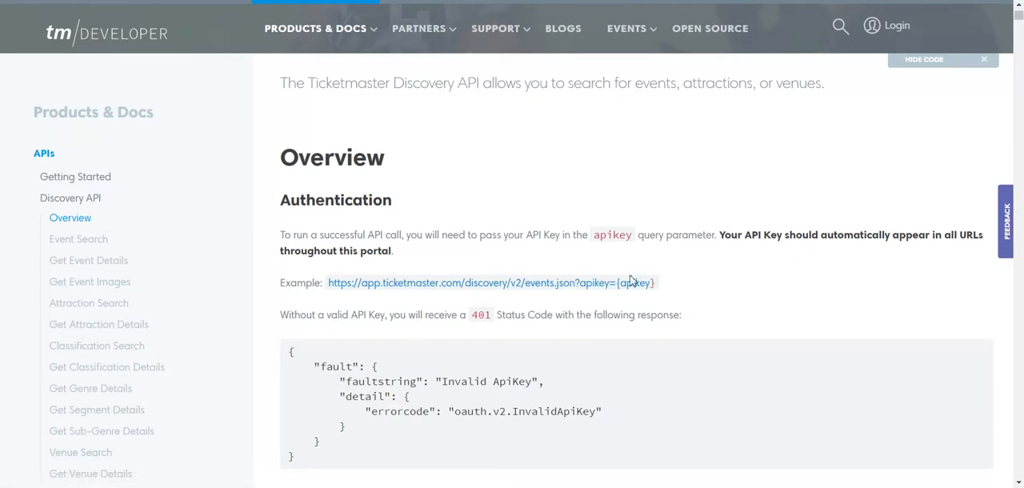
pyautogui.moveTo(896, 25)
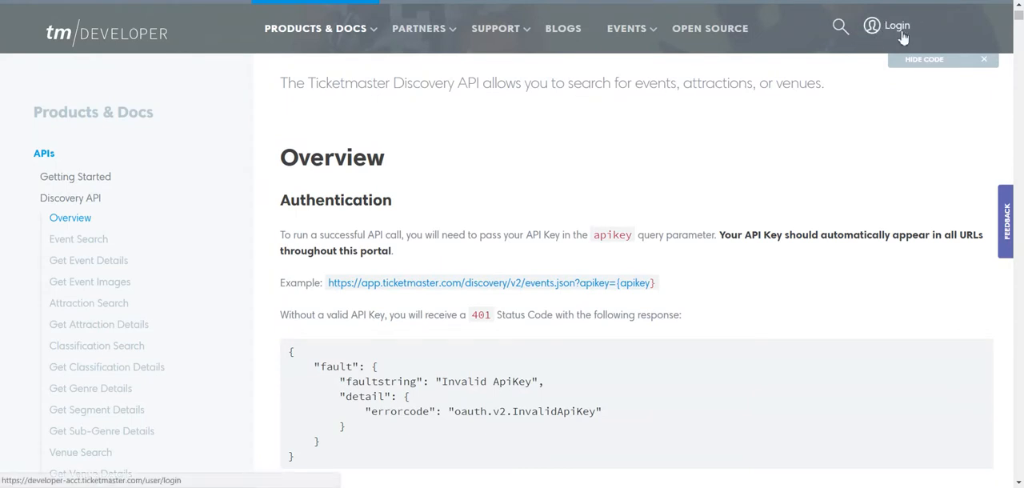
pyautogui.moveTo(637, 301)
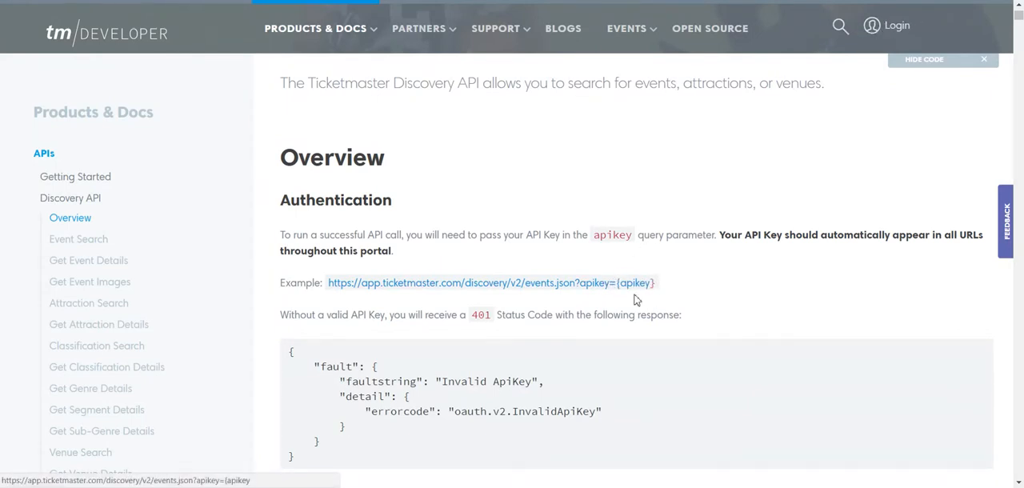
pyautogui.moveTo(646, 292)
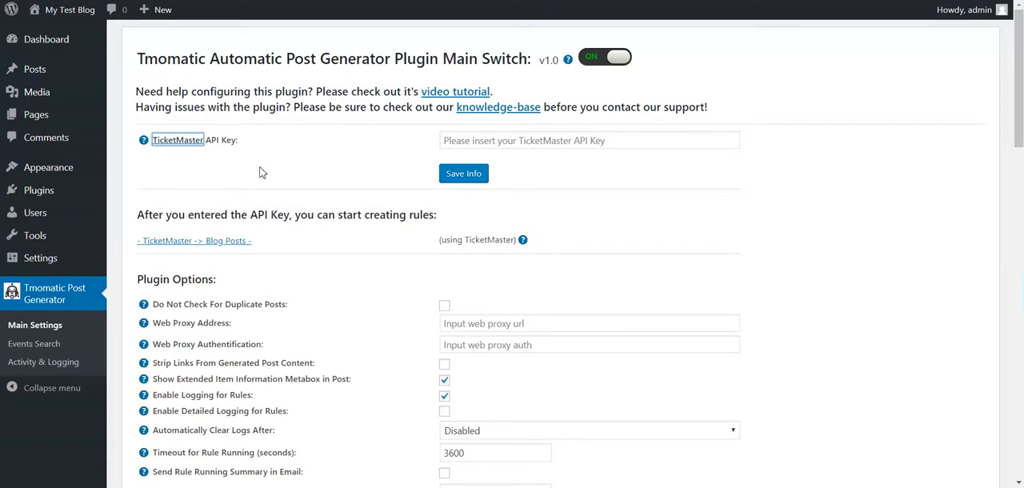
pyautogui.moveTo(304, 172)
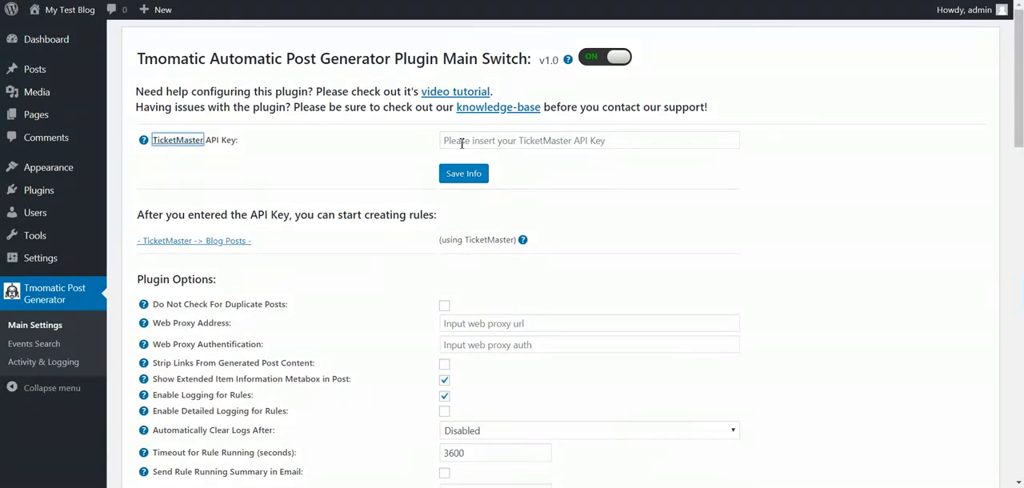
pyautogui.moveTo(461, 144)
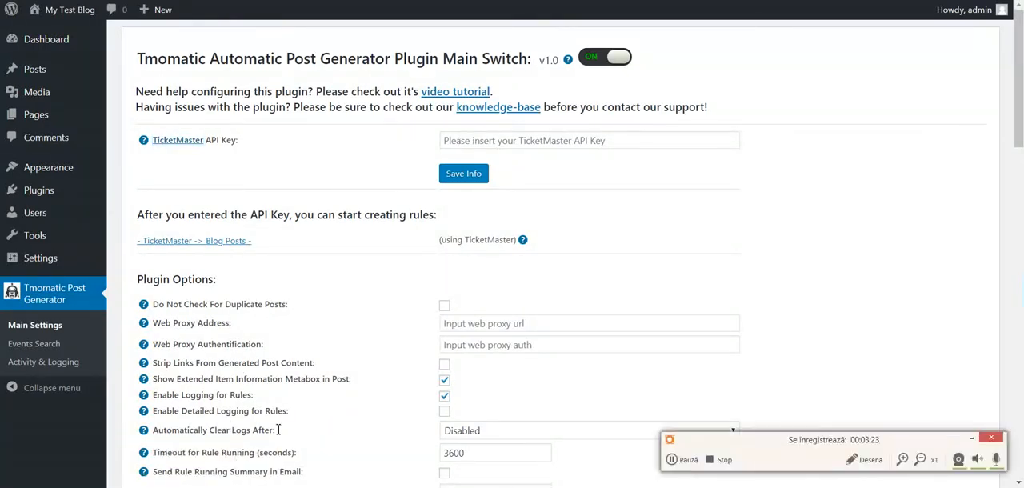
# - Save the pasted TicketMaster API key in Tmomatic Main Settings and head to Events Search
pyautogui.click(464, 172)
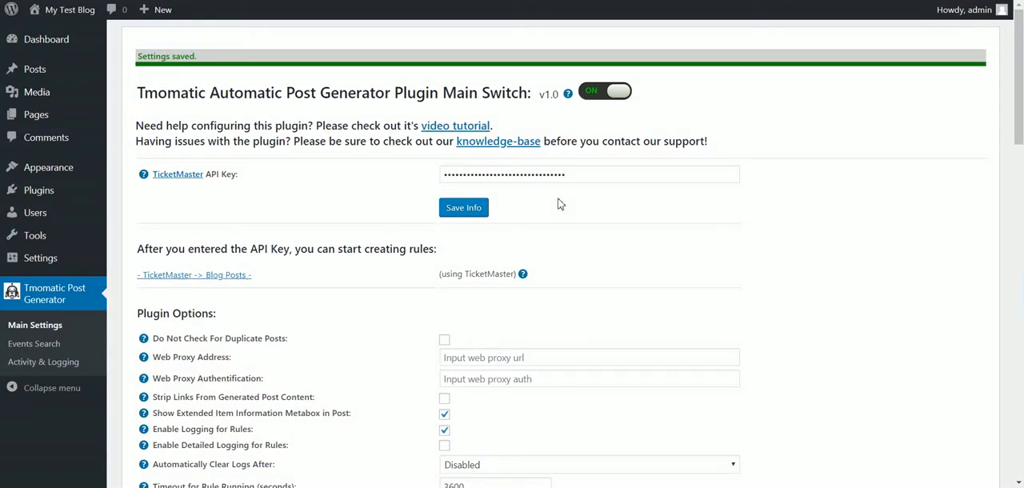
pyautogui.click(578, 175)
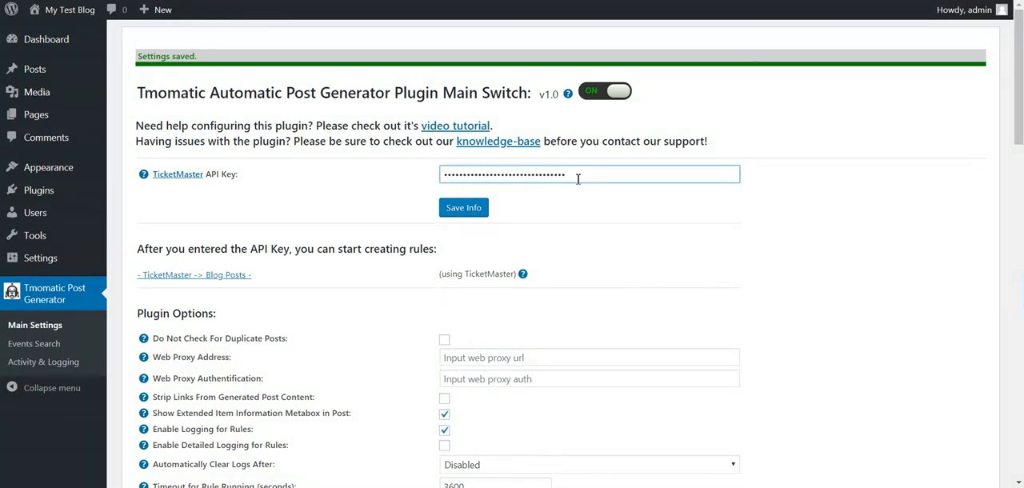
pyautogui.moveTo(365, 211)
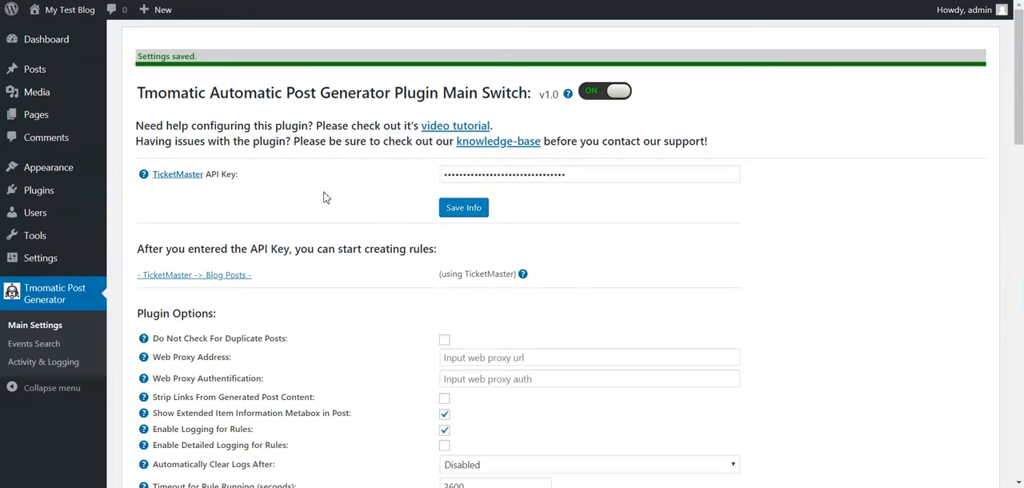
pyautogui.click(33, 342)
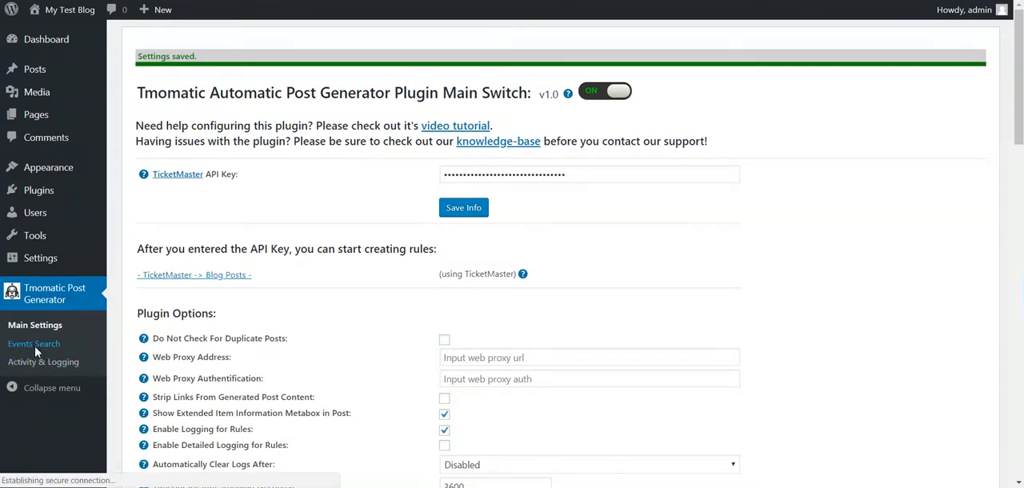
# - Enter 'conert' as the events query for a new Events Search rule
pyautogui.click(34, 343)
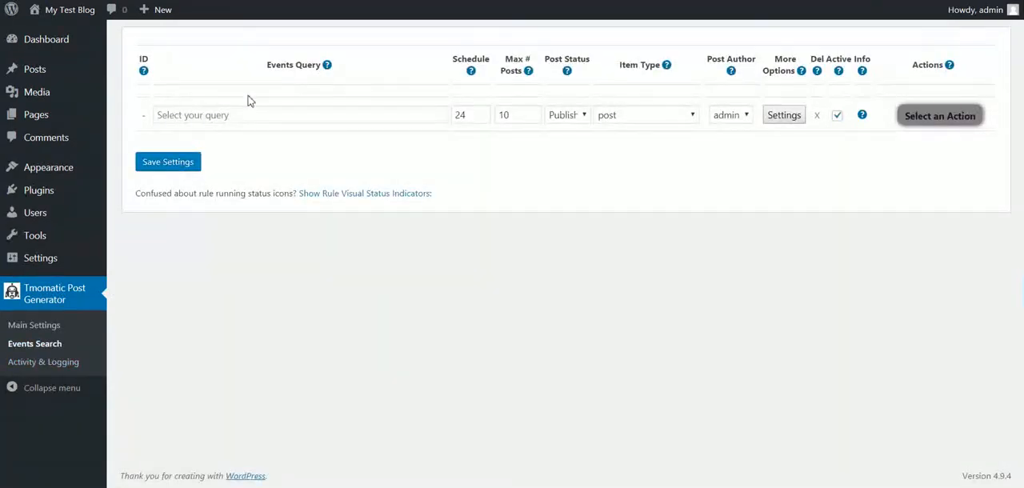
pyautogui.click(300, 115)
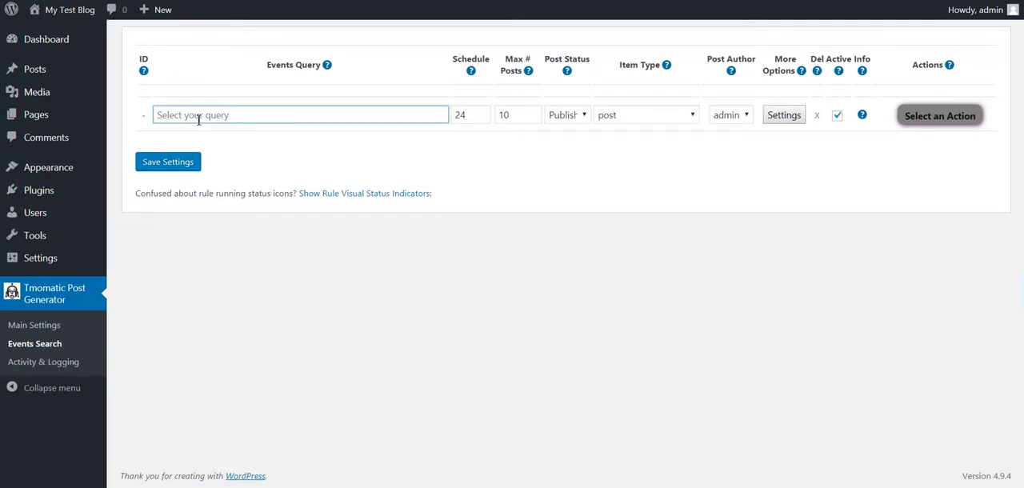
pyautogui.moveTo(292, 93)
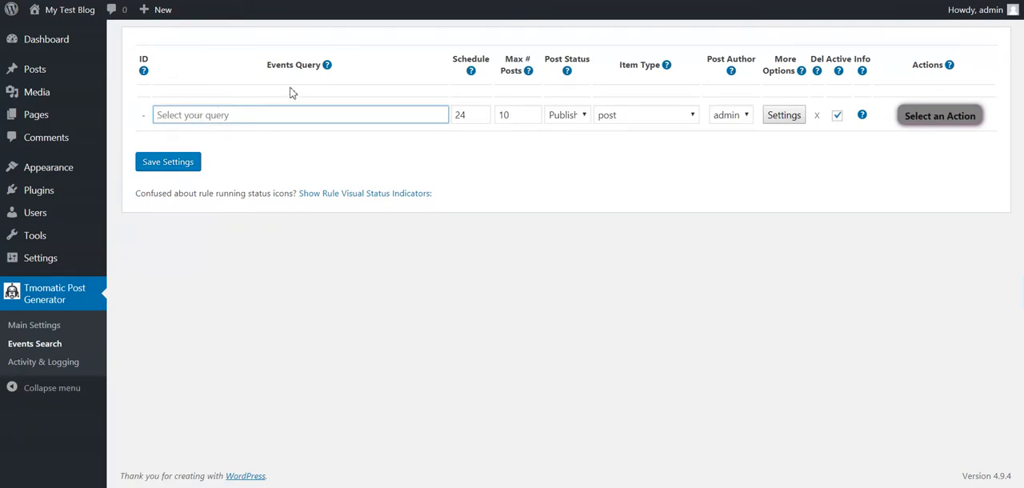
pyautogui.moveTo(326, 66)
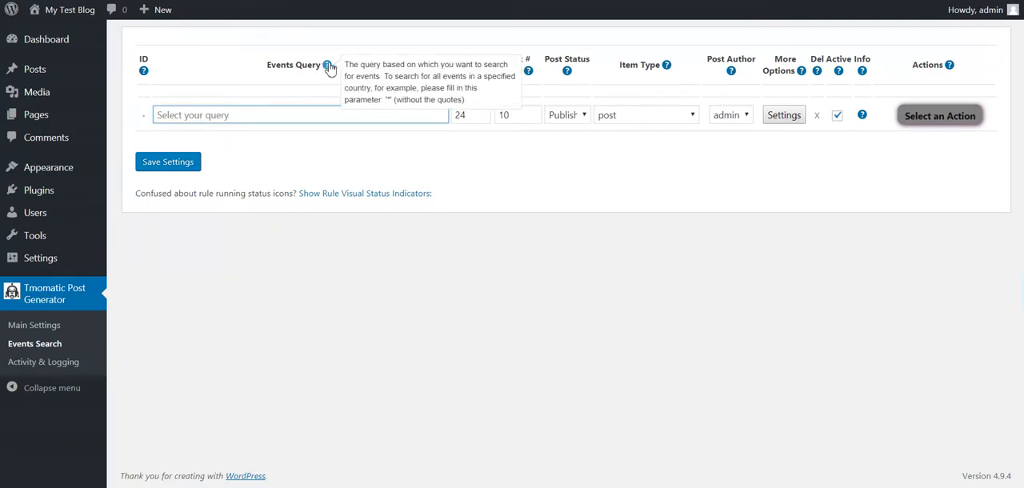
pyautogui.moveTo(370, 90)
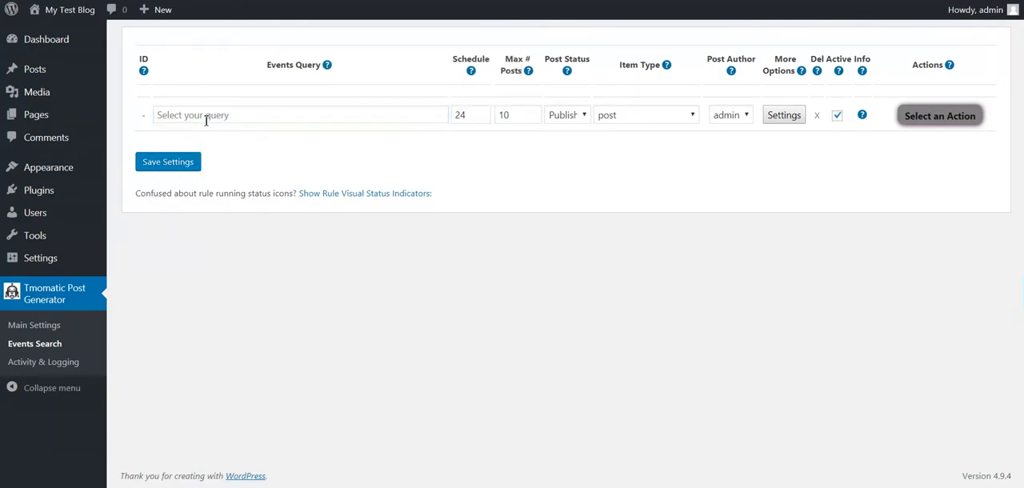
pyautogui.click(301, 115)
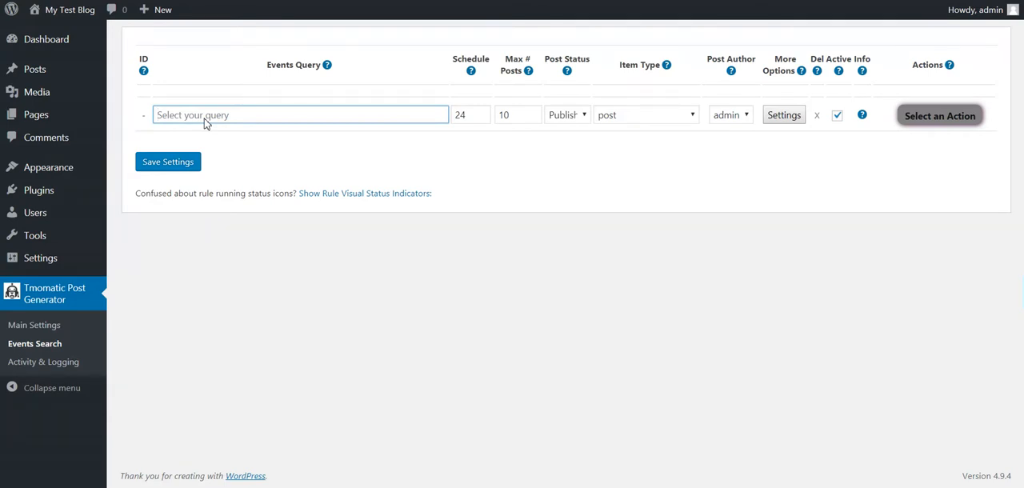
pyautogui.write('conertt')
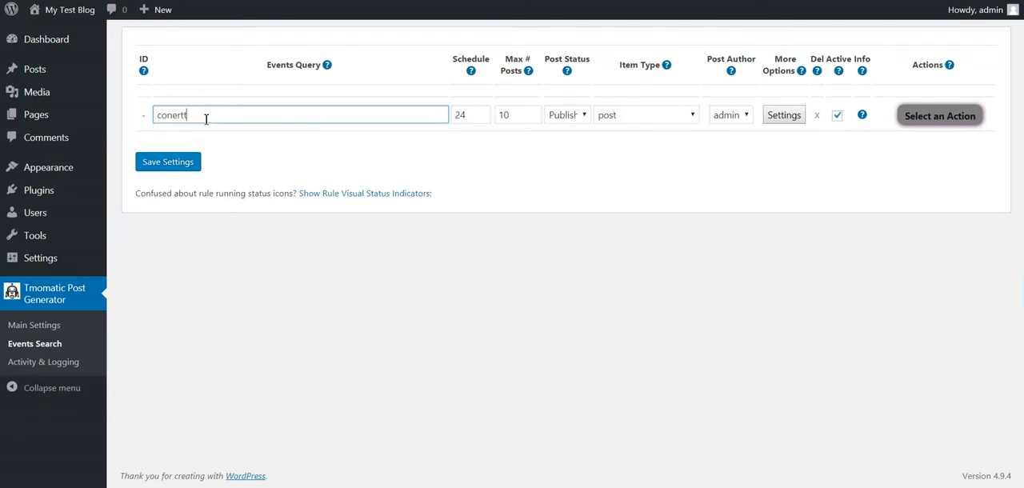
pyautogui.press('Backspace')
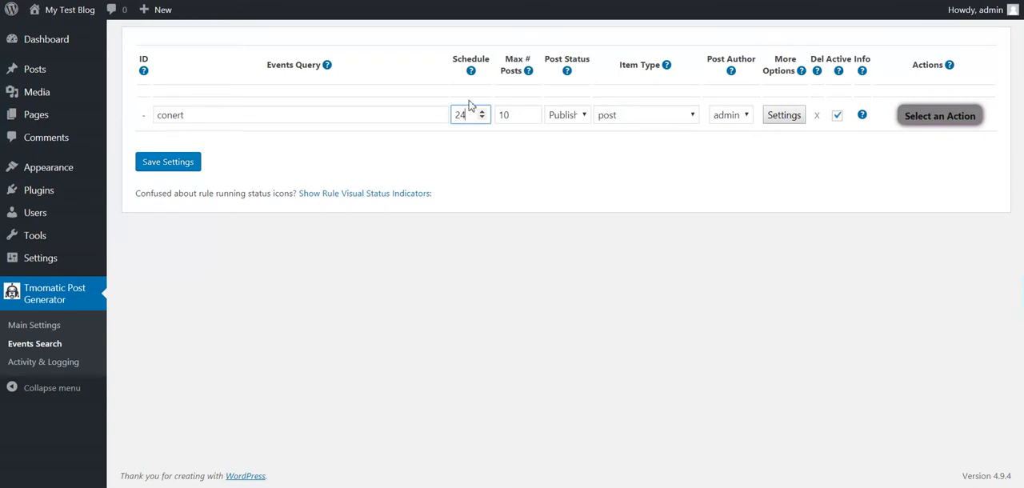
pyautogui.moveTo(470, 70)
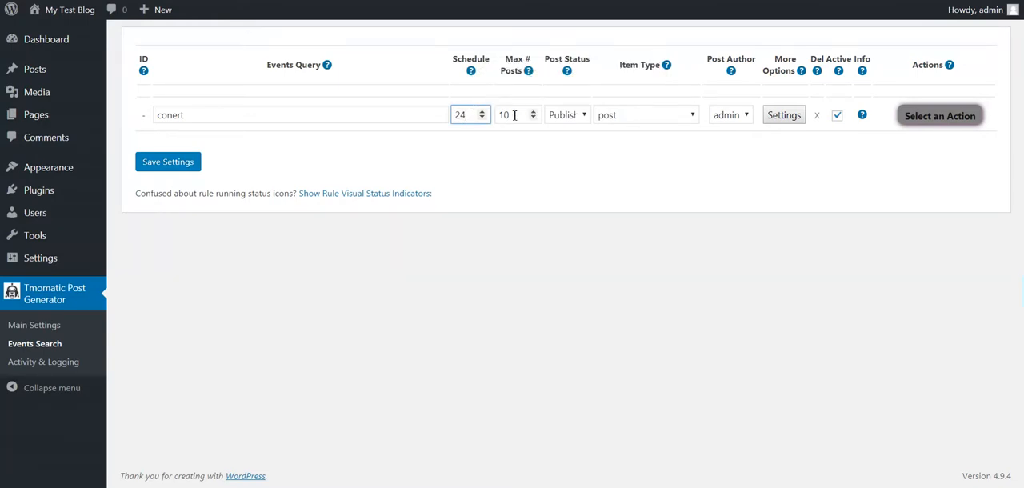
pyautogui.moveTo(528, 71)
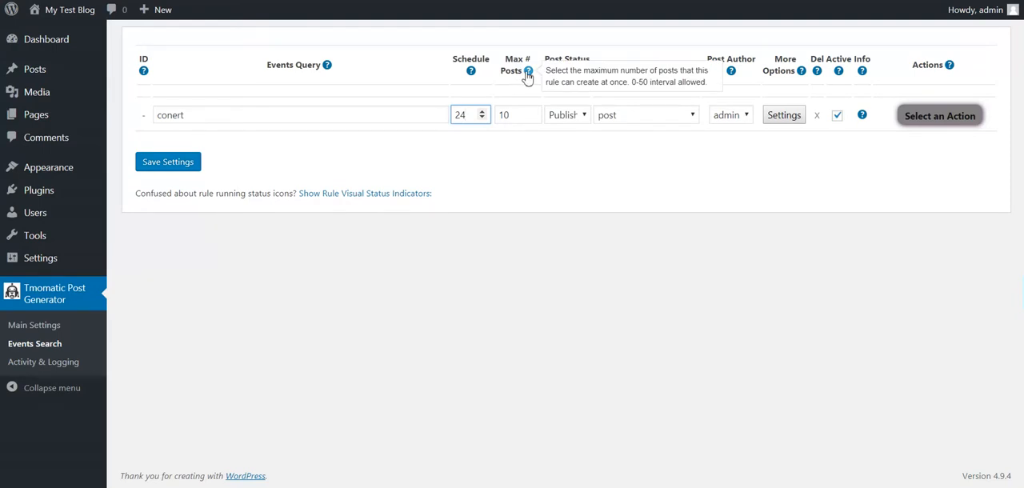
# - Review the rule's Max # Posts, Post Status and Item Type options, keeping admin as author
pyautogui.click(511, 115)
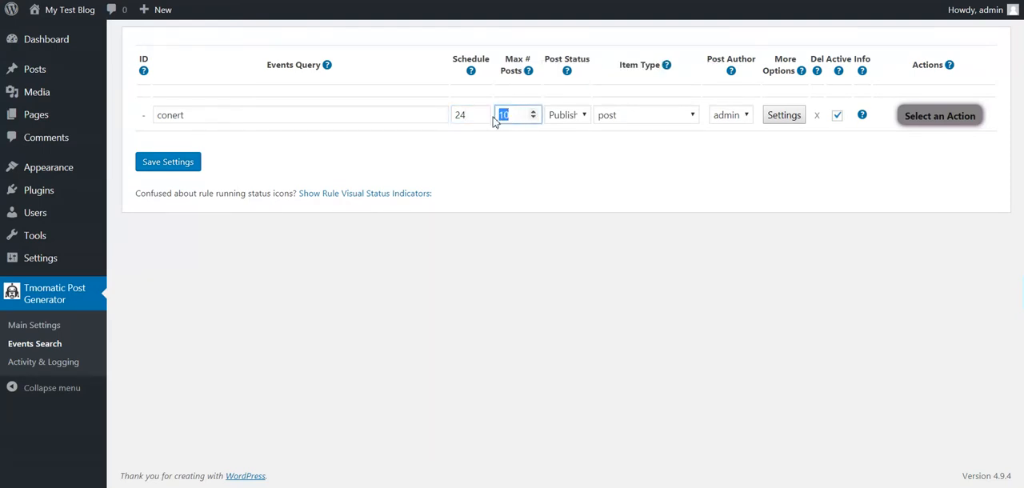
pyautogui.moveTo(528, 70)
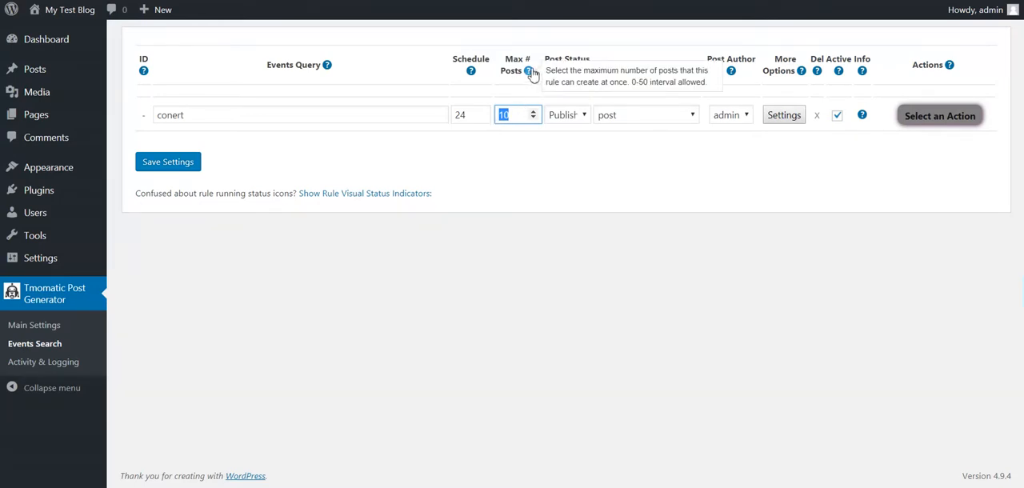
pyautogui.click(566, 115)
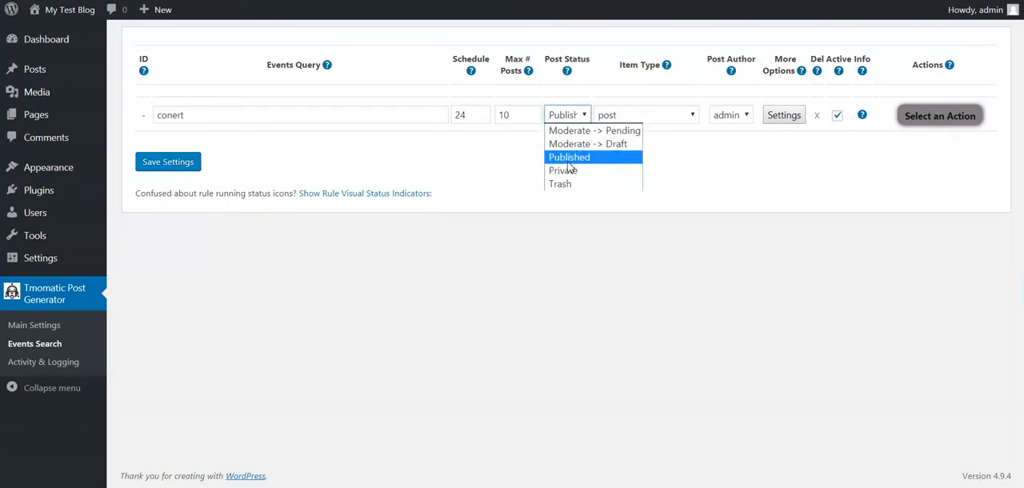
pyautogui.click(643, 116)
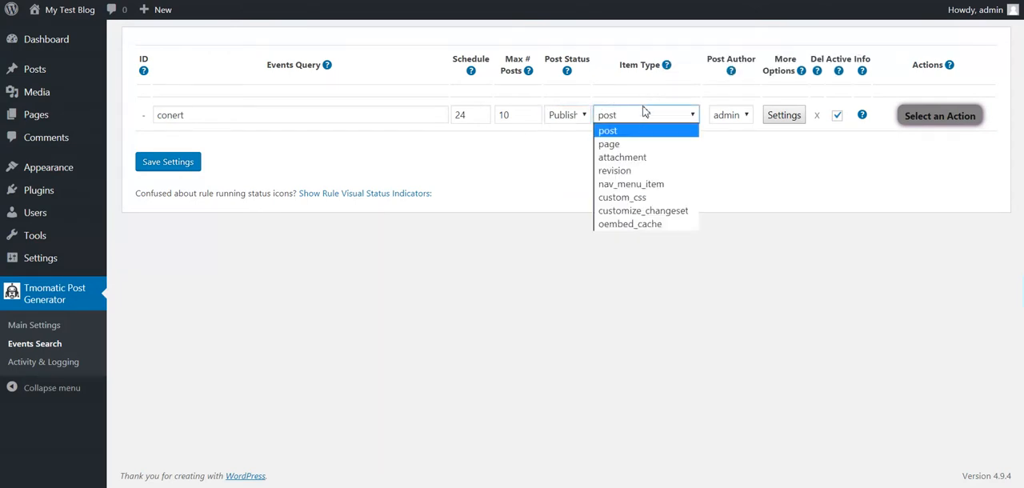
pyautogui.moveTo(622, 157)
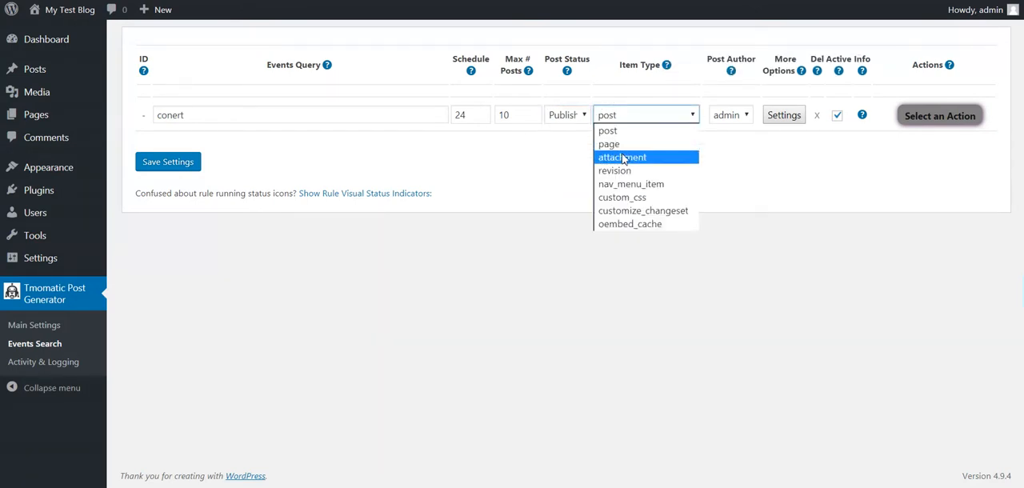
pyautogui.moveTo(623, 197)
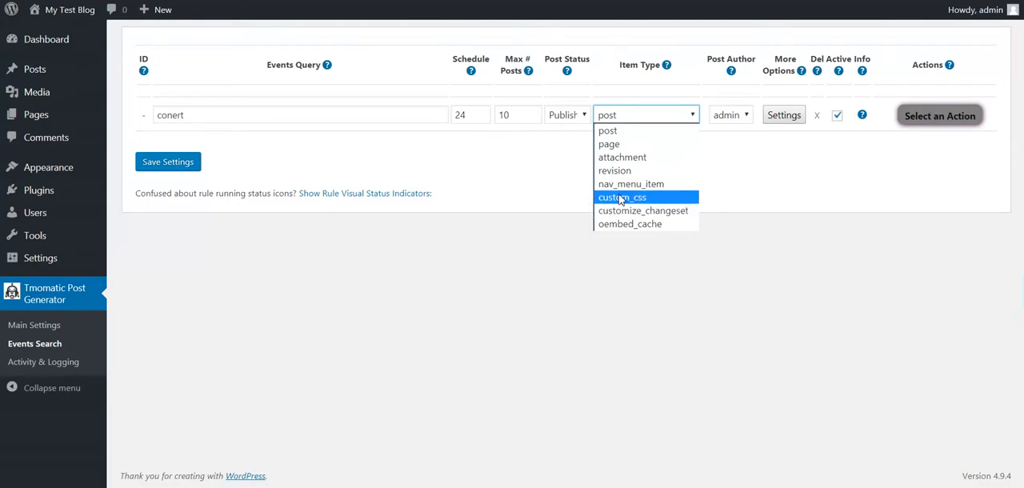
pyautogui.moveTo(614, 169)
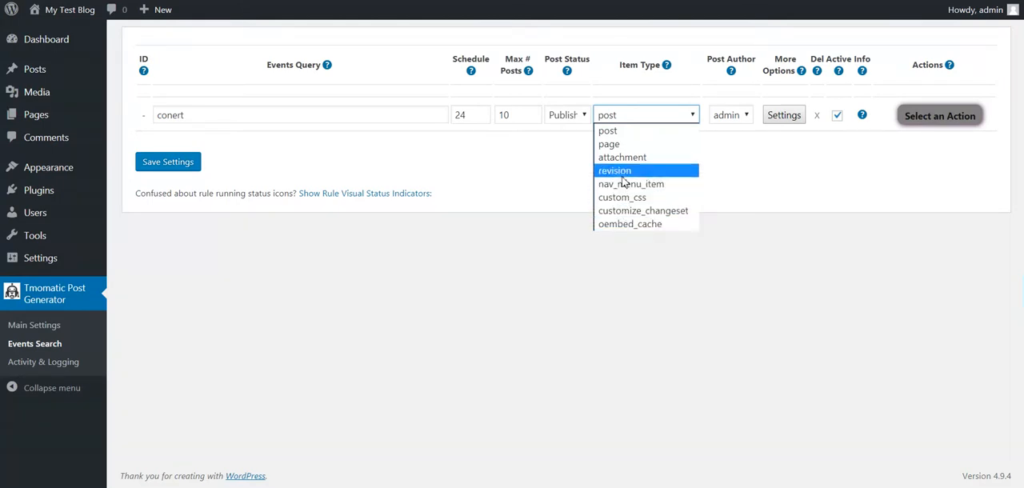
pyautogui.moveTo(630, 184)
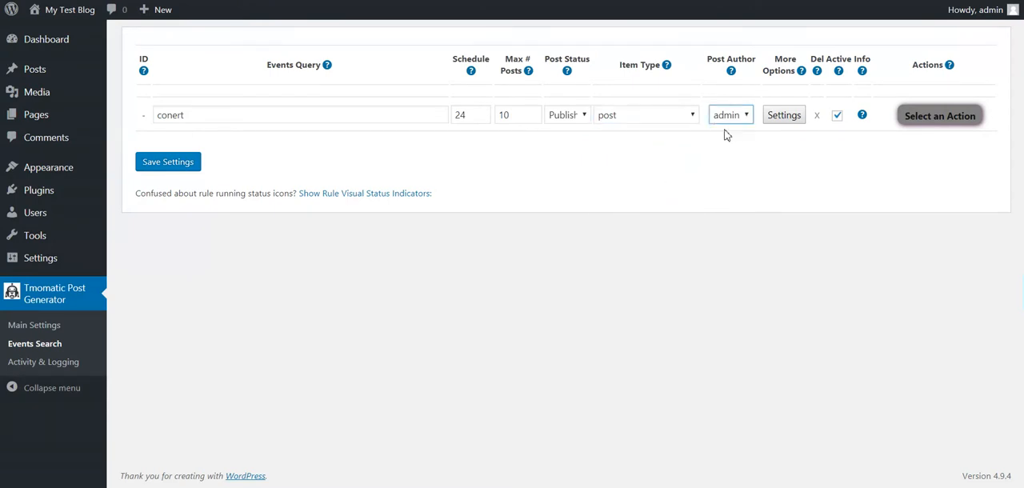
pyautogui.click(730, 115)
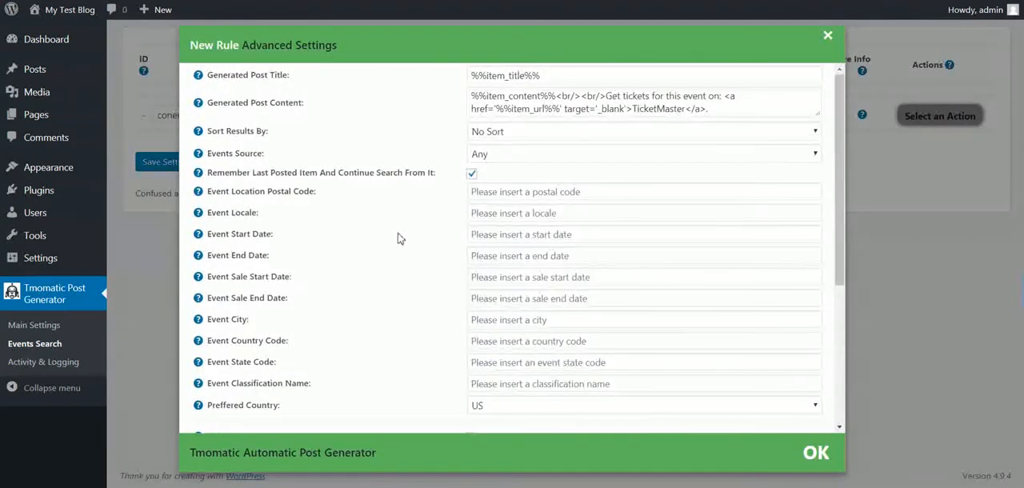
pyautogui.moveTo(468, 93)
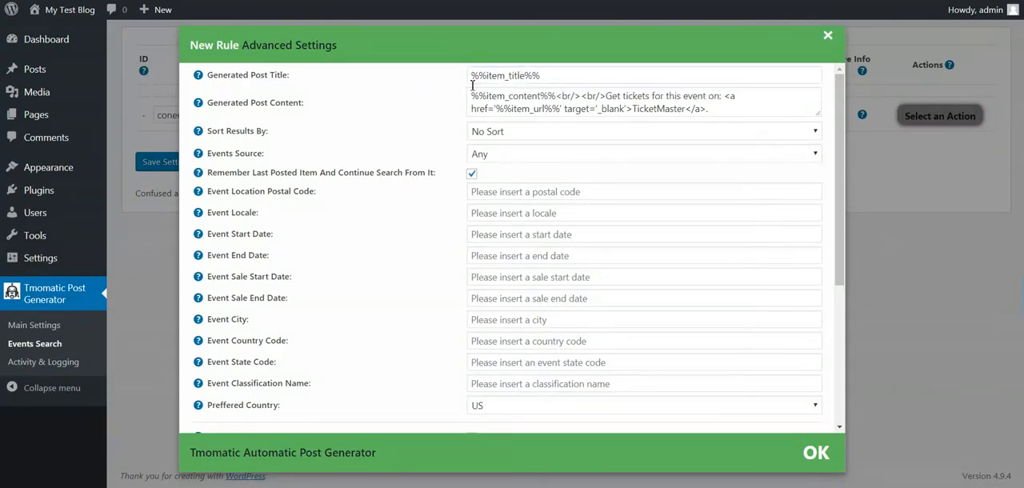
pyautogui.moveTo(198, 74)
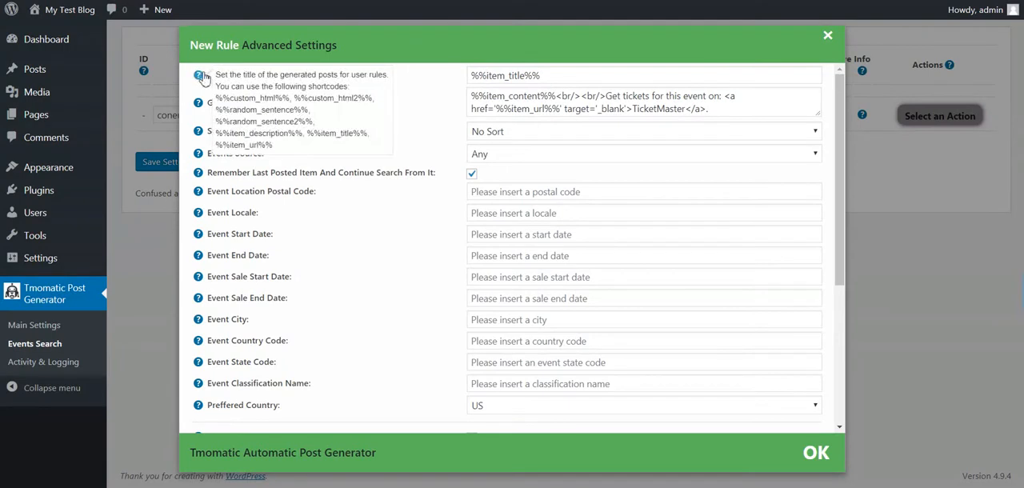
# - Review the Generated Post Title and Content templates and their available shortcodes
pyautogui.moveTo(216, 98); pyautogui.dragTo(317, 133)
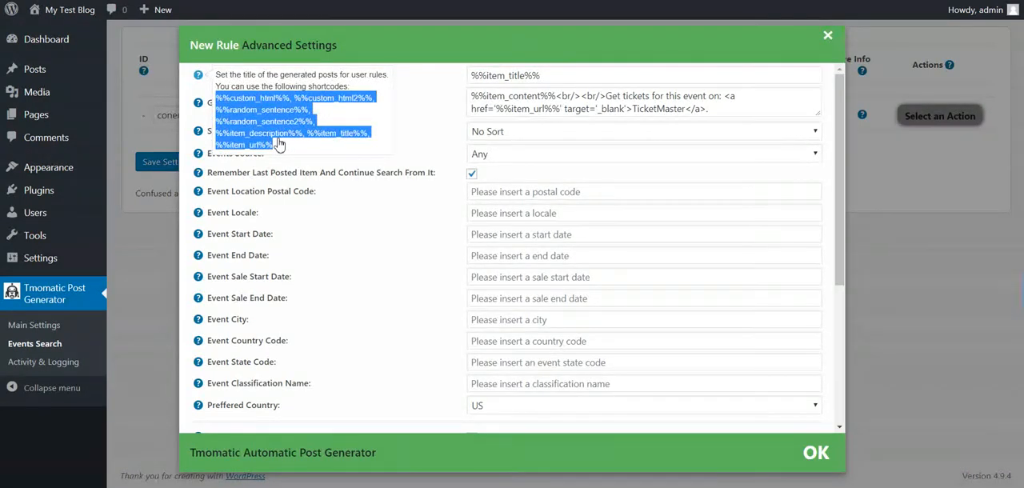
pyautogui.moveTo(291, 143)
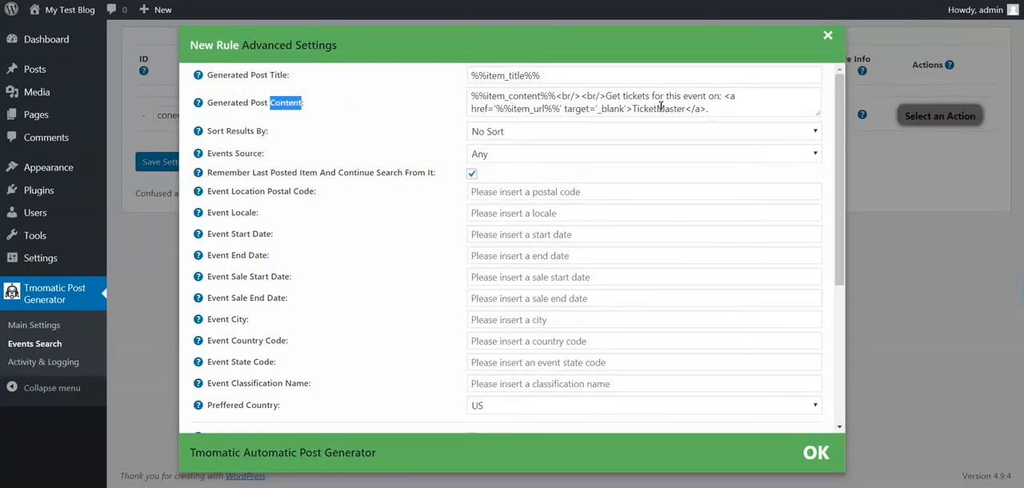
pyautogui.tripleClick(643, 103)
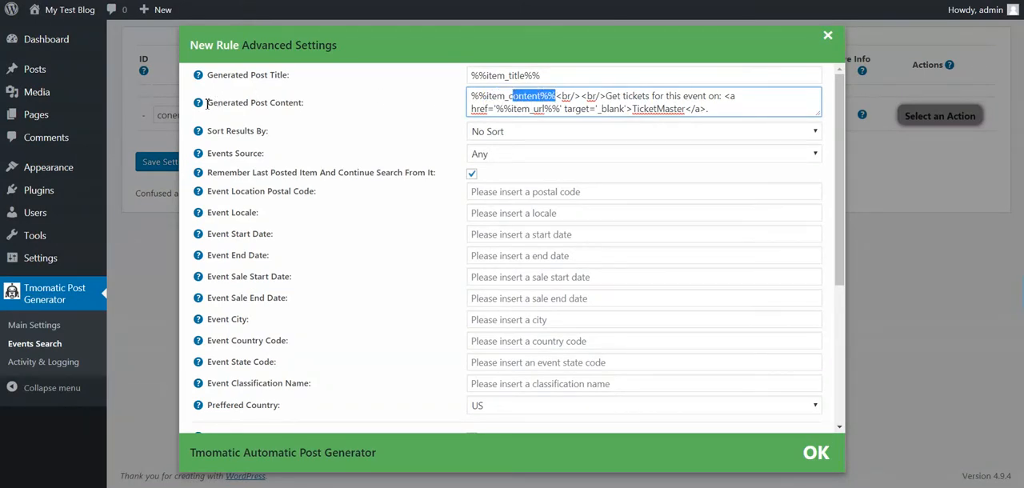
pyautogui.moveTo(199, 102)
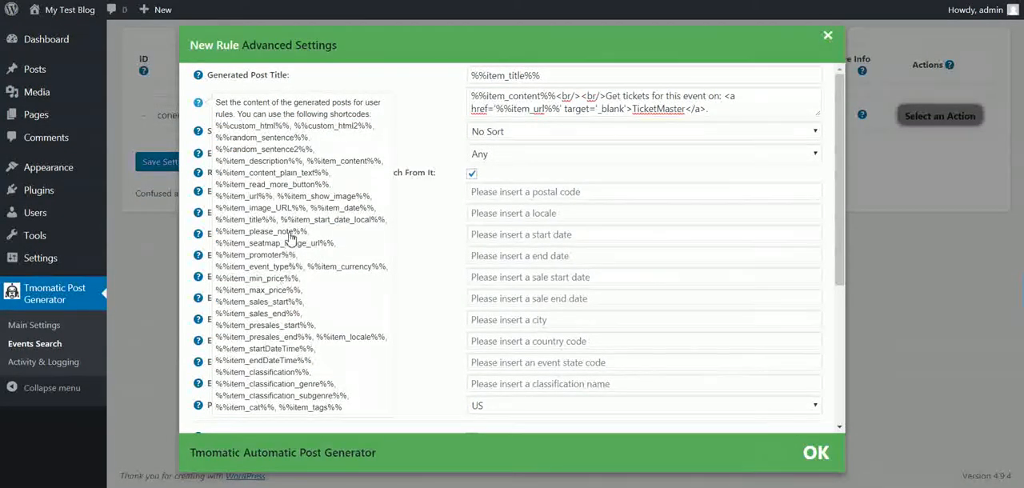
pyautogui.doubleClick(269, 244)
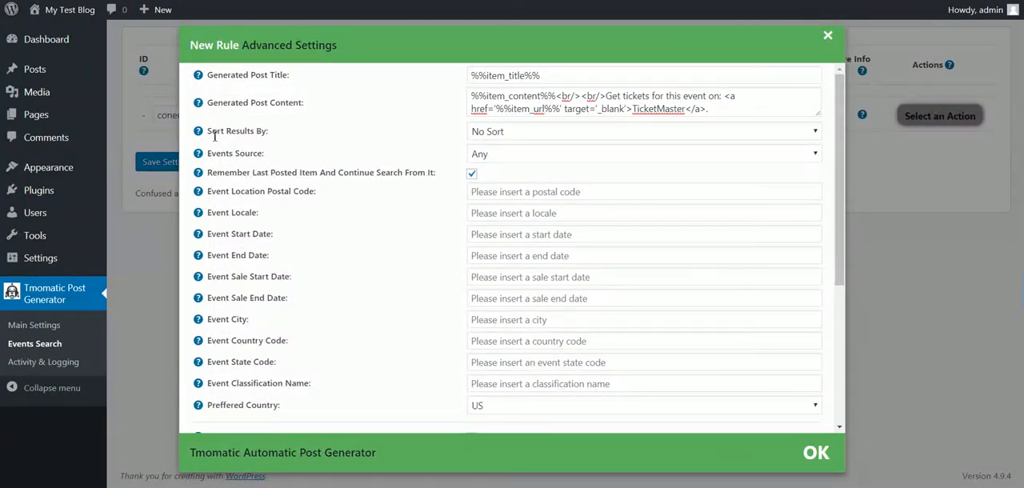
pyautogui.click(643, 132)
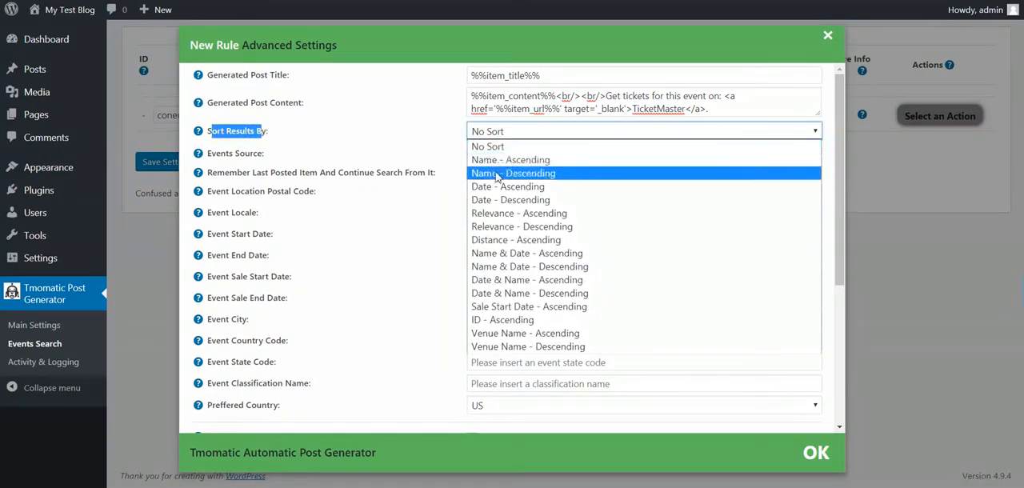
pyautogui.moveTo(502, 320)
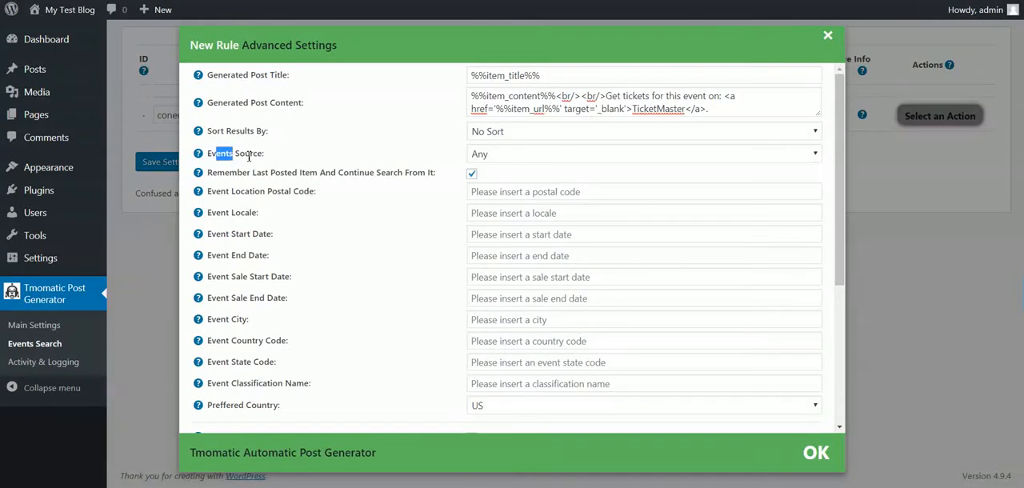
pyautogui.click(640, 154)
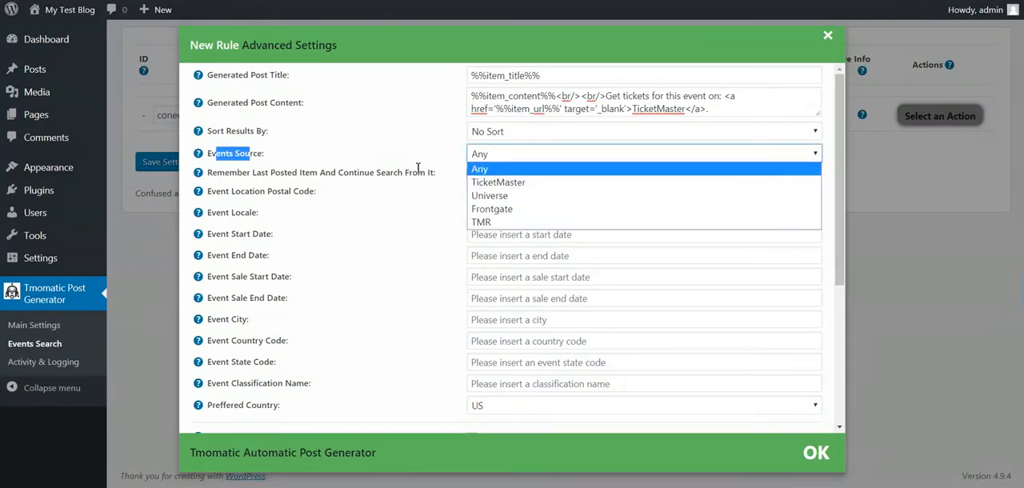
pyautogui.click(479, 168)
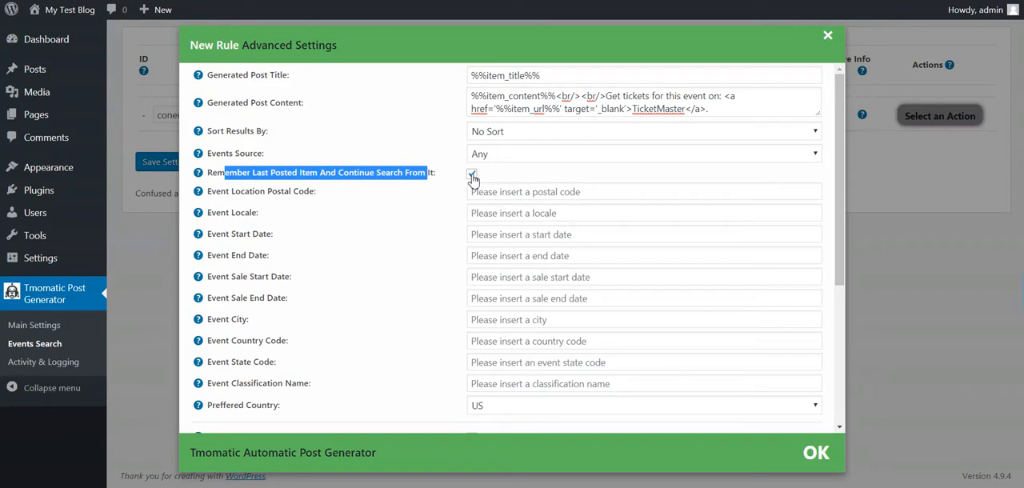
pyautogui.click(470, 173)
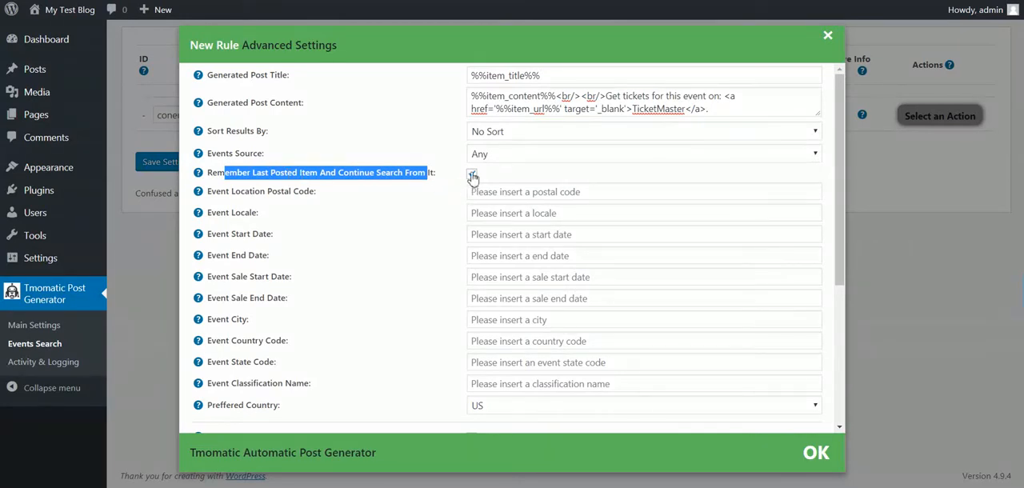
pyautogui.click(471, 173)
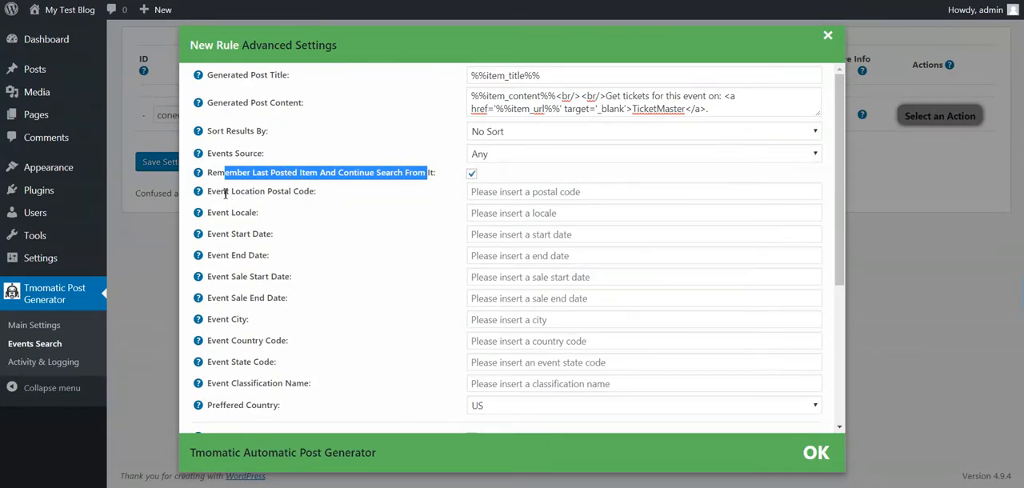
pyautogui.click(643, 192)
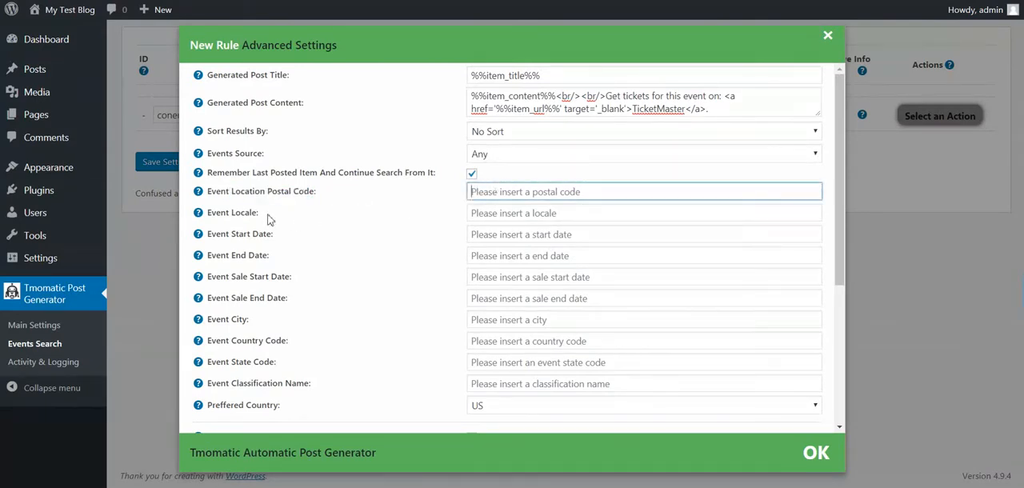
pyautogui.moveTo(199, 211)
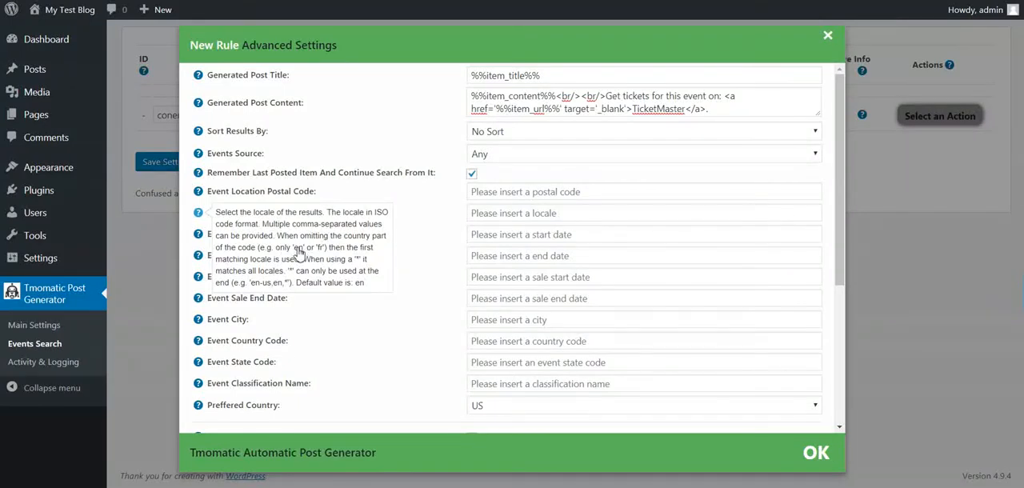
pyautogui.moveTo(320, 249)
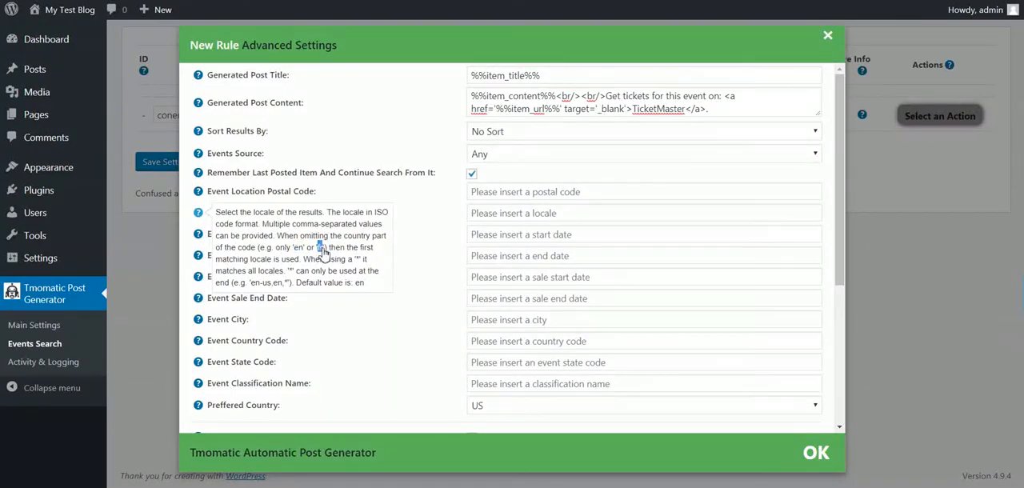
pyautogui.doubleClick(264, 282)
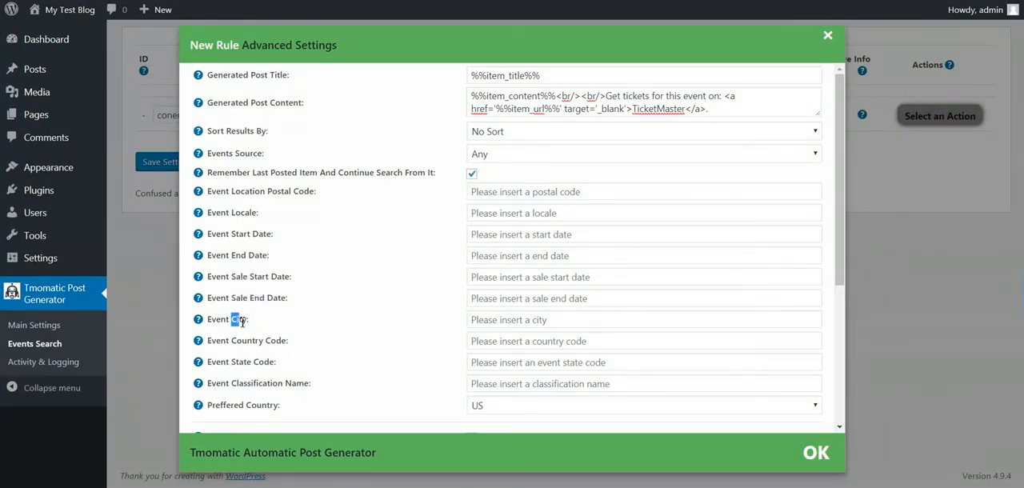
pyautogui.doubleClick(239, 320)
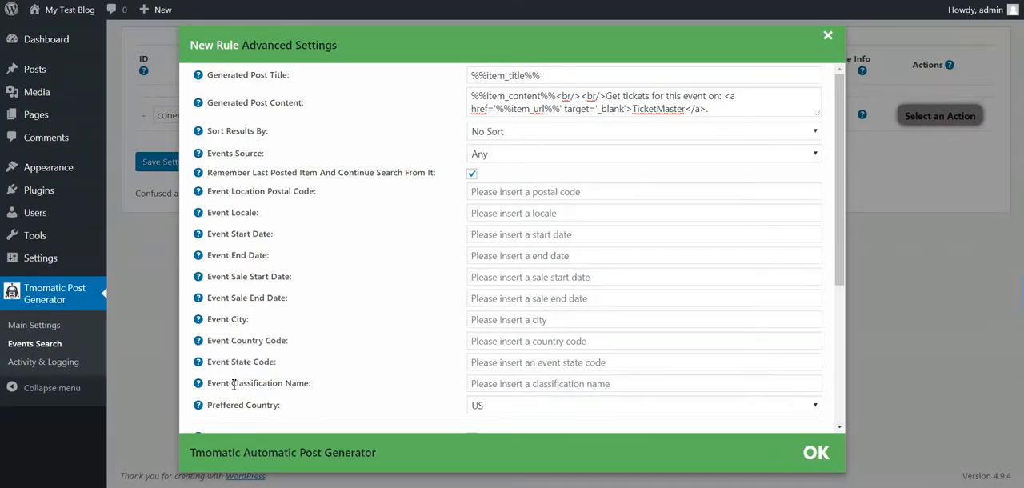
pyautogui.moveTo(199, 384)
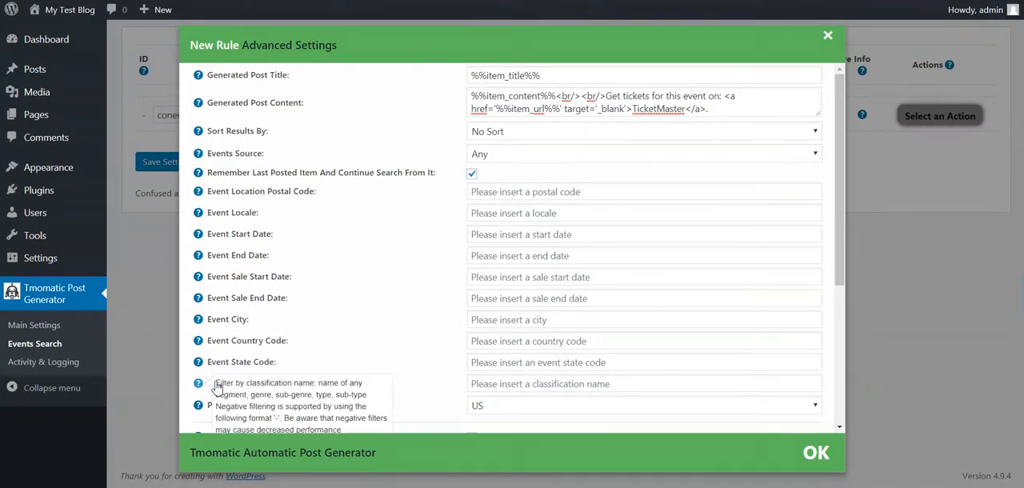
pyautogui.scroll(-3)
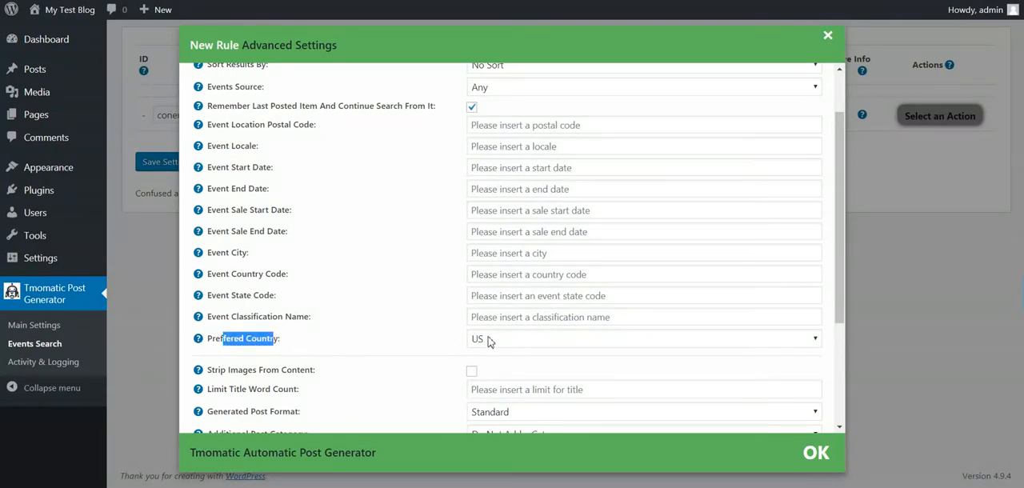
pyautogui.scroll(-3)
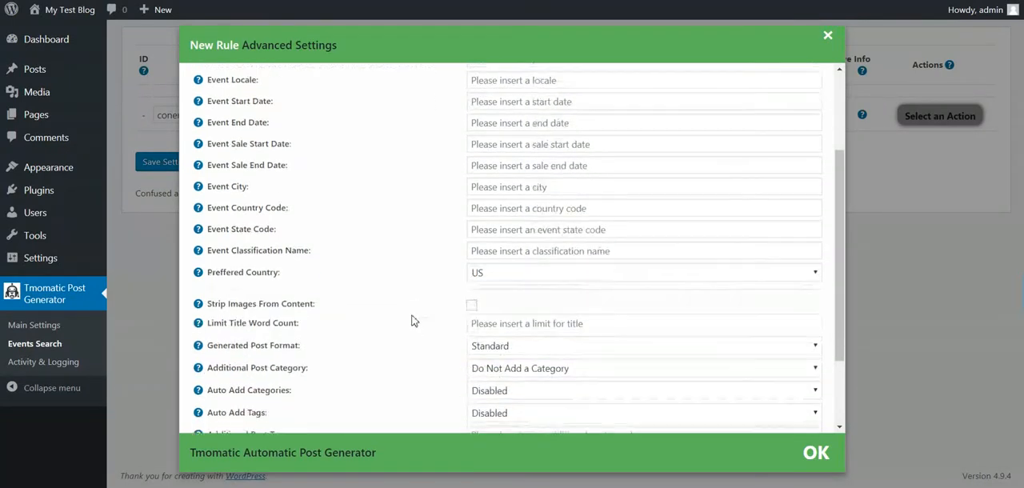
pyautogui.scroll(-3)
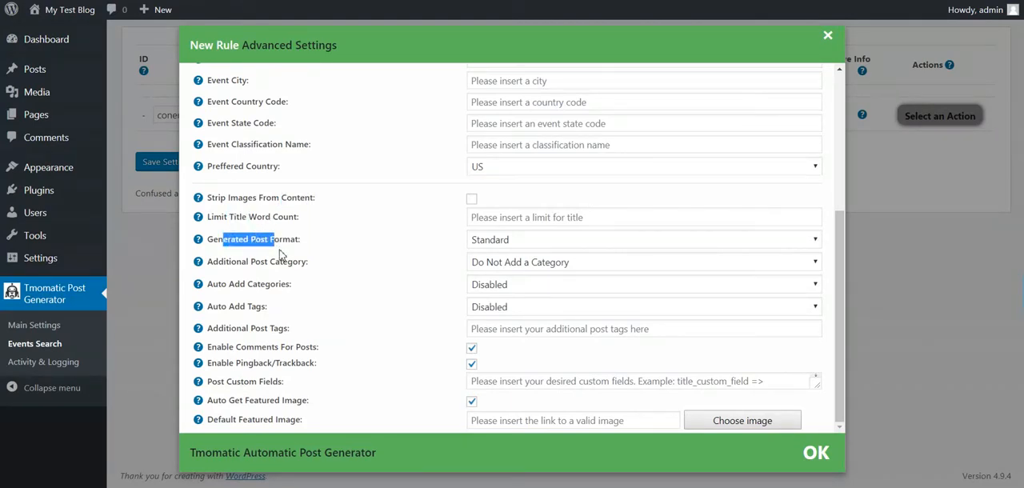
pyautogui.click(643, 240)
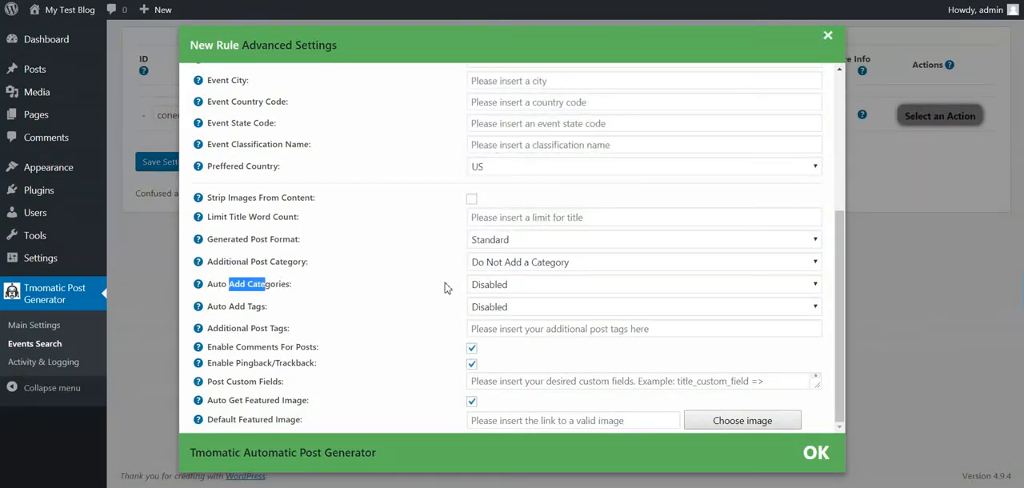
pyautogui.click(643, 284)
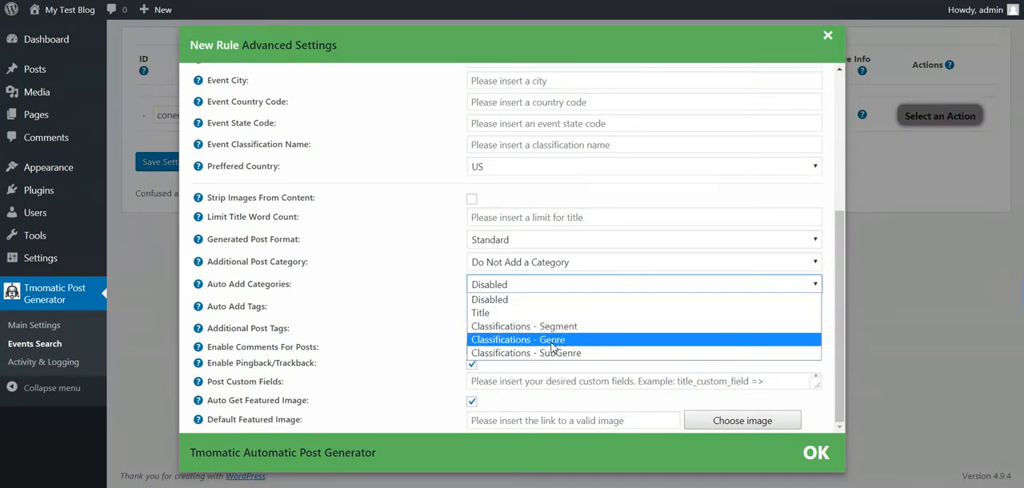
pyautogui.moveTo(408, 319)
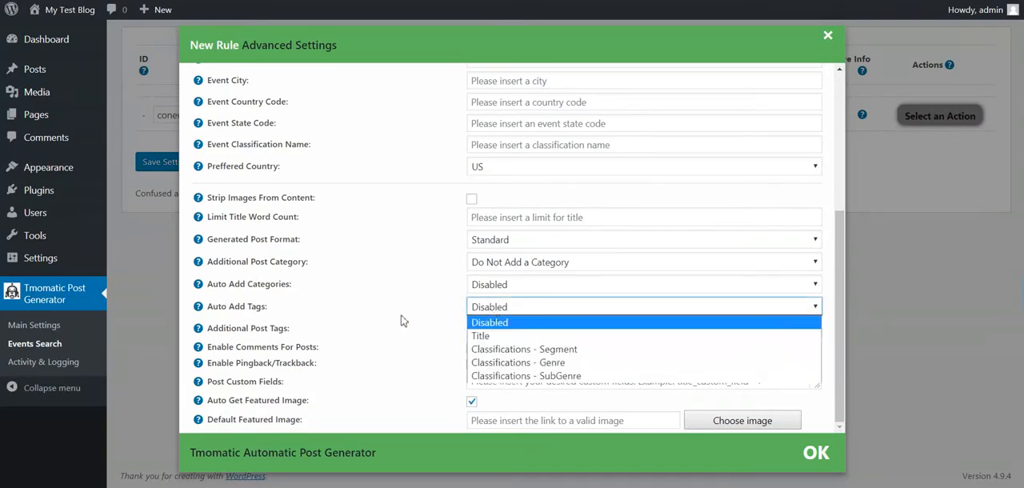
pyautogui.click(489, 324)
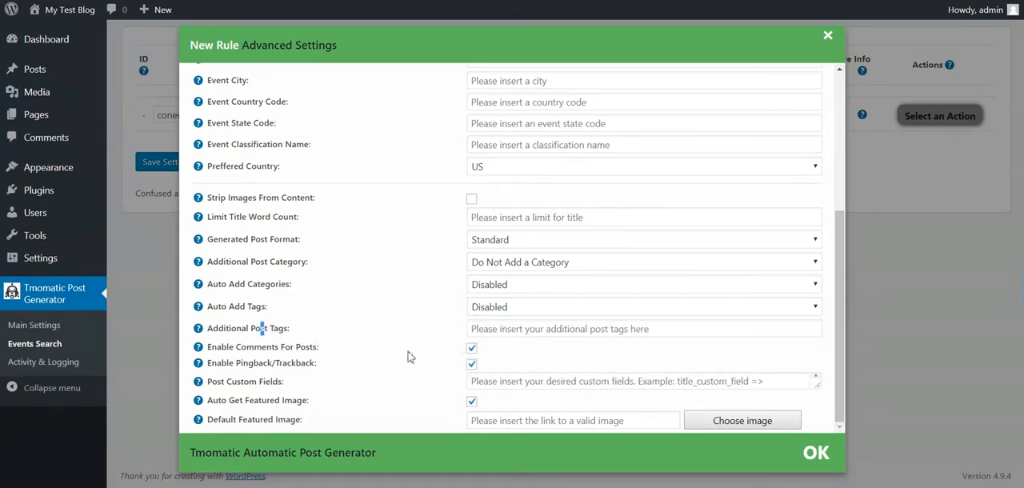
pyautogui.doubleClick(258, 362)
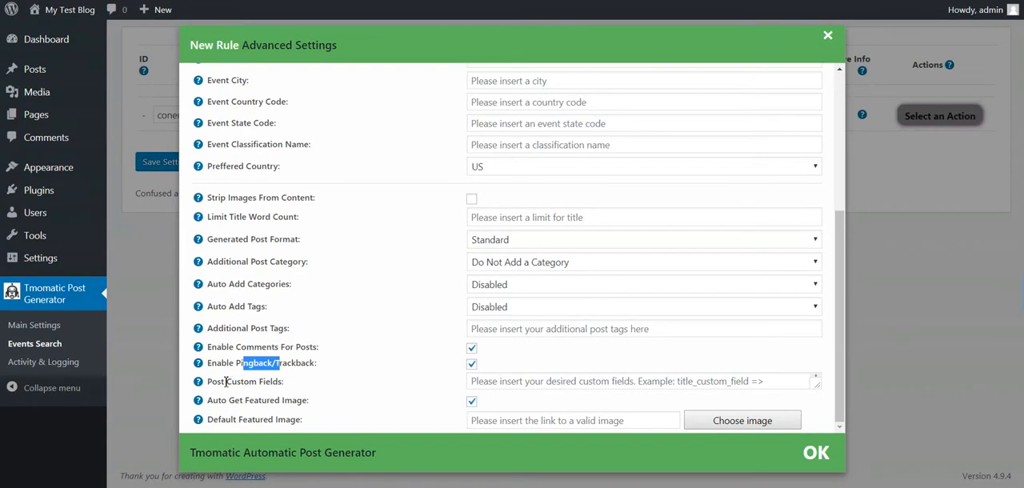
pyautogui.click(643, 381)
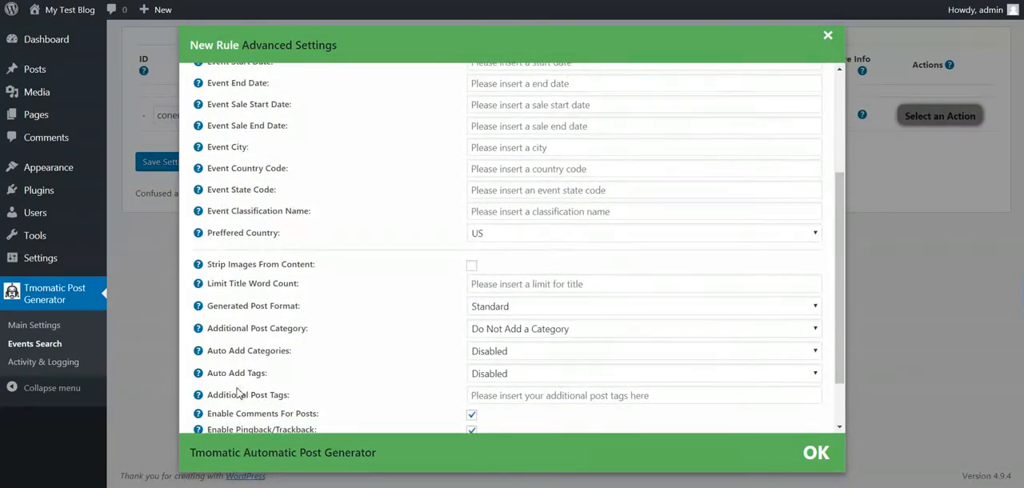
# - Review the Post Custom Fields syntax help, including the custom_field_value2 example
pyautogui.scroll(-3)
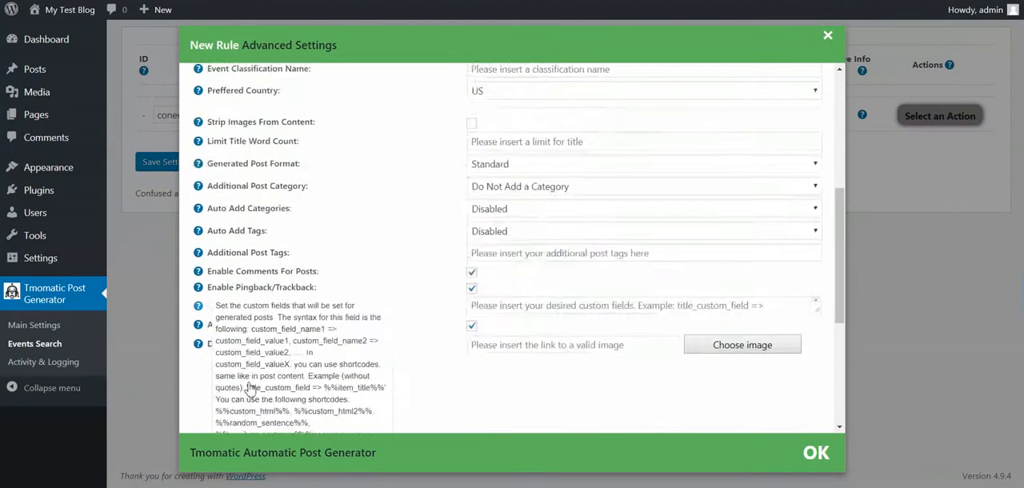
pyautogui.scroll(-3)
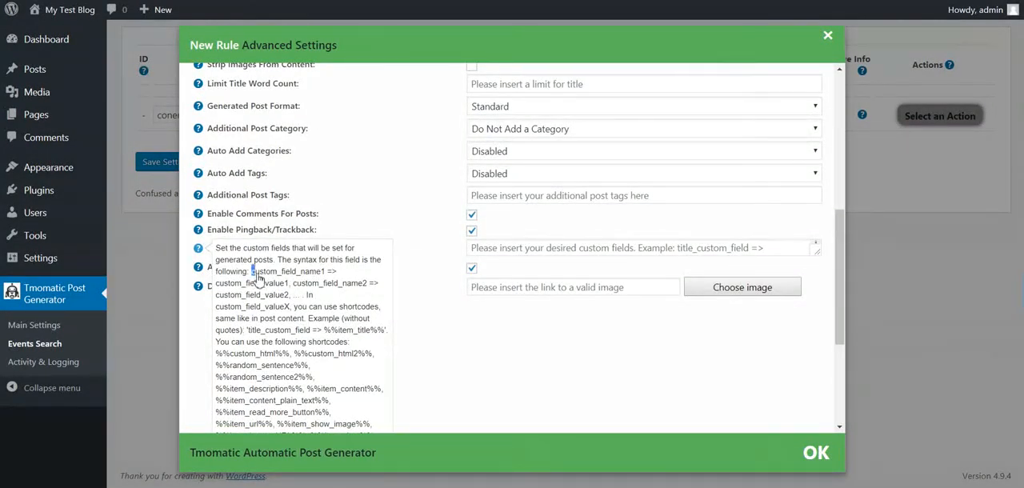
pyautogui.doubleClick(288, 272)
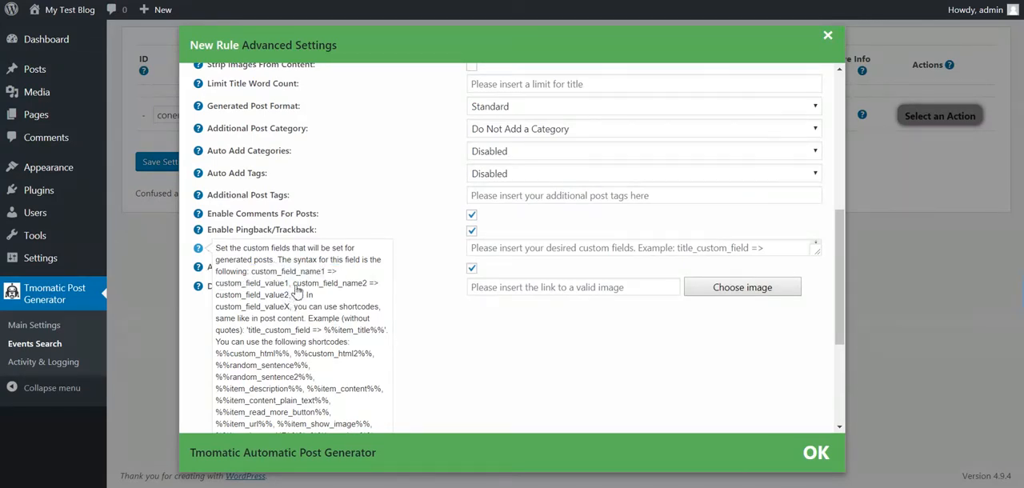
pyautogui.doubleClick(330, 281)
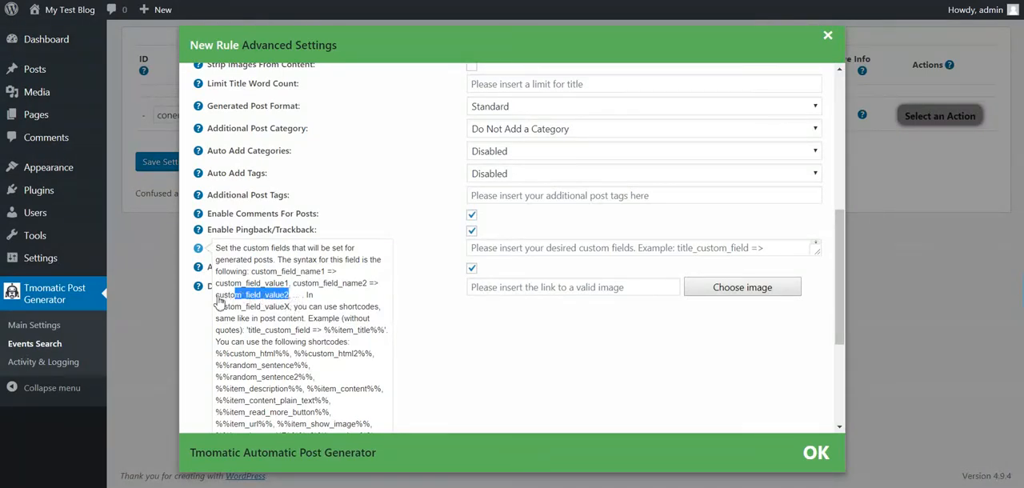
pyautogui.doubleClick(253, 294)
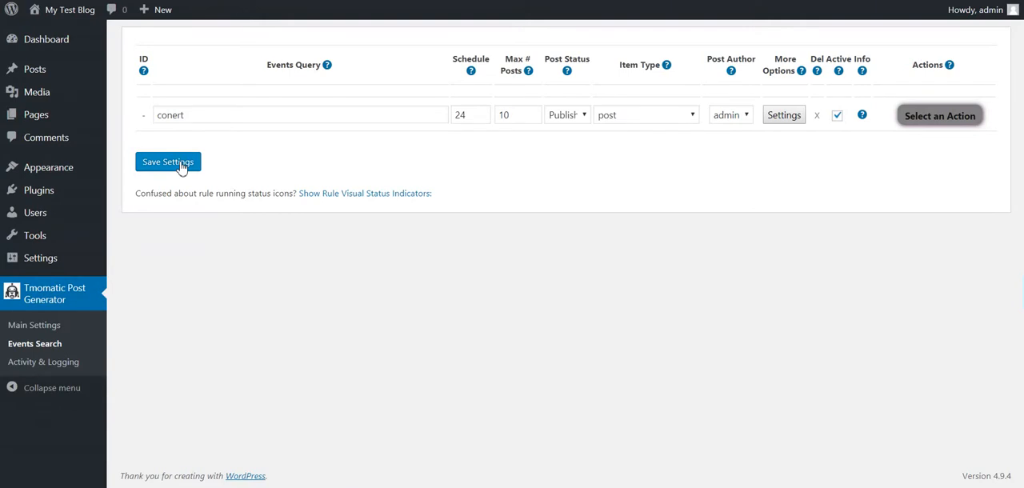
# - Save the new rule and correct its query to read 'concert'
pyautogui.click(168, 161)
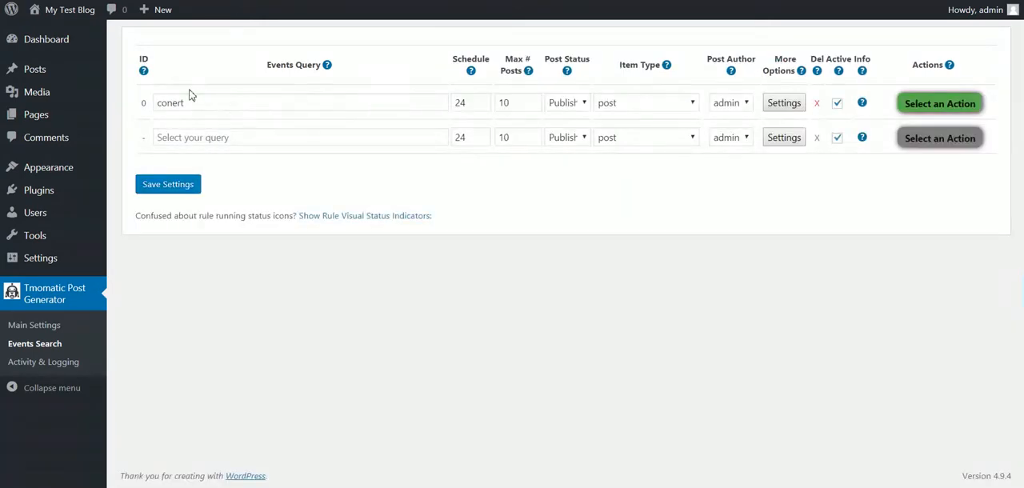
pyautogui.click(301, 102)
pyautogui.write('c')
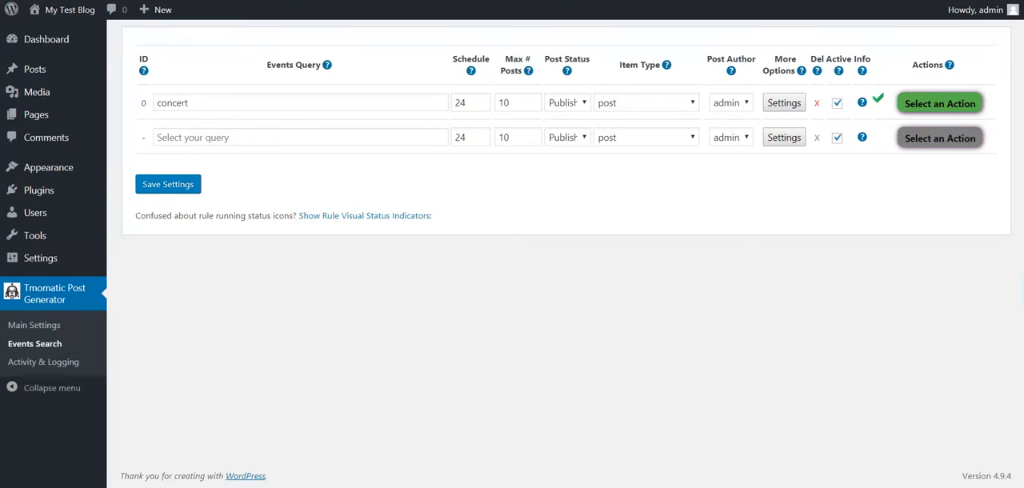
pyautogui.moveTo(313, 38)
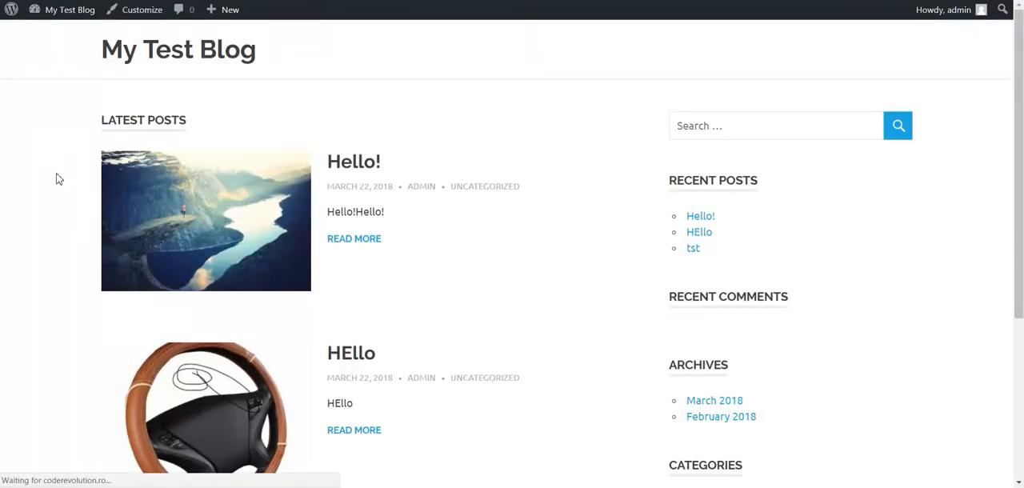
# - Browse the imported concert posts on the blog, then return to the Events Search rules page
pyautogui.scroll(-3)
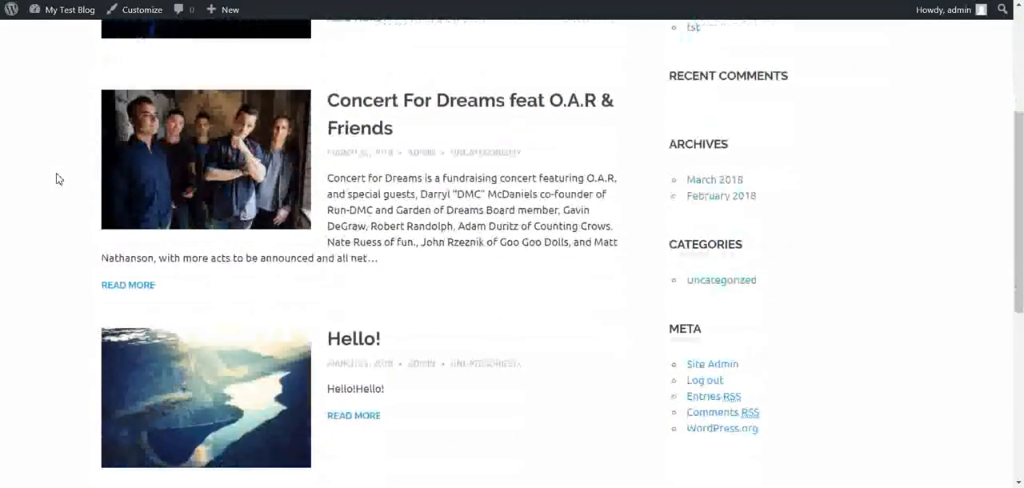
pyautogui.scroll(3)
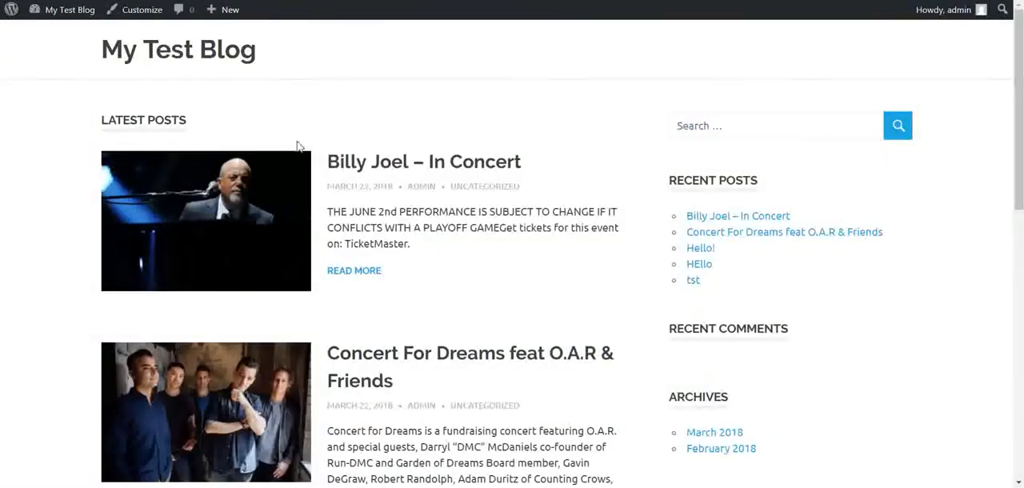
pyautogui.click(422, 162)
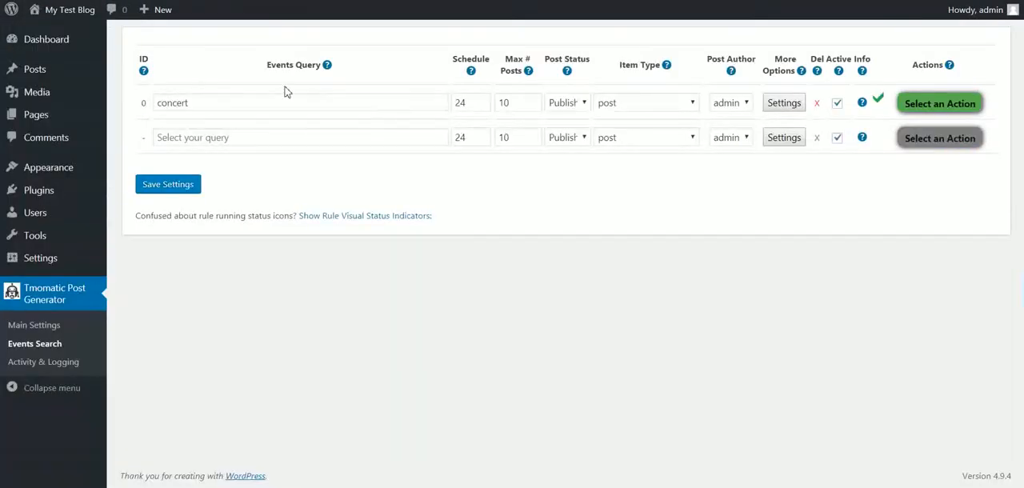
pyautogui.click(784, 103)
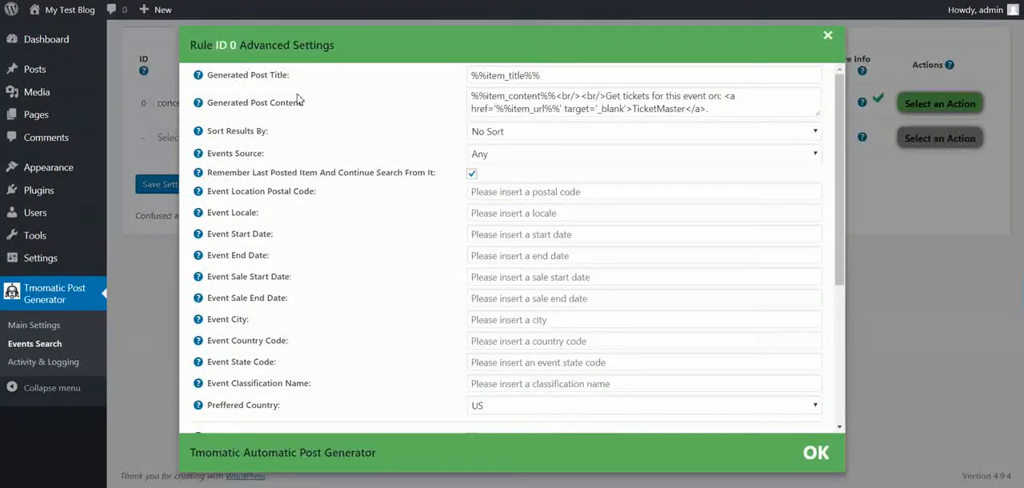
pyautogui.moveTo(199, 102)
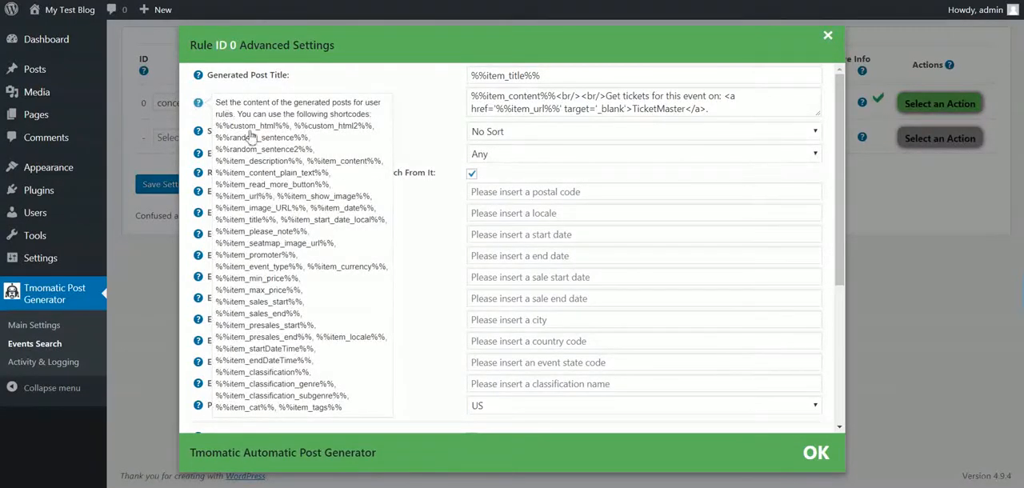
pyautogui.moveTo(424, 103)
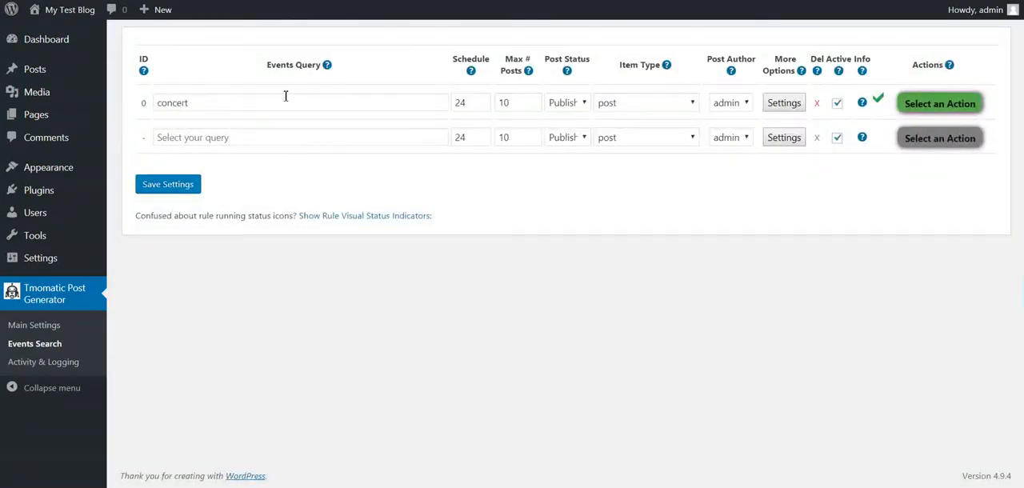
# - Create a second Events Search rule with the query 'theater' and save settings
pyautogui.click(301, 138)
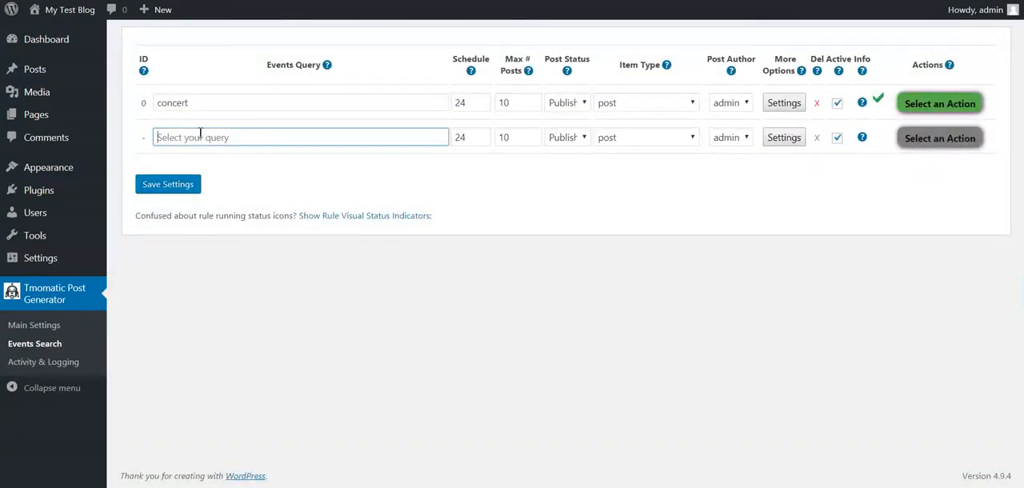
pyautogui.write('thea')
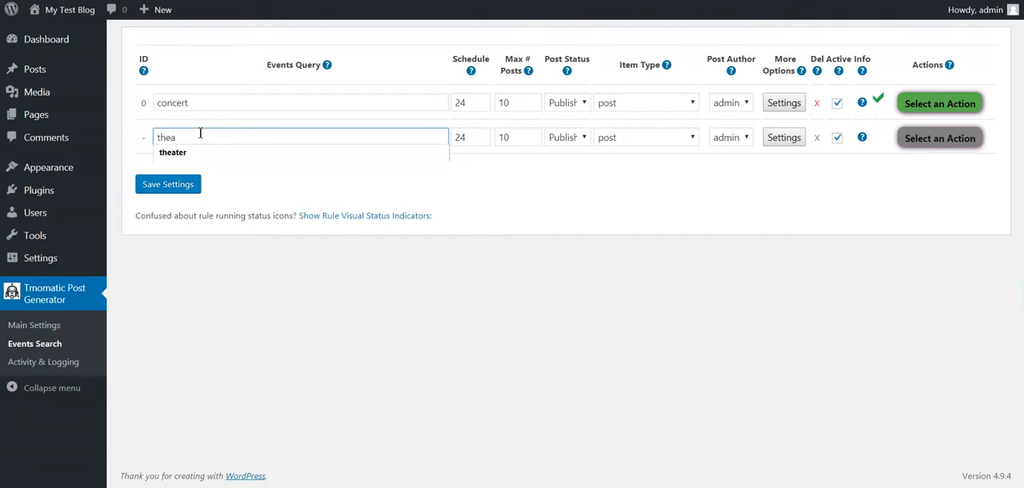
pyautogui.click(172, 152)
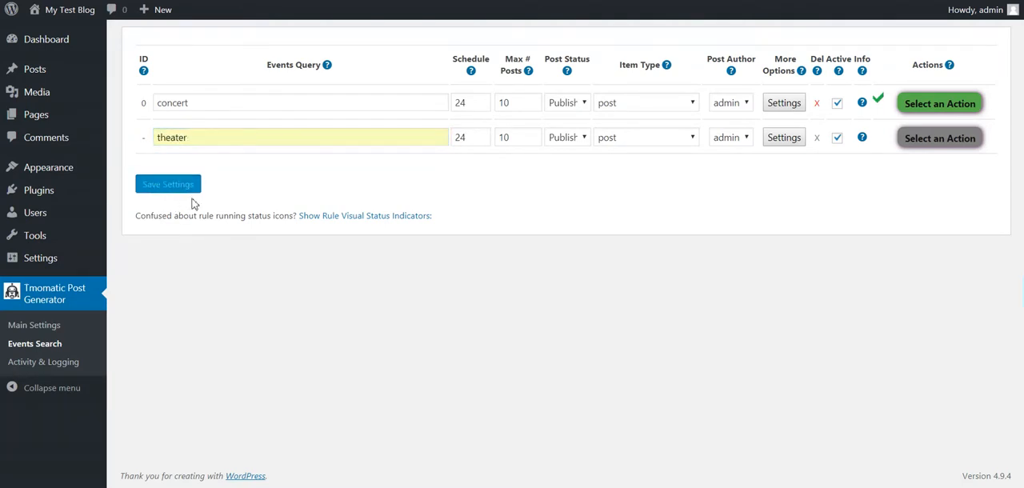
pyautogui.click(168, 184)
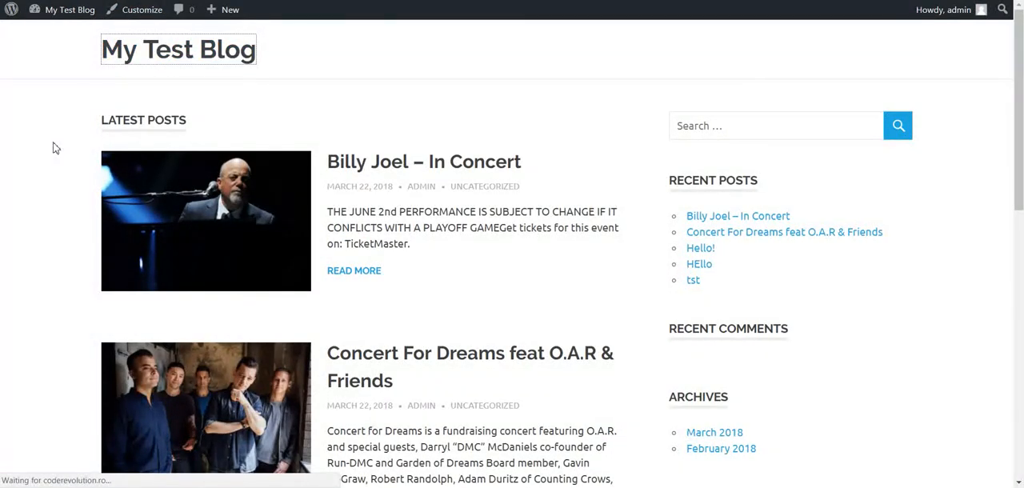
# - Scroll the blog front page to view the Alvin Ailey American Dance Theater post
pyautogui.scroll(-3)
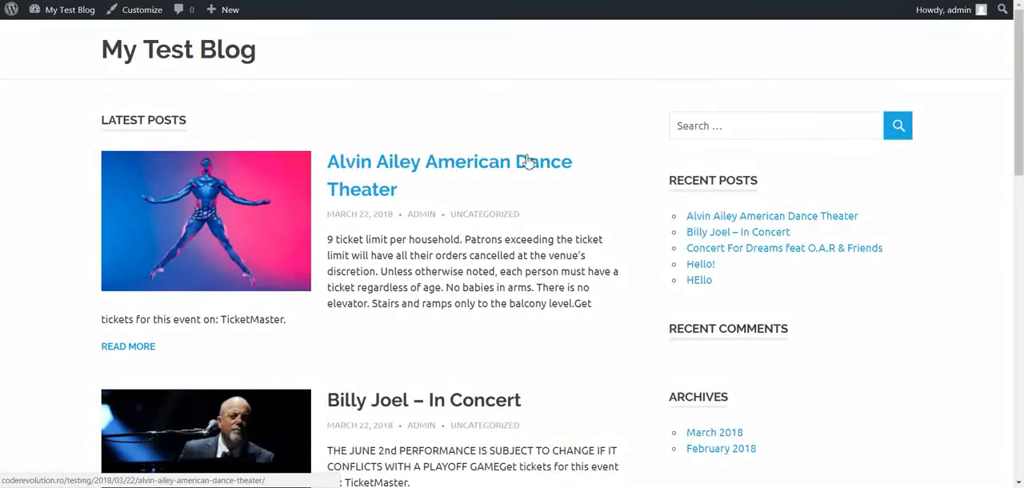
pyautogui.moveTo(251, 210)
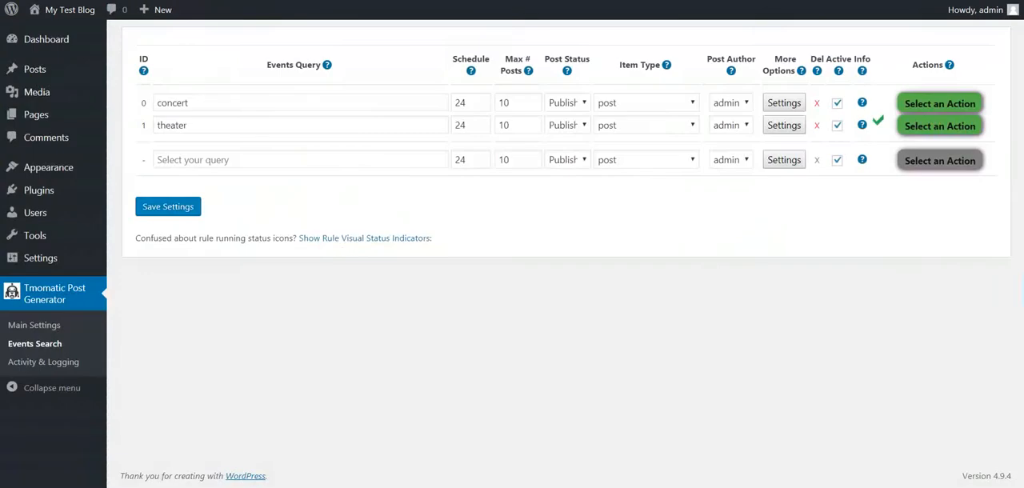
pyautogui.moveTo(493, 222)
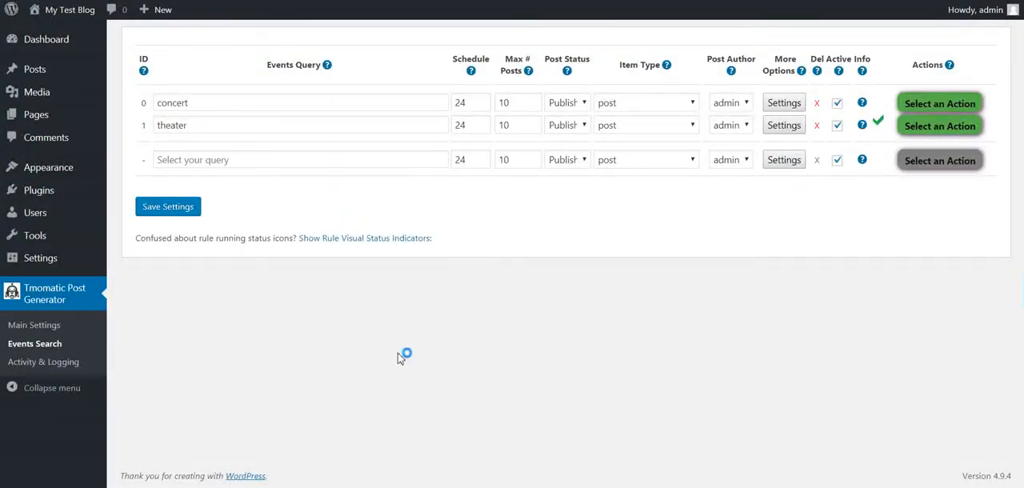
pyautogui.moveTo(33, 325)
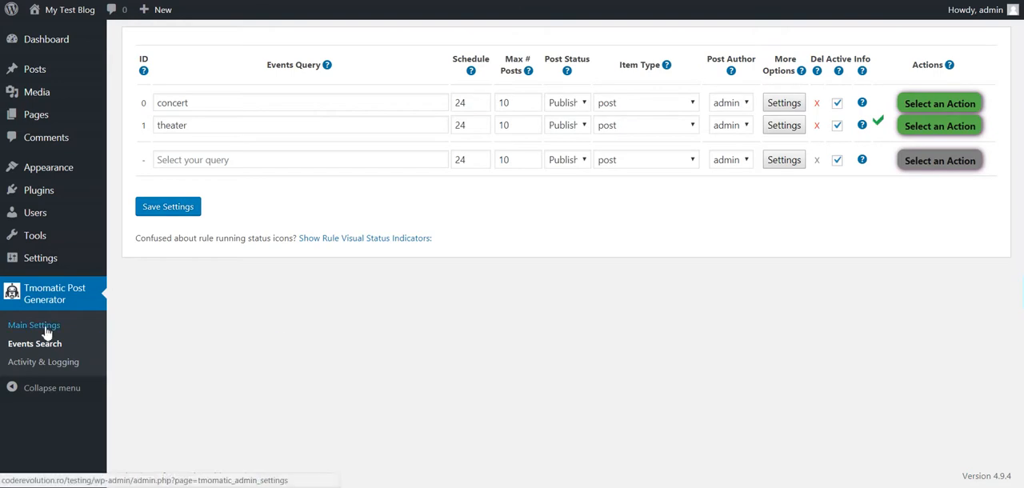
# - Review Main Settings plugin options: duplicate posts checking, web proxy address, extended item metabox
pyautogui.click(34, 325)
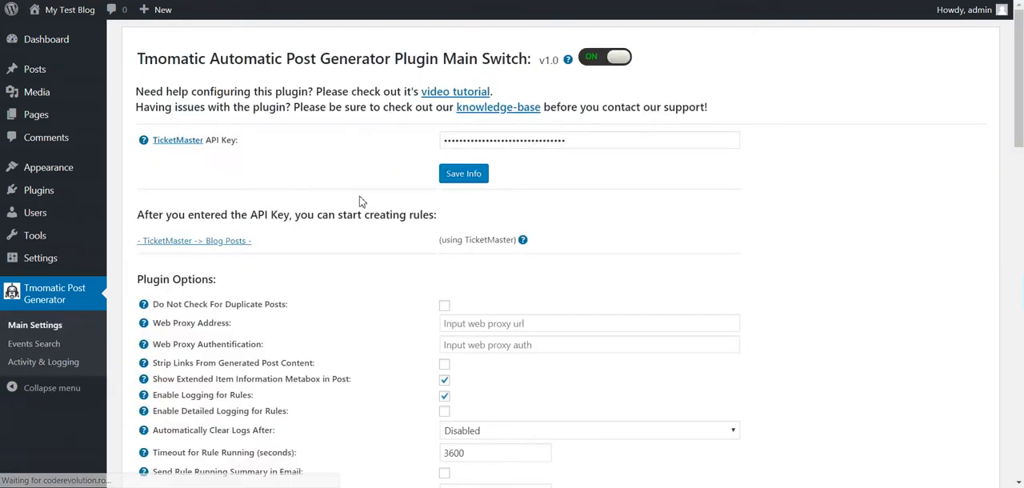
pyautogui.scroll(-3)
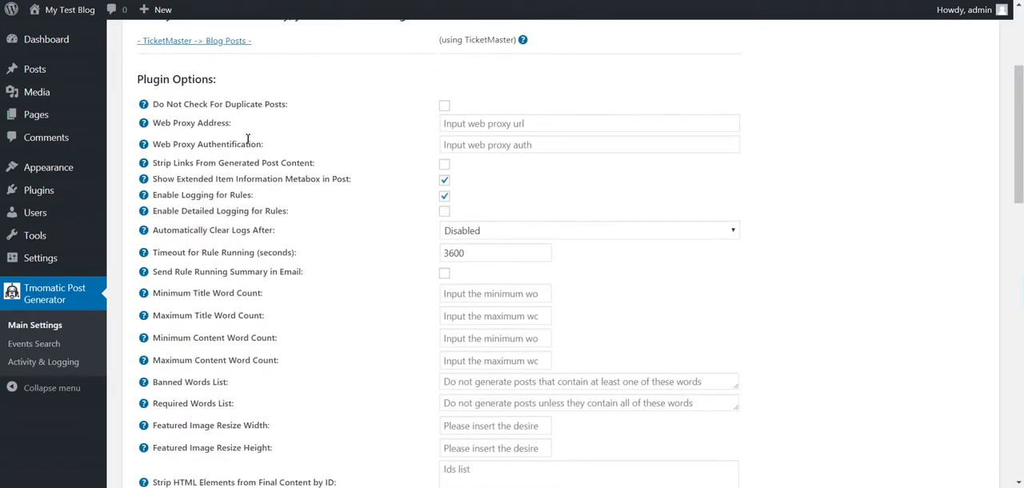
pyautogui.doubleClick(234, 104)
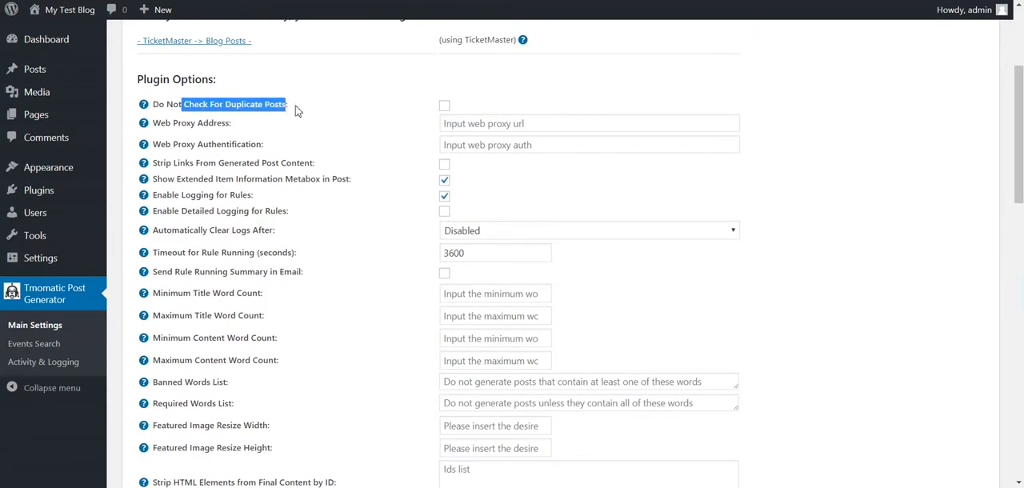
pyautogui.moveTo(200, 121)
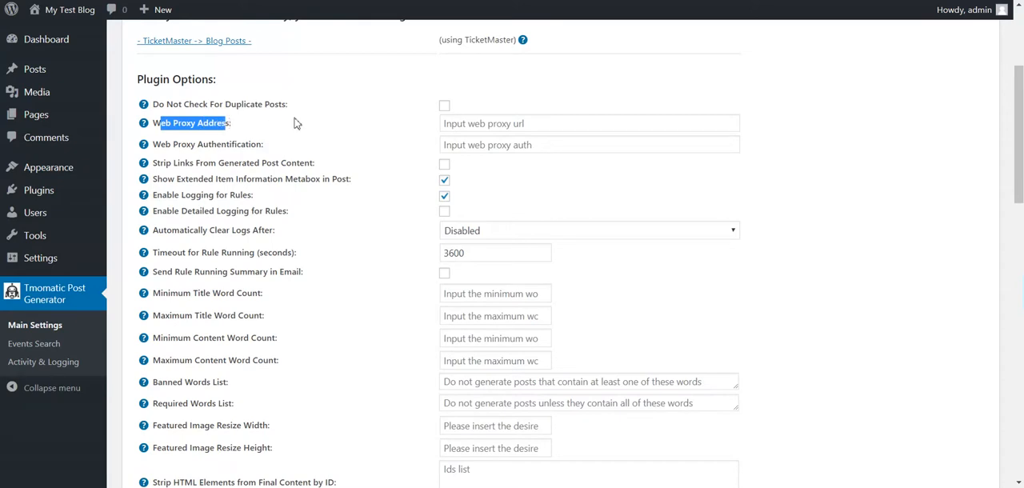
pyautogui.click(589, 123)
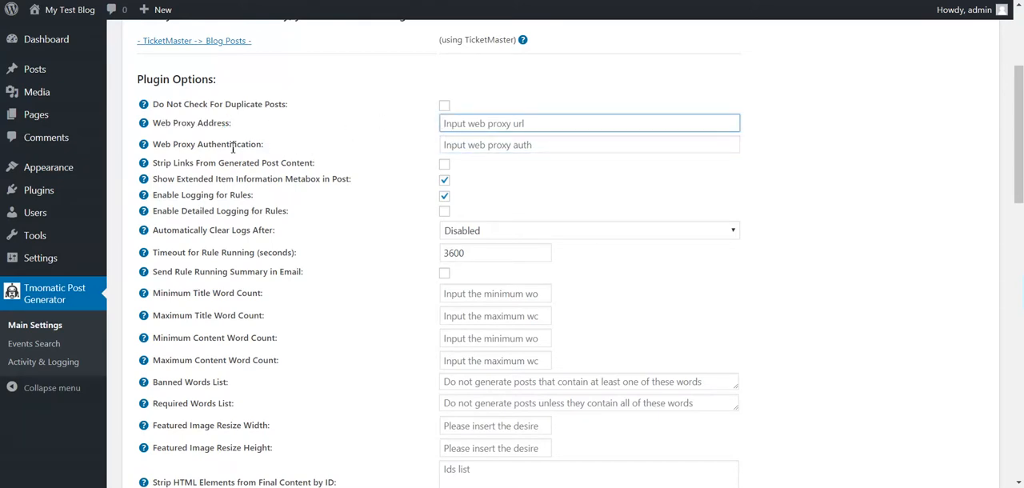
pyautogui.doubleClick(229, 144)
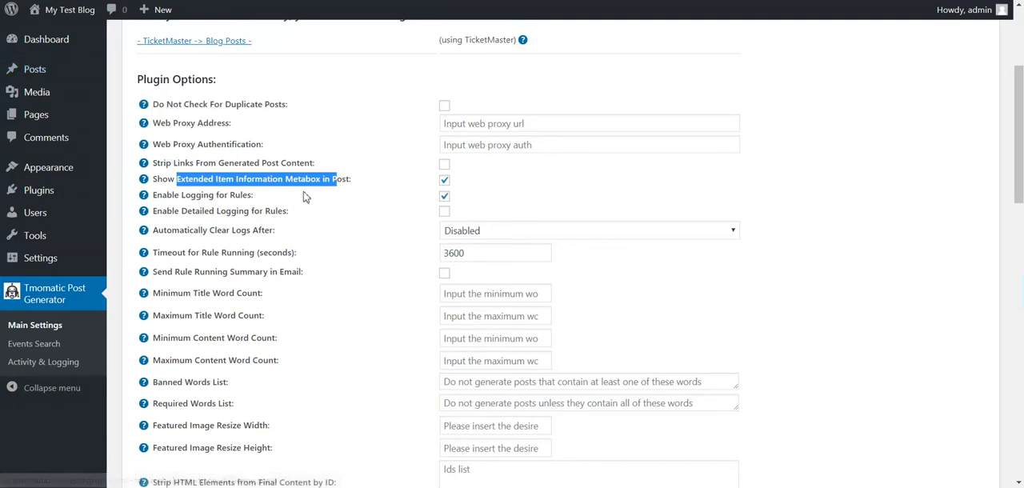
pyautogui.moveTo(35, 69)
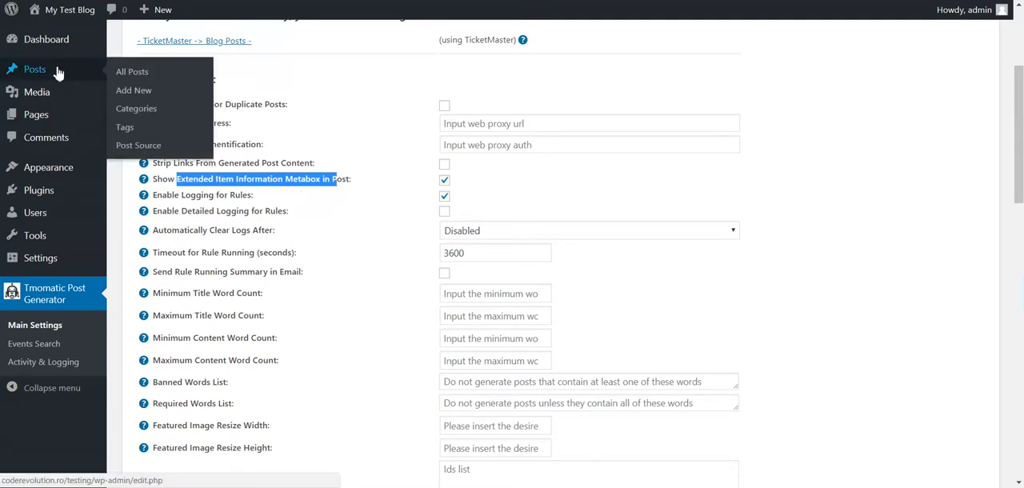
pyautogui.click(132, 70)
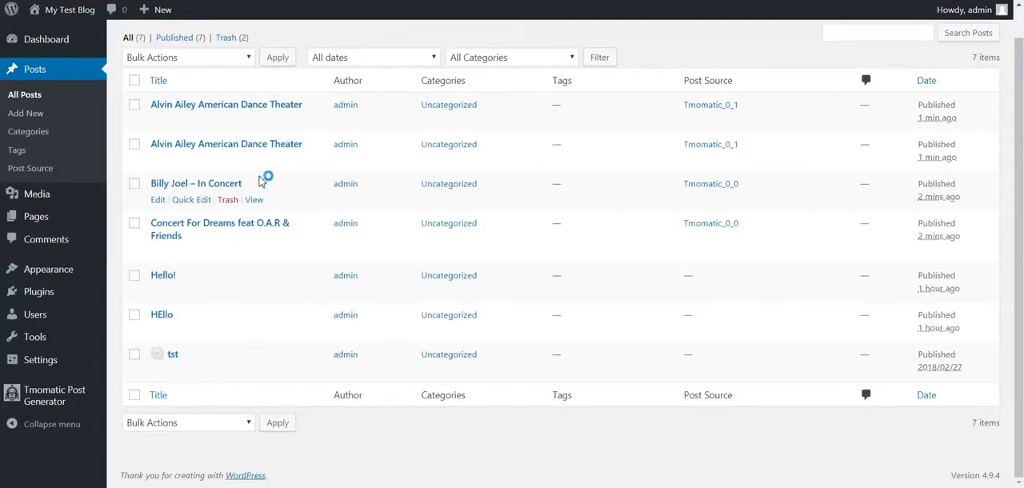
pyautogui.click(195, 182)
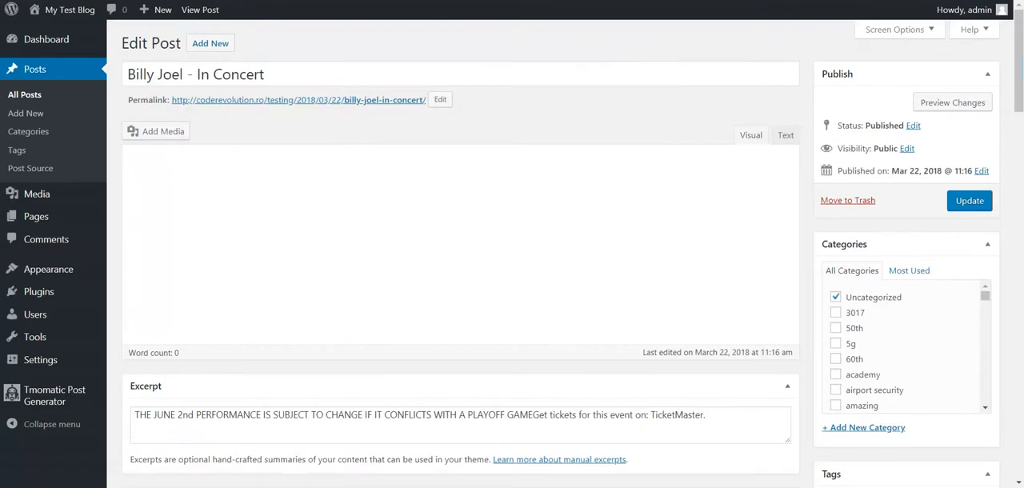
pyautogui.scroll(-3)
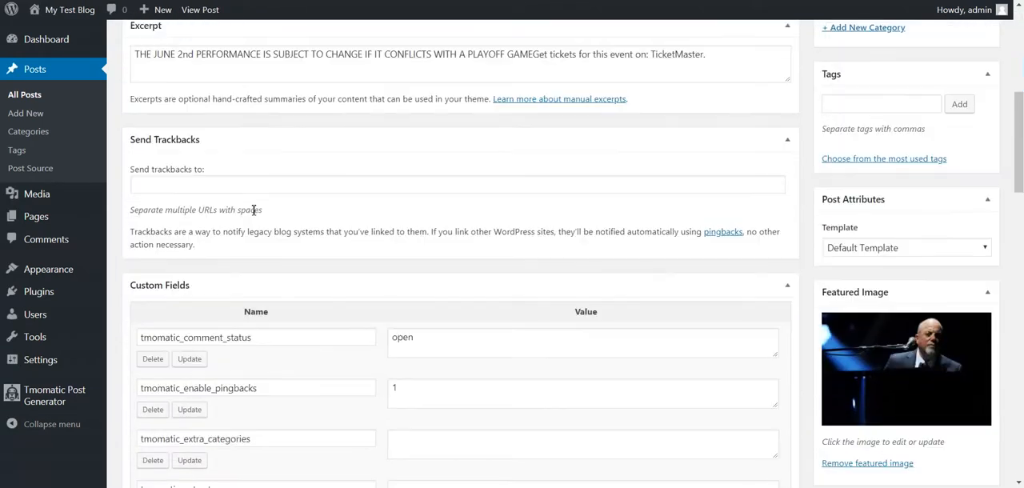
pyautogui.scroll(-3)
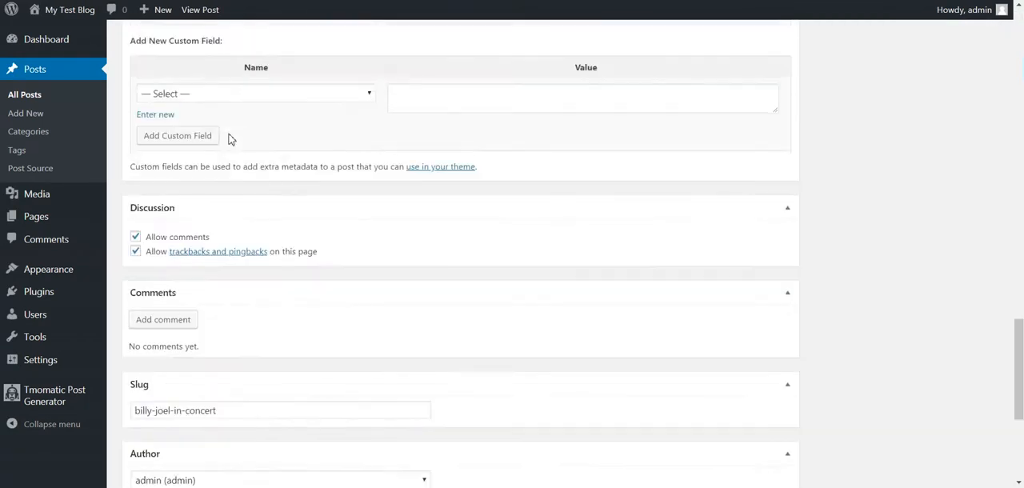
pyautogui.scroll(-3)
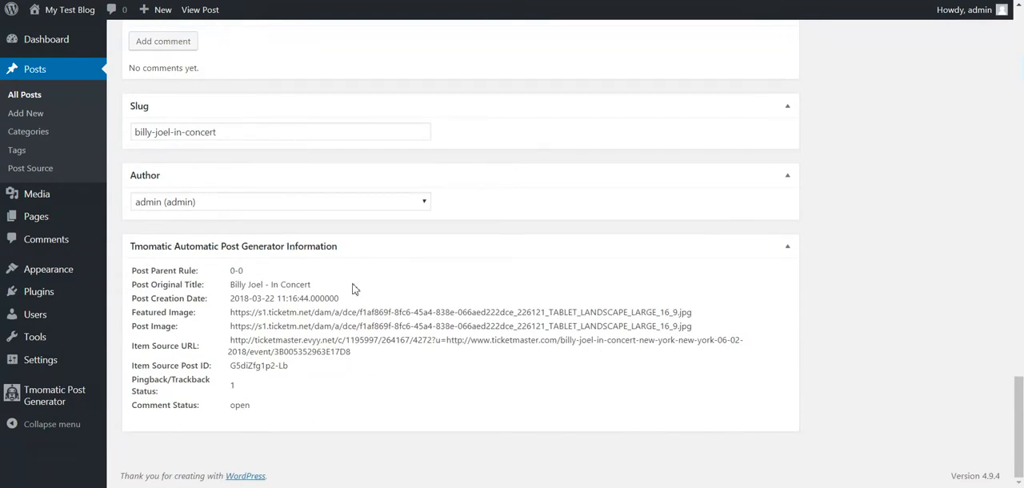
pyautogui.moveTo(247, 328)
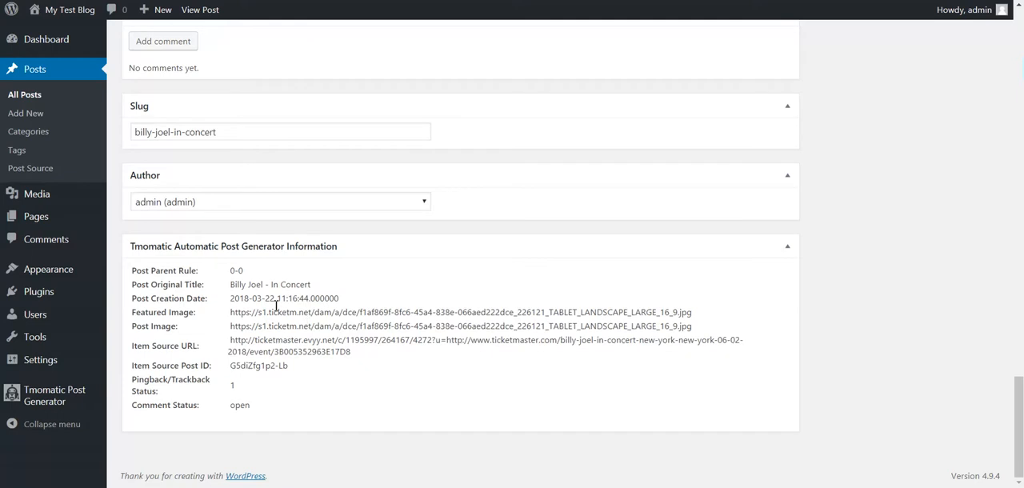
pyautogui.moveTo(236, 269); pyautogui.dragTo(231, 390)
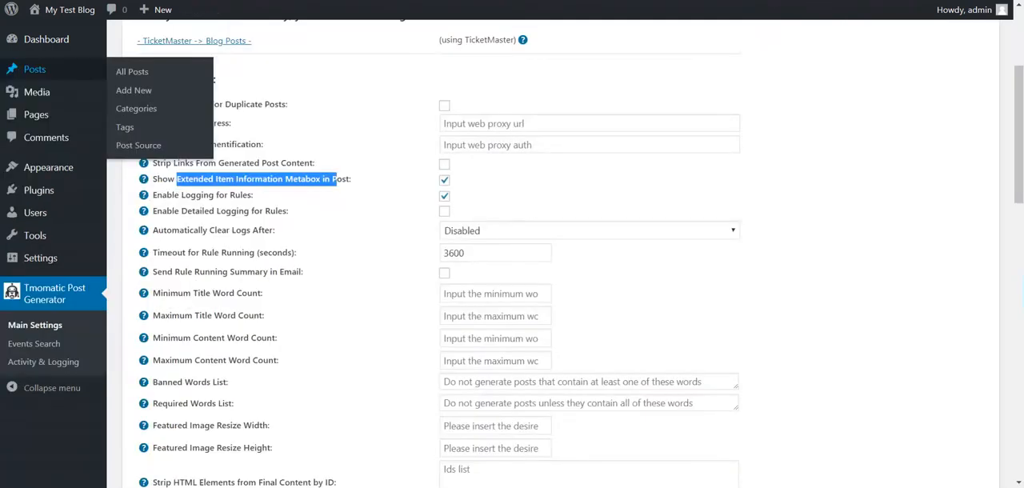
pyautogui.moveTo(188, 208)
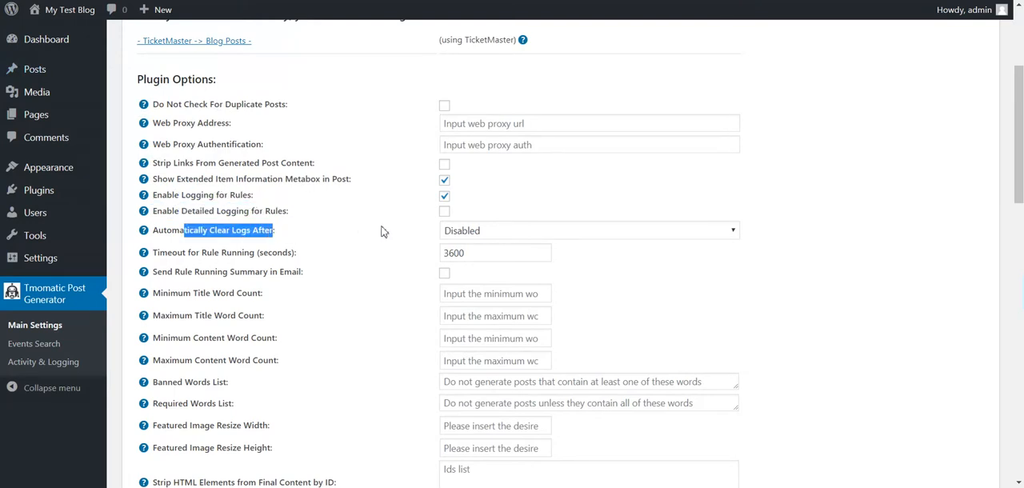
pyautogui.moveTo(43, 361)
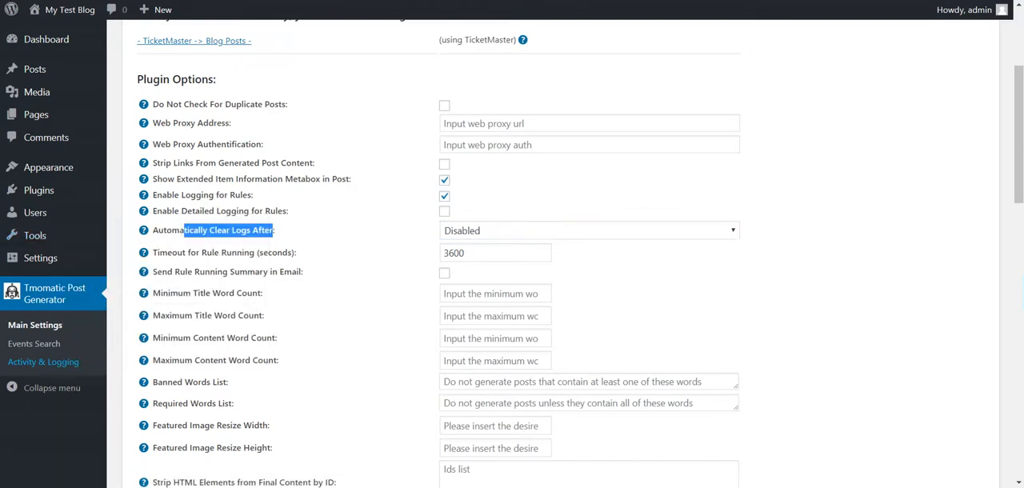
# - View the Activity & Logging page, then return to the plugin's main settings
pyautogui.click(42, 361)
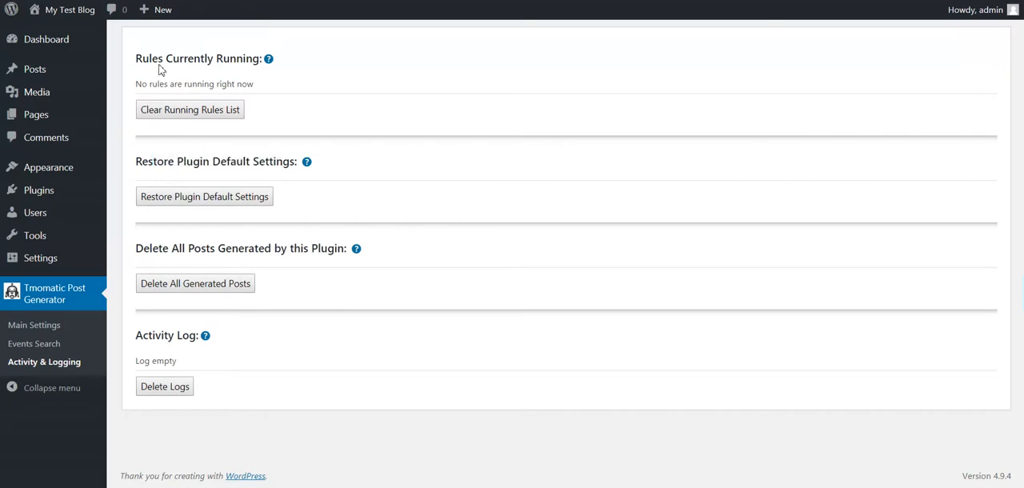
pyautogui.moveTo(229, 90)
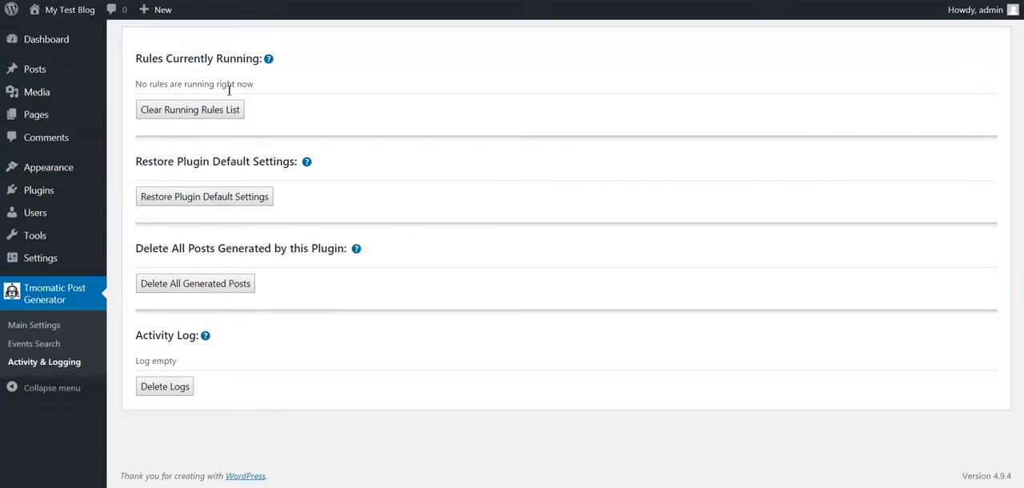
pyautogui.moveTo(236, 9)
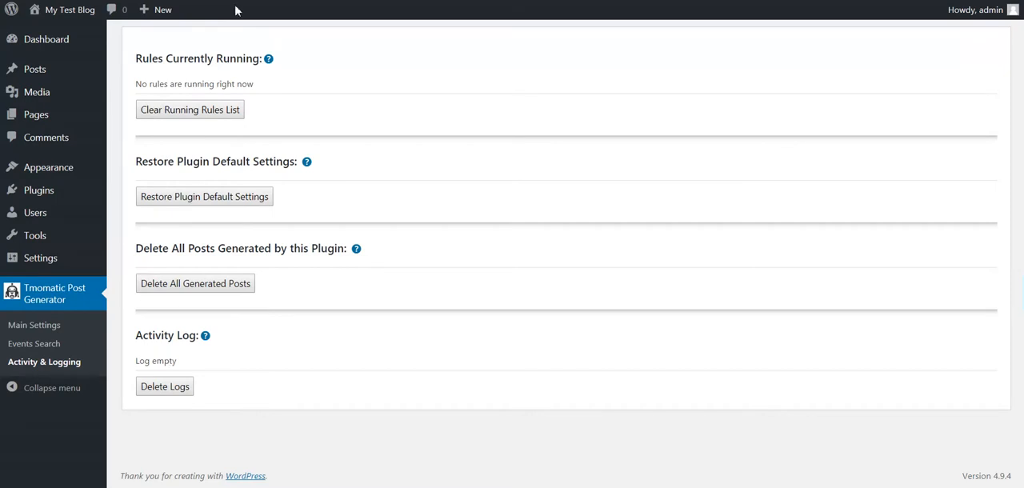
pyautogui.click(36, 325)
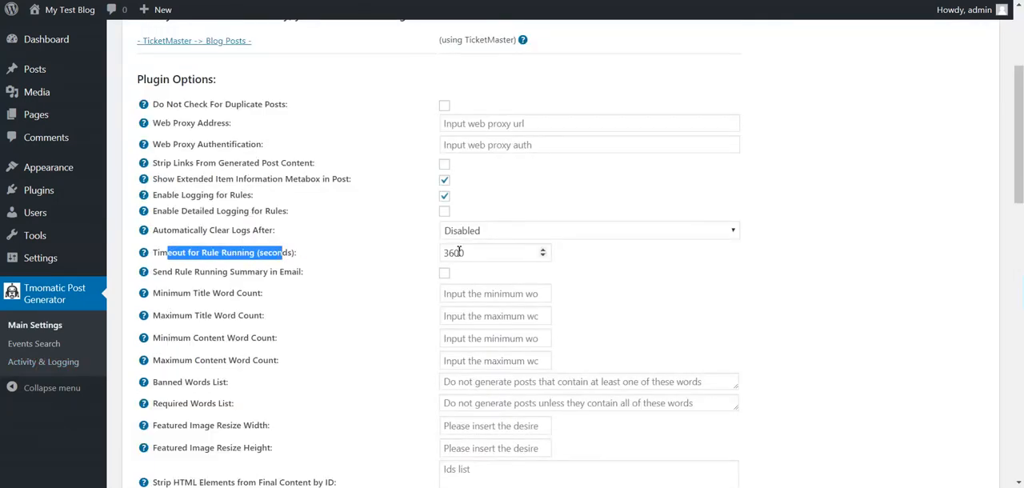
pyautogui.click(494, 253)
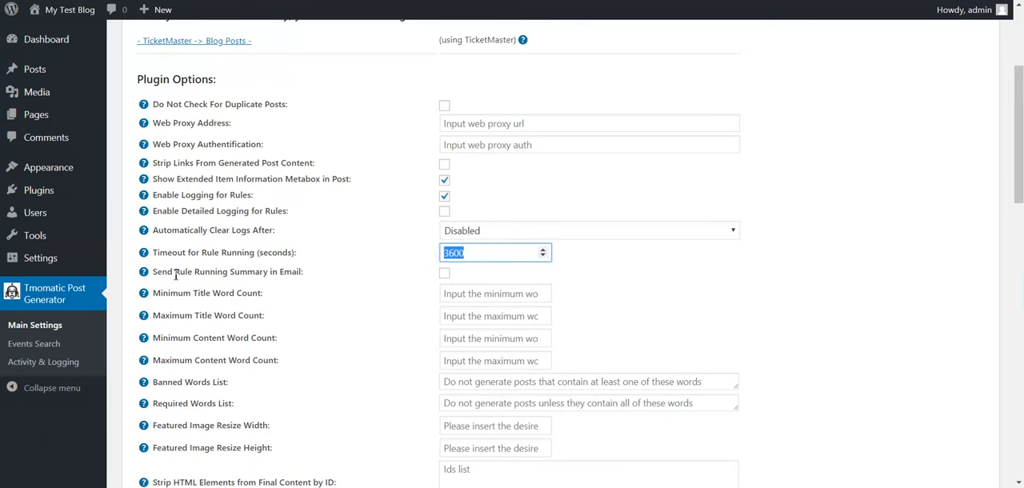
pyautogui.click(445, 272)
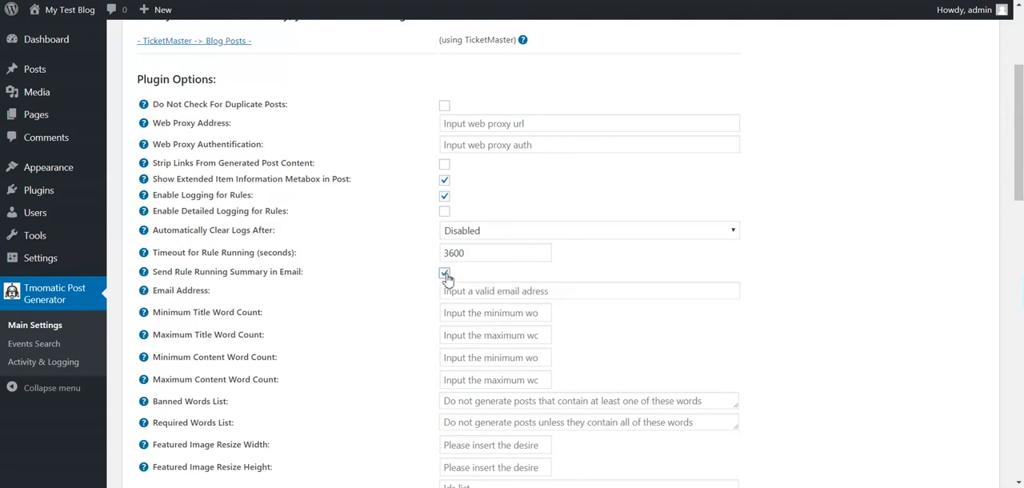
pyautogui.click(445, 272)
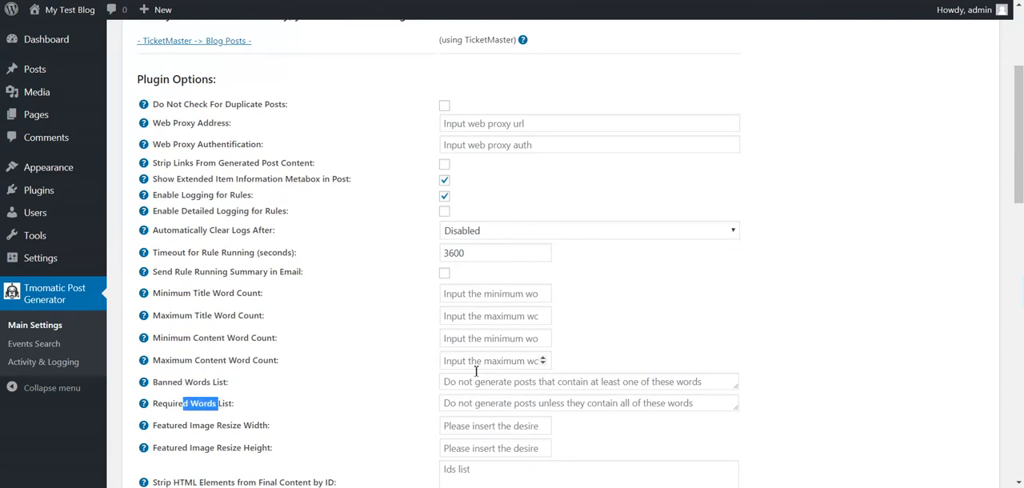
pyautogui.moveTo(394, 419)
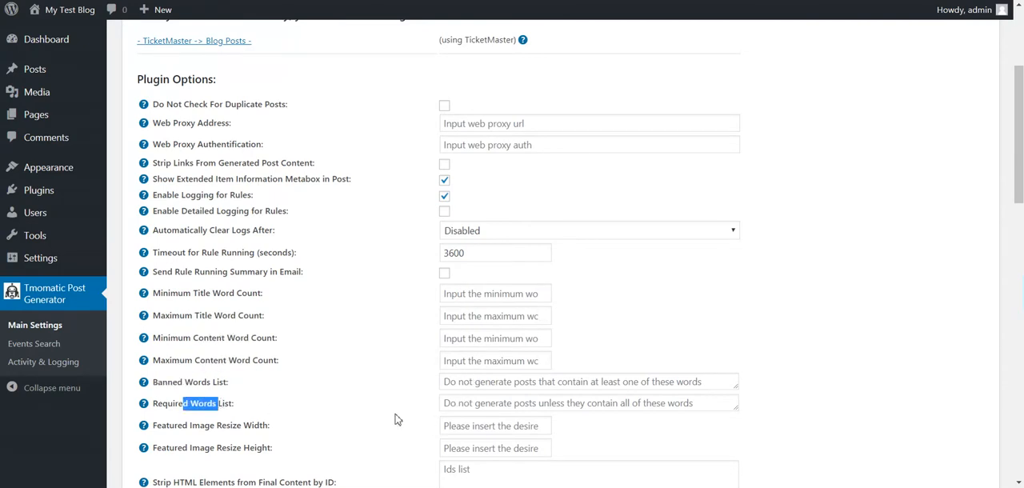
pyautogui.scroll(-3)
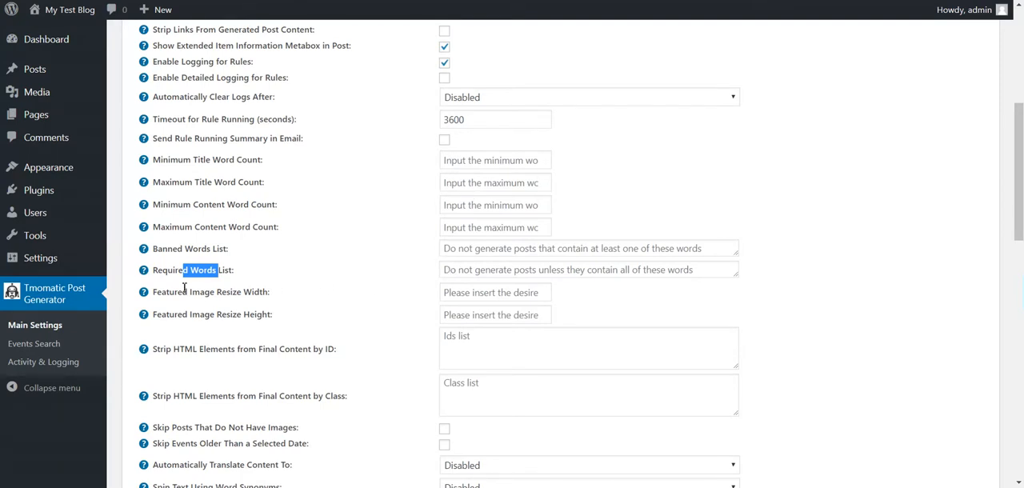
pyautogui.doubleClick(211, 313)
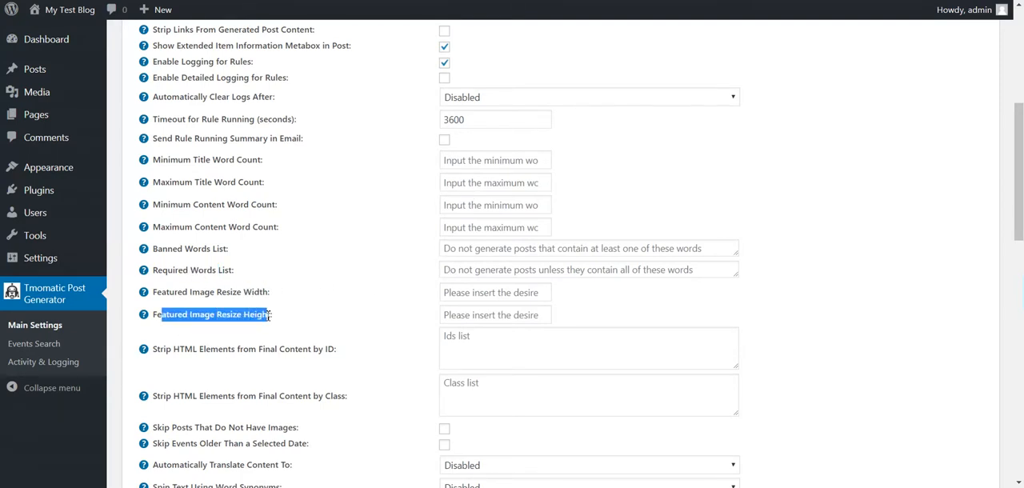
pyautogui.click(494, 291)
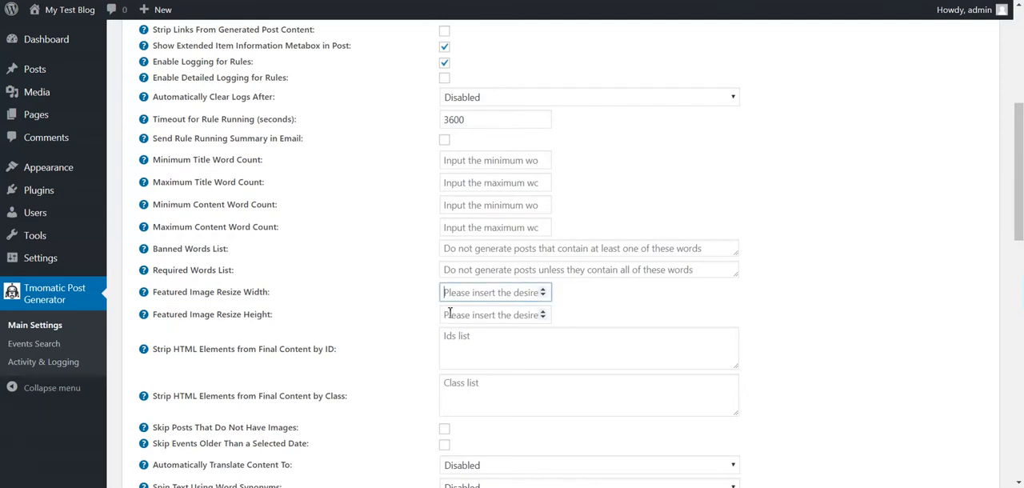
pyautogui.scroll(-3)
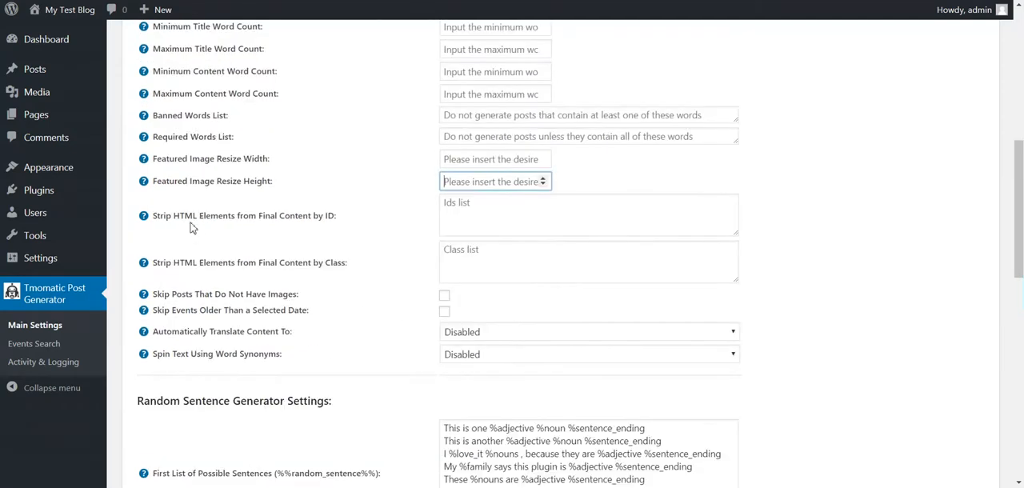
pyautogui.doubleClick(254, 216)
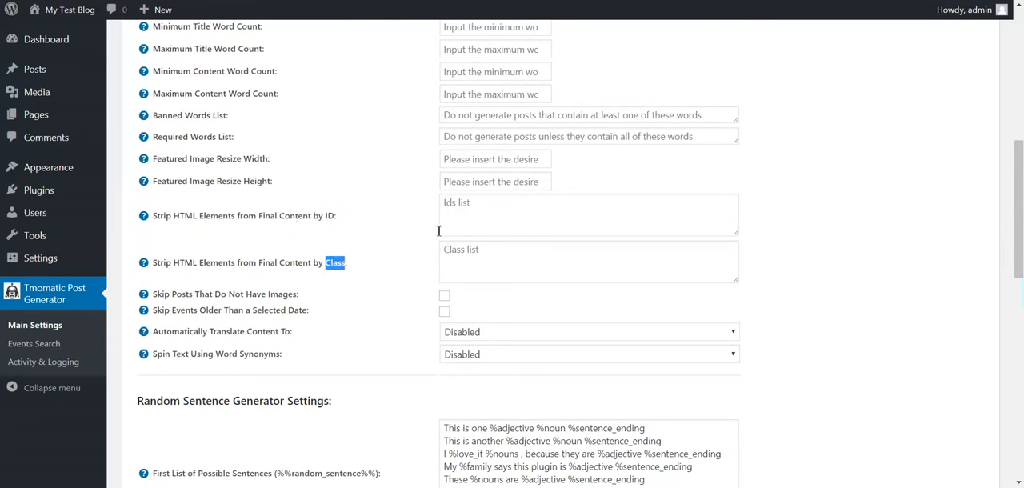
pyautogui.scroll(-3)
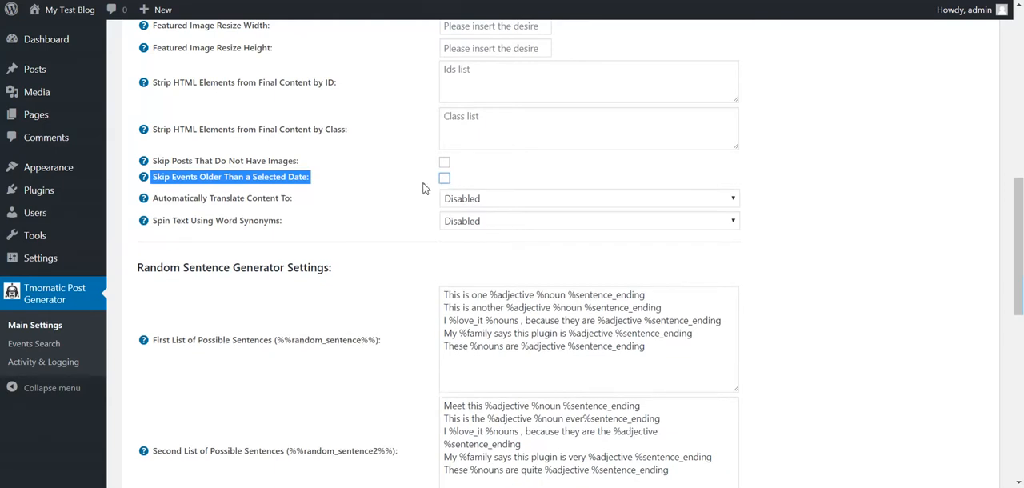
pyautogui.click(589, 198)
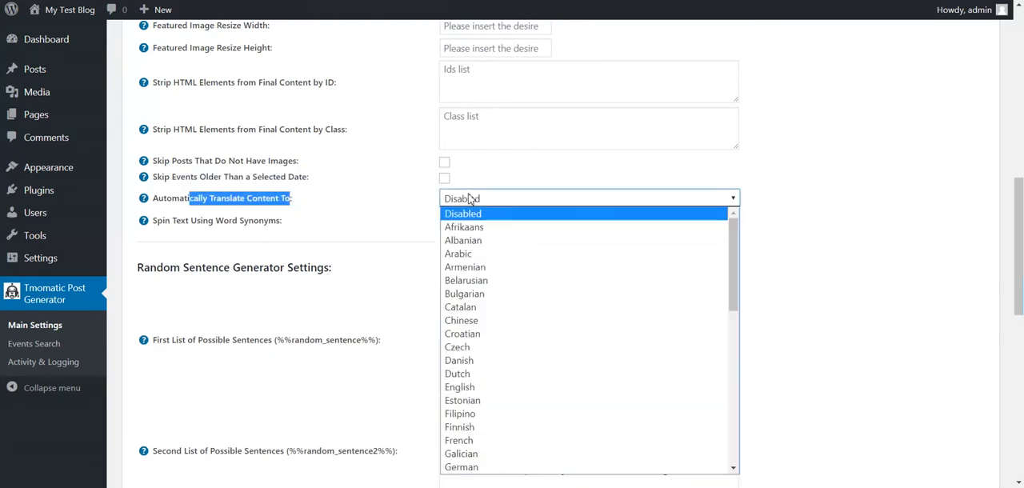
pyautogui.scroll(-3)
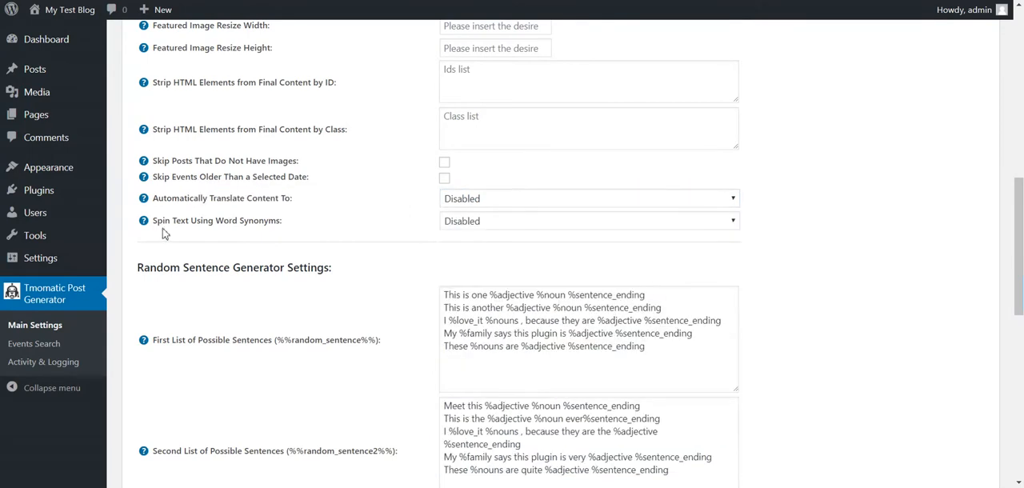
pyautogui.click(589, 221)
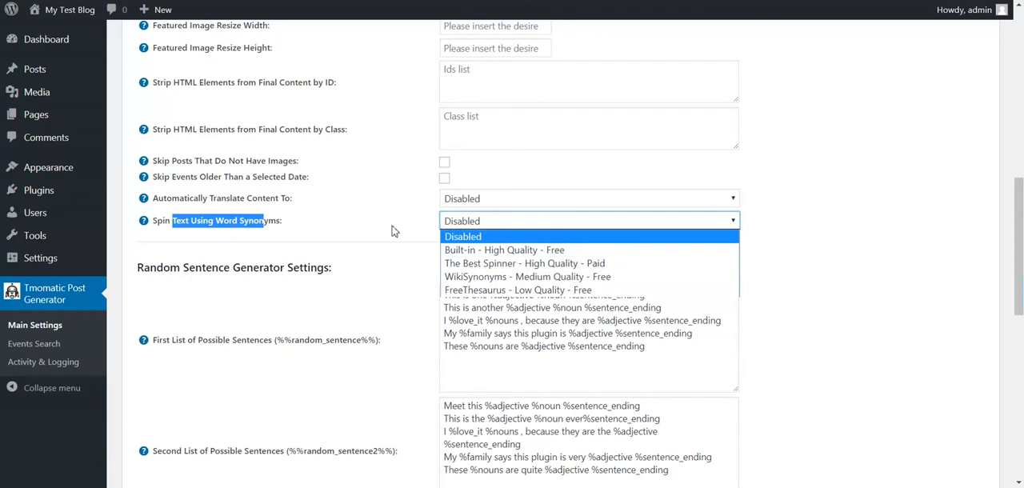
pyautogui.click(461, 237)
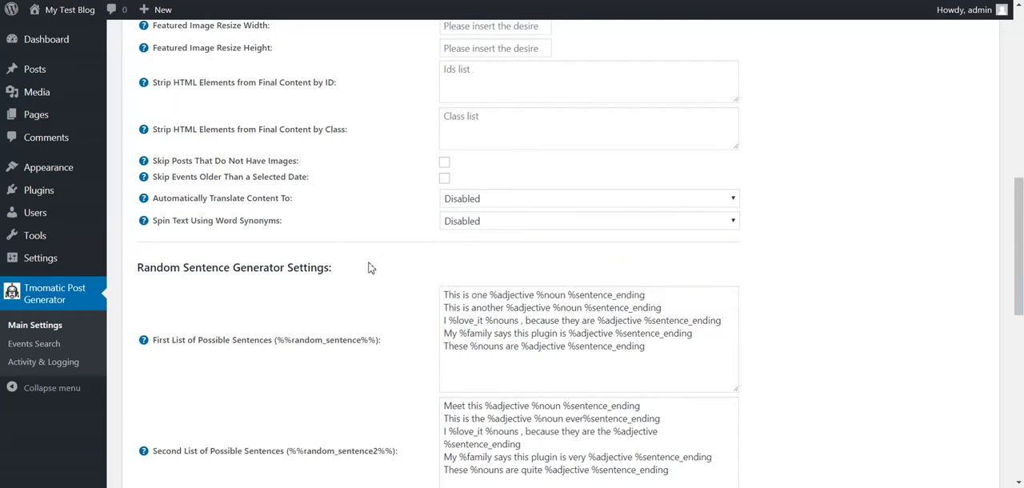
pyautogui.click(589, 221)
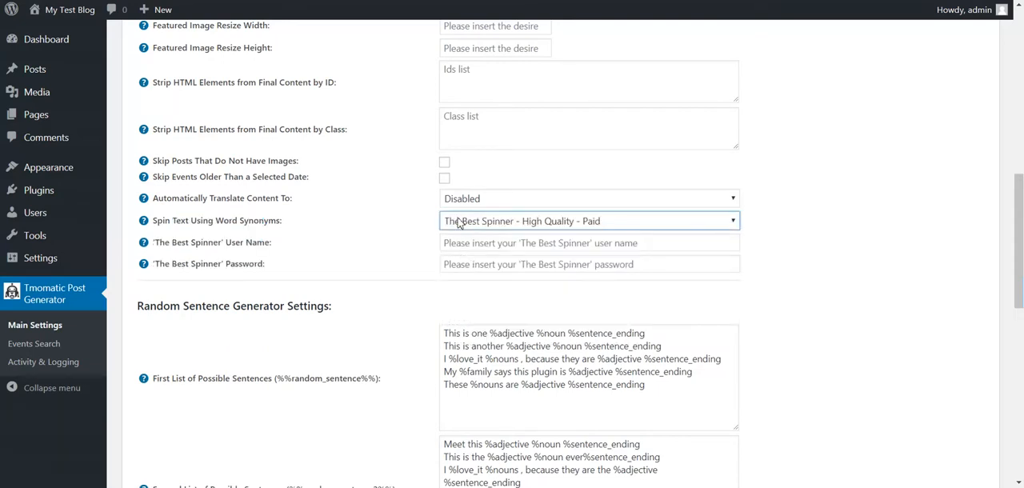
pyautogui.click(588, 221)
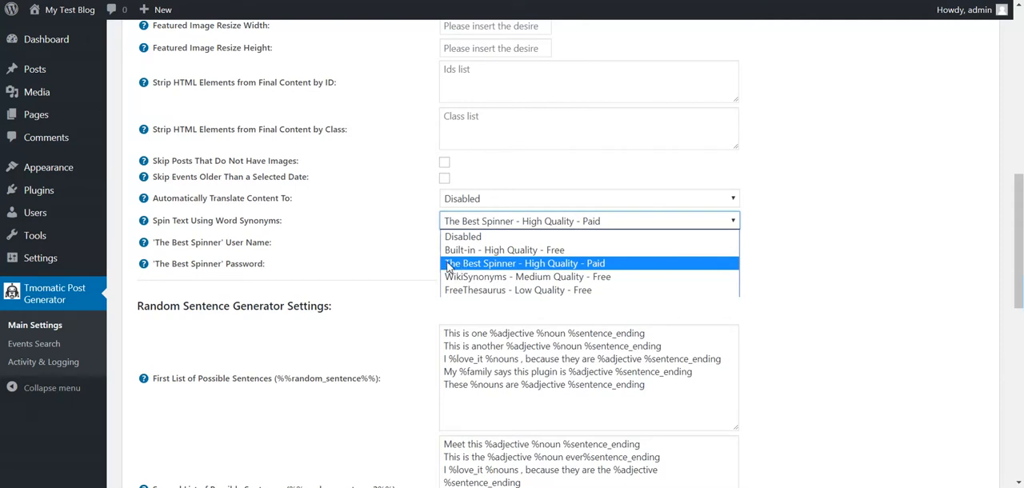
pyautogui.click(462, 236)
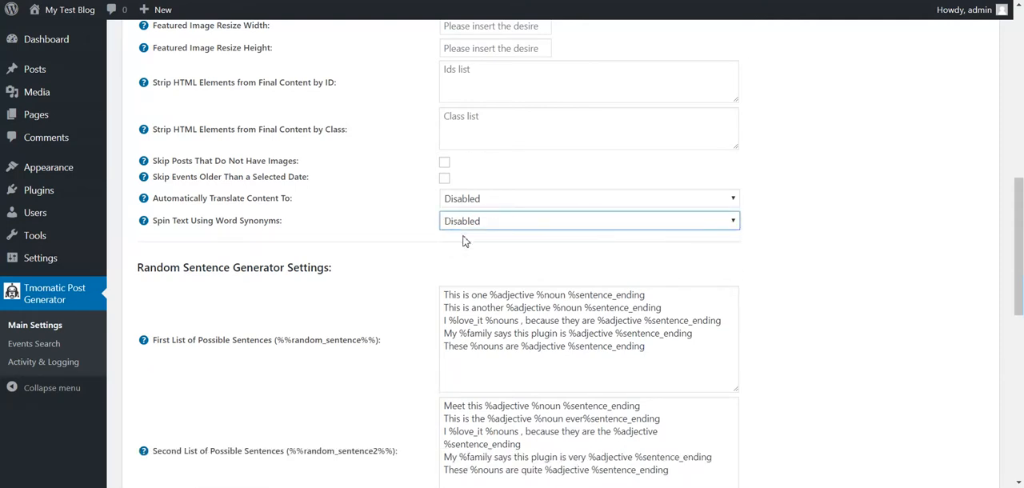
pyautogui.scroll(-3)
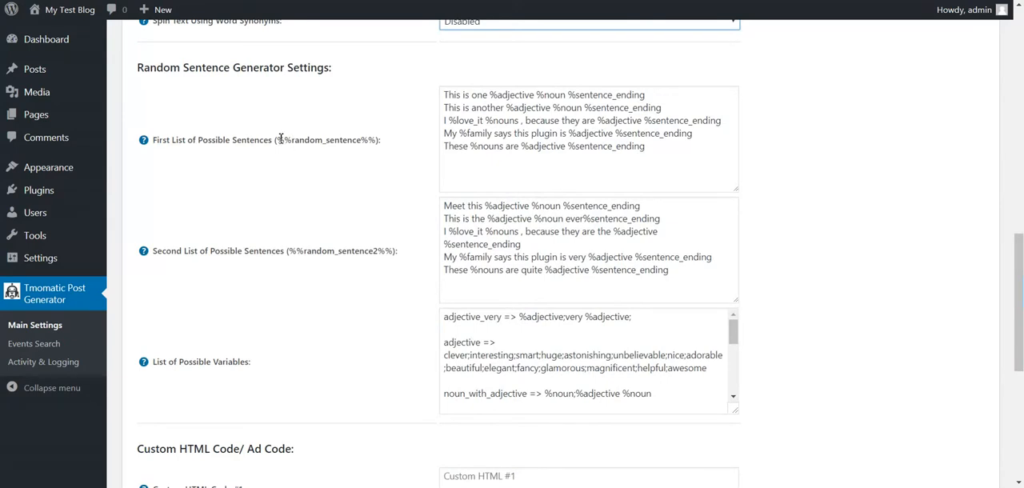
pyautogui.doubleClick(326, 141)
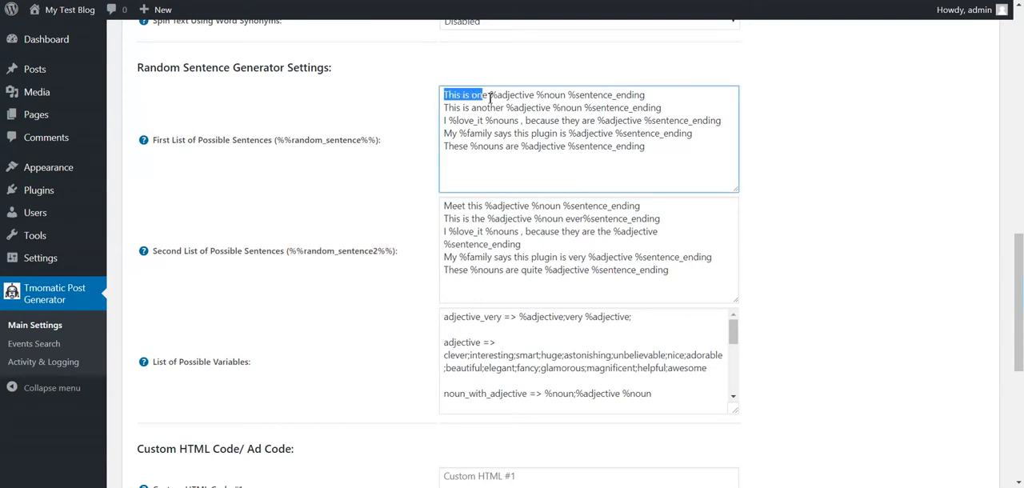
pyautogui.moveTo(445, 107); pyautogui.dragTo(649, 107)
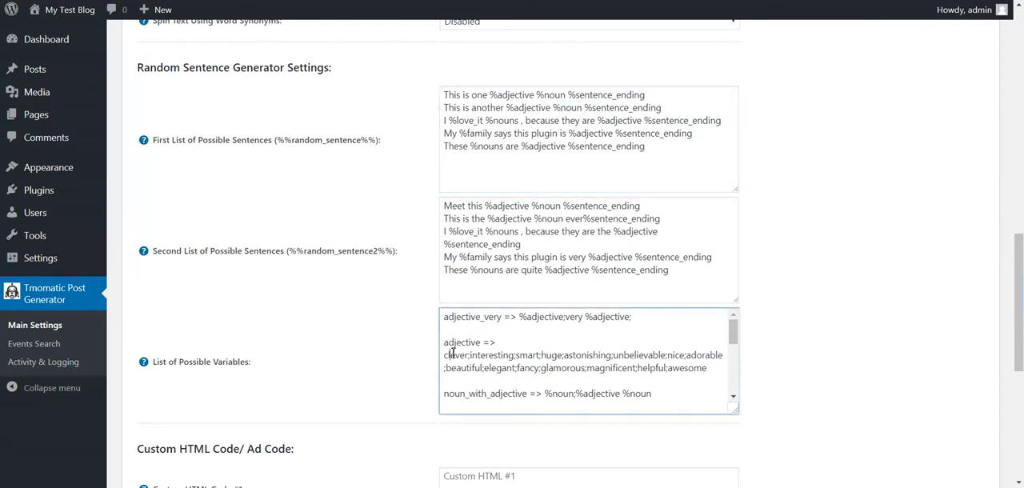
pyautogui.doubleClick(454, 356)
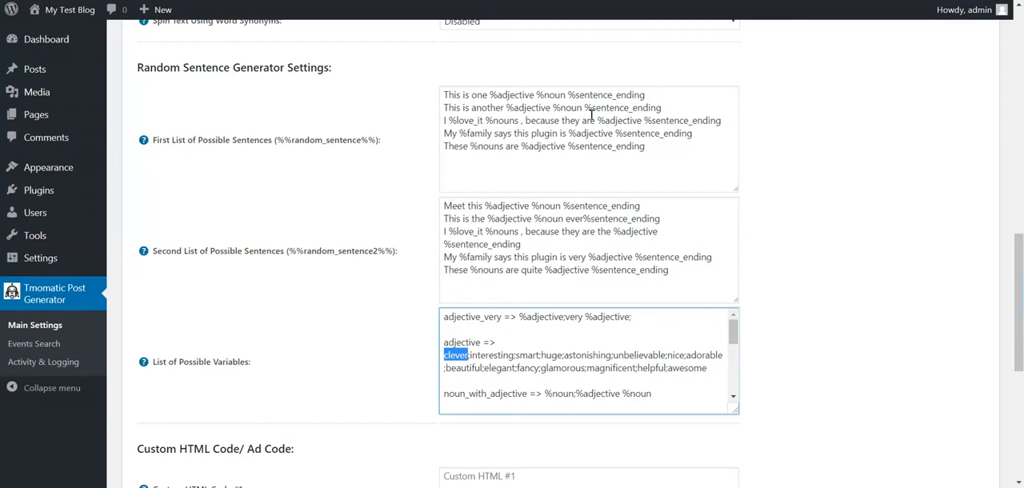
pyautogui.moveTo(563, 355)
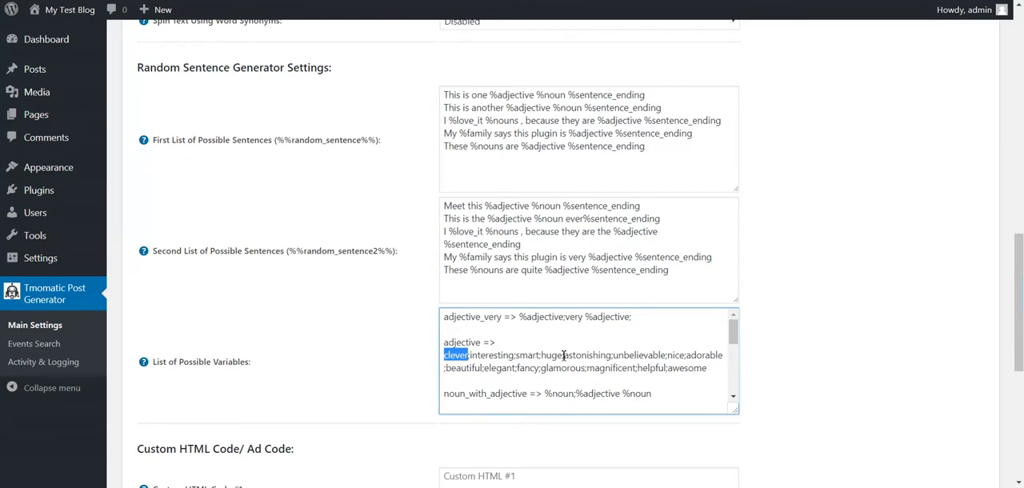
pyautogui.moveTo(448, 120)
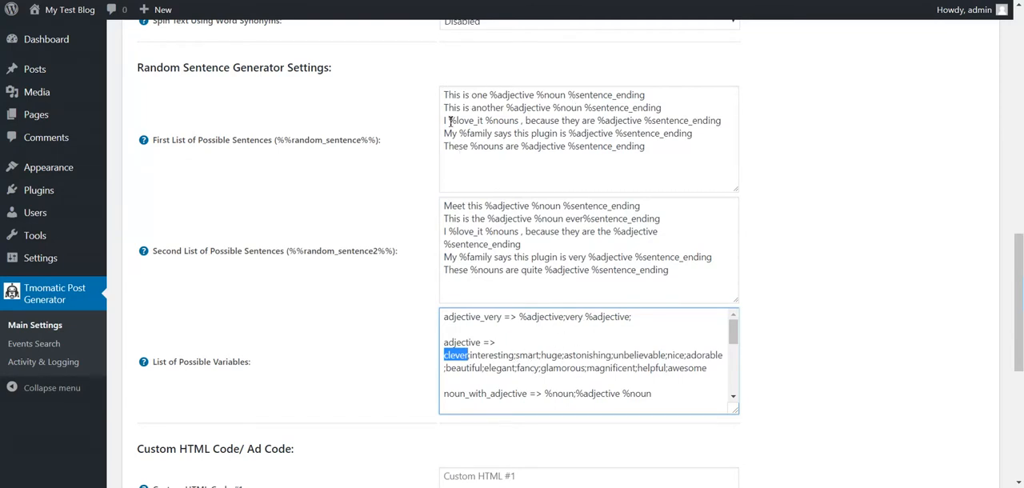
pyautogui.scroll(-3)
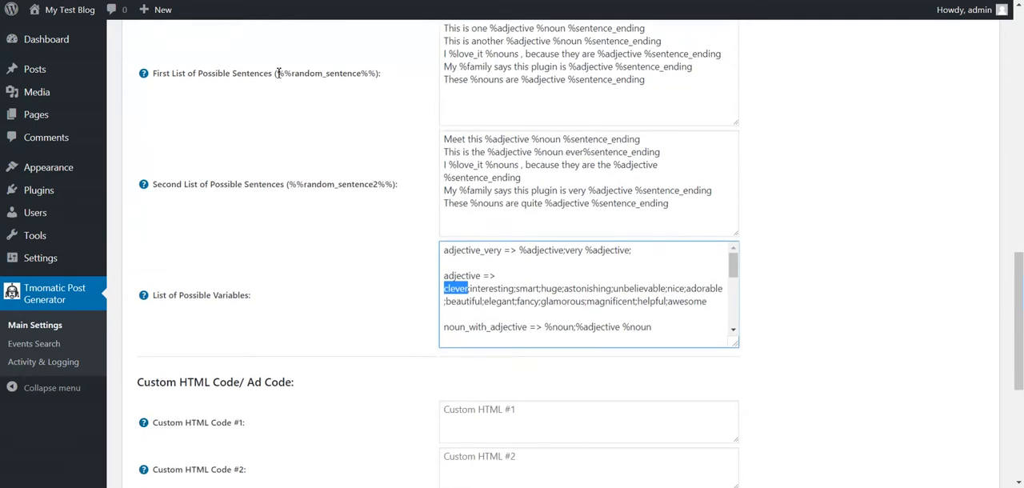
pyautogui.scroll(-3)
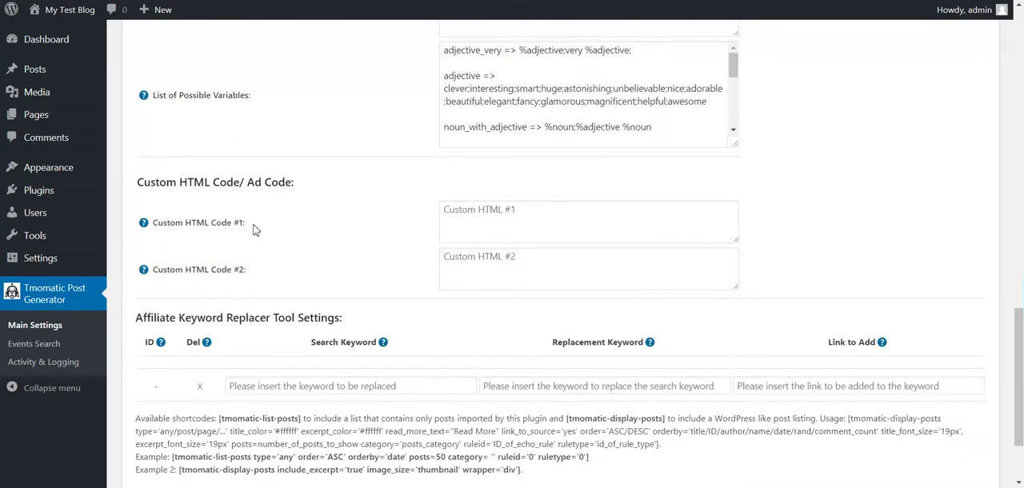
pyautogui.moveTo(144, 222)
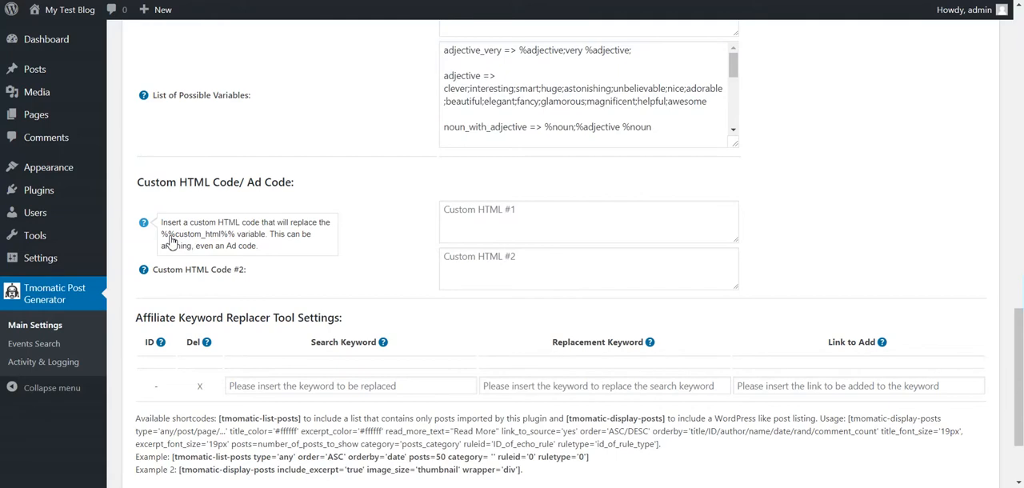
pyautogui.doubleClick(198, 233)
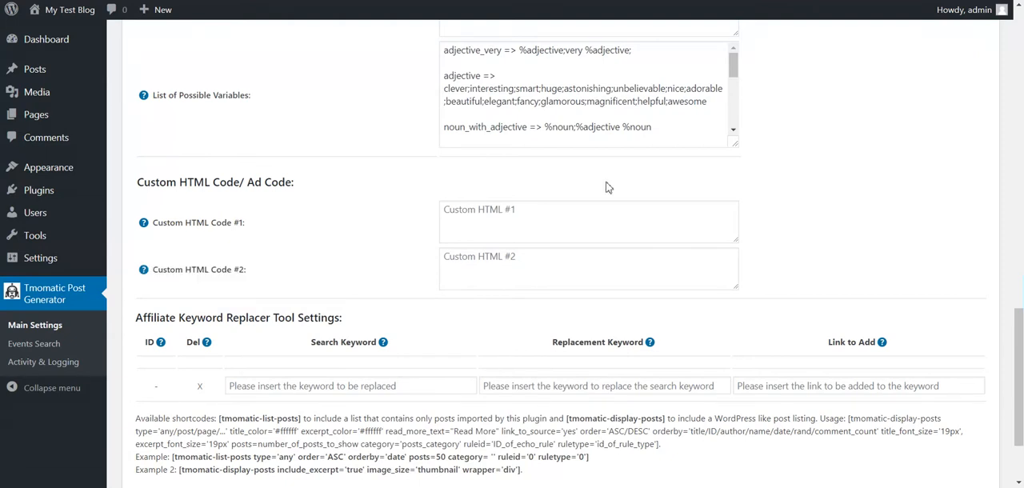
pyautogui.click(589, 221)
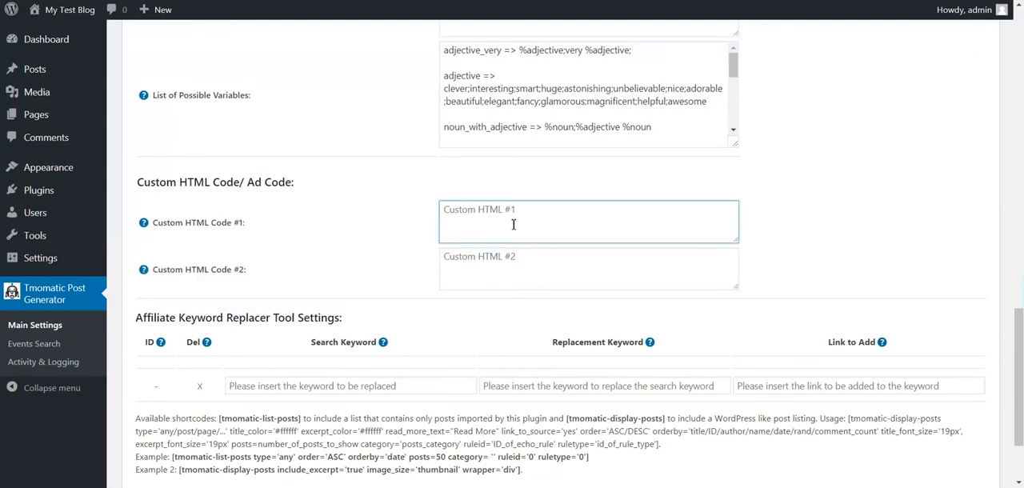
pyautogui.click(589, 268)
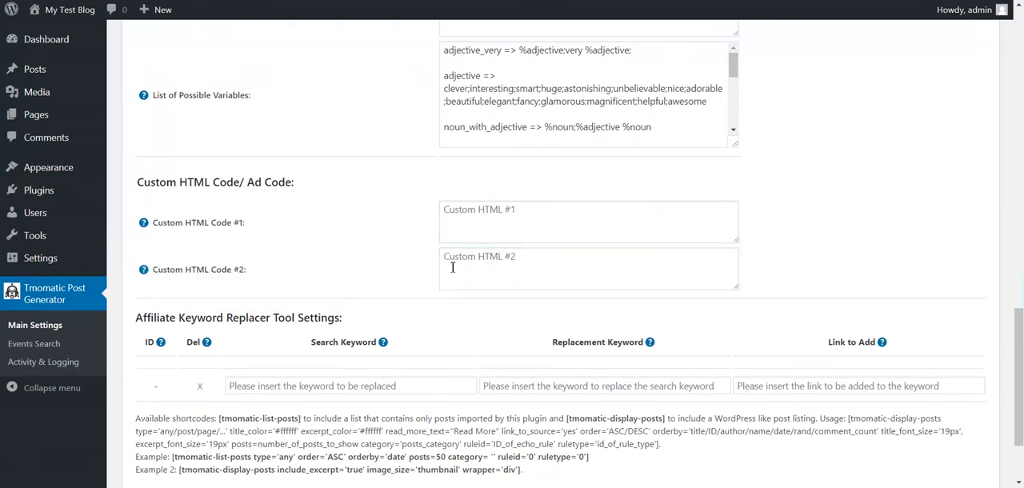
pyautogui.scroll(-3)
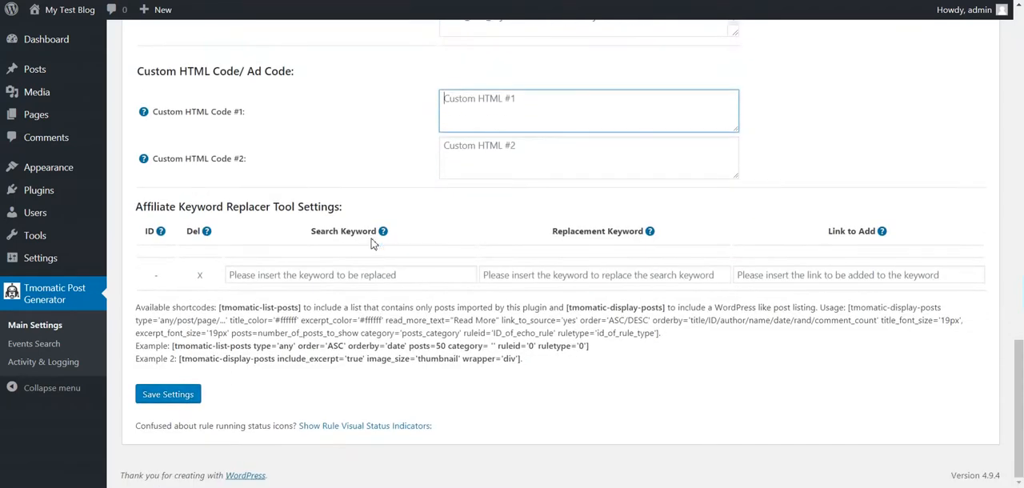
pyautogui.moveTo(236, 269)
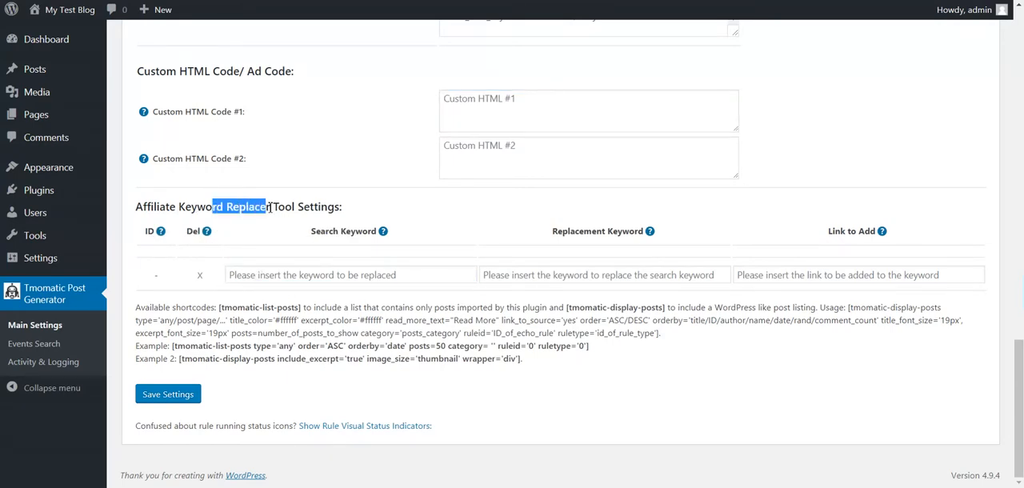
pyautogui.click(605, 275)
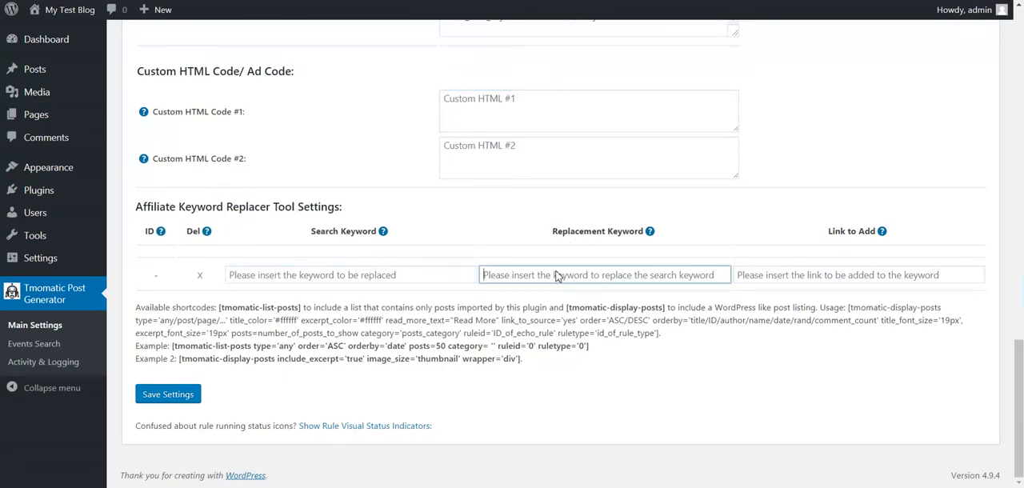
pyautogui.click(856, 276)
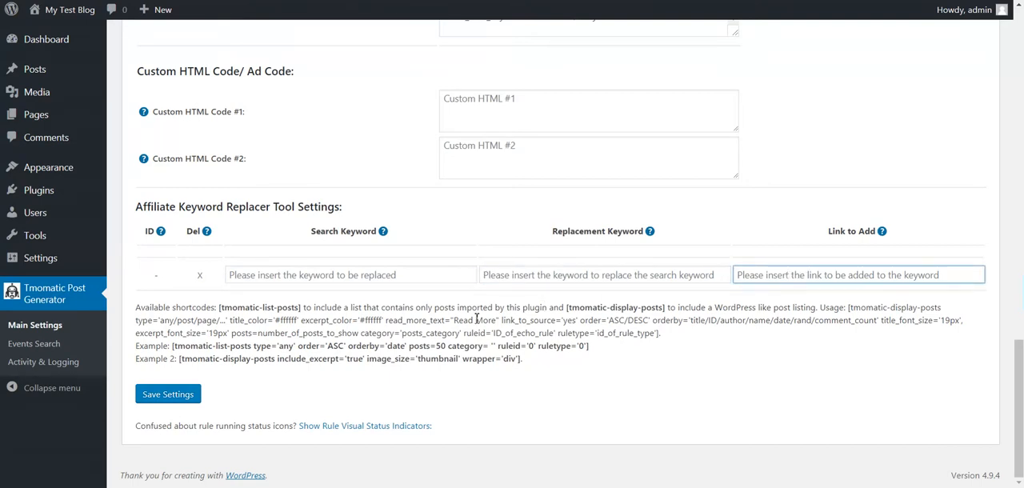
pyautogui.doubleClick(230, 307)
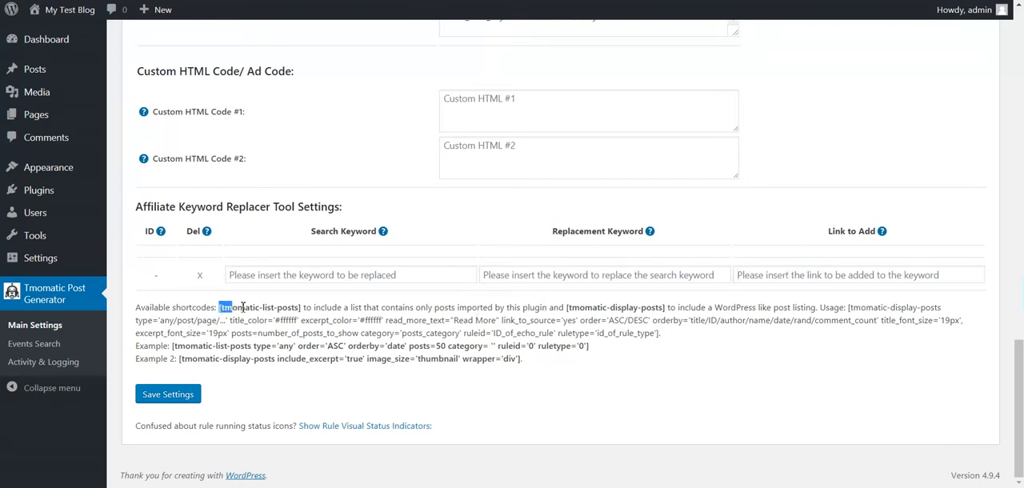
pyautogui.doubleClick(259, 307)
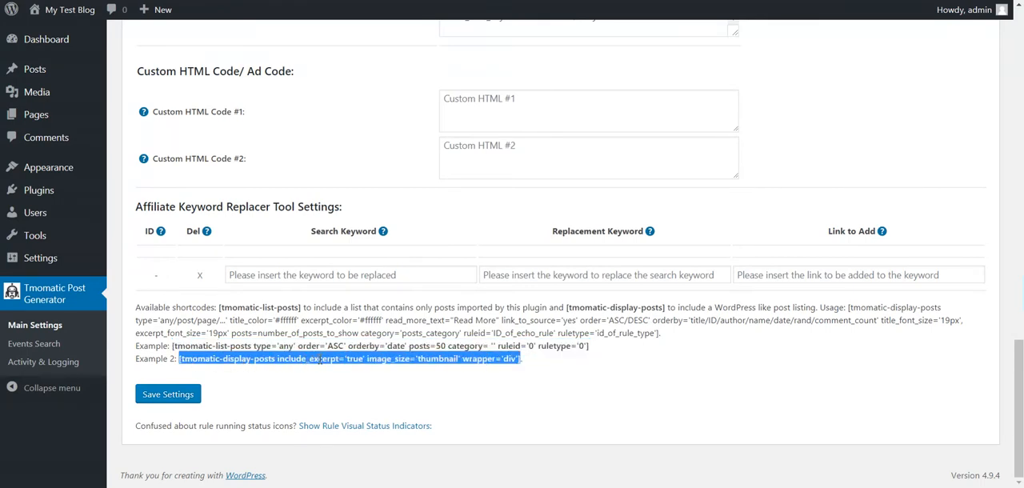
pyautogui.click(174, 346)
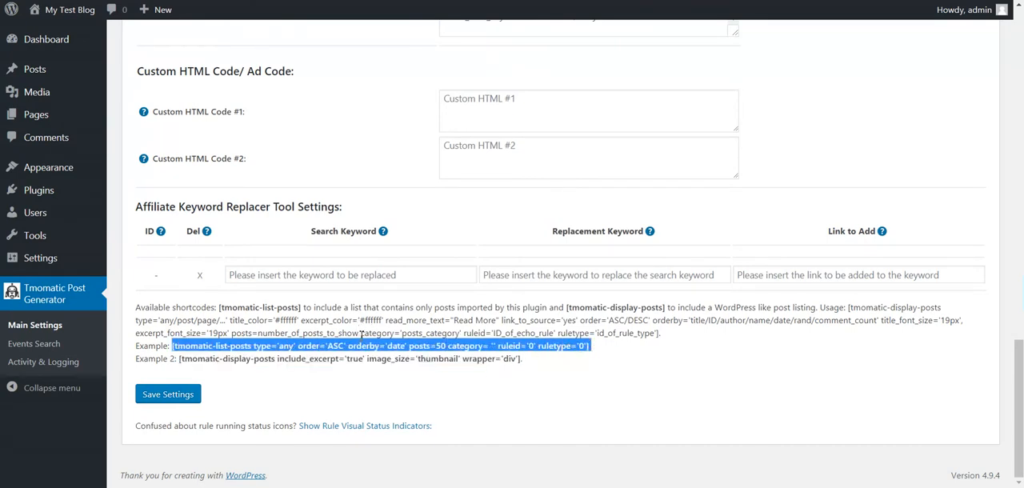
pyautogui.moveTo(250, 384)
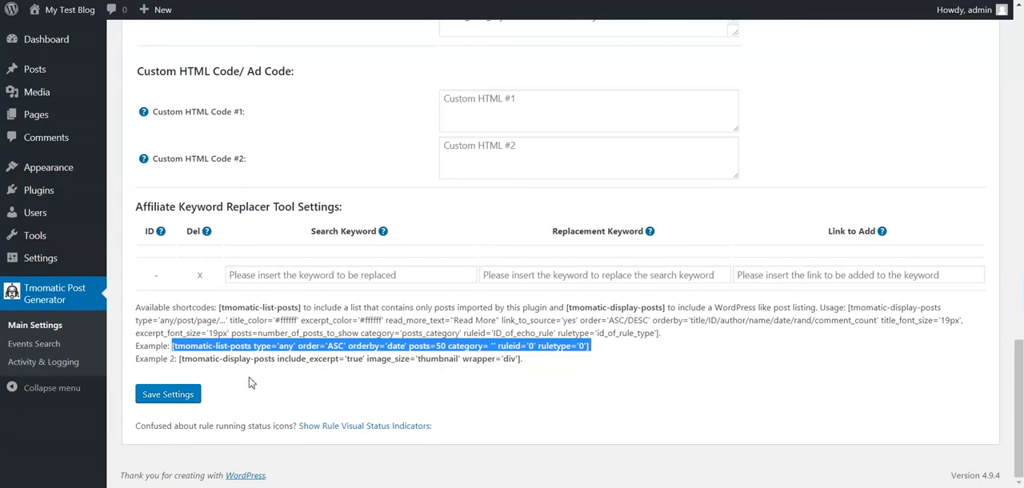